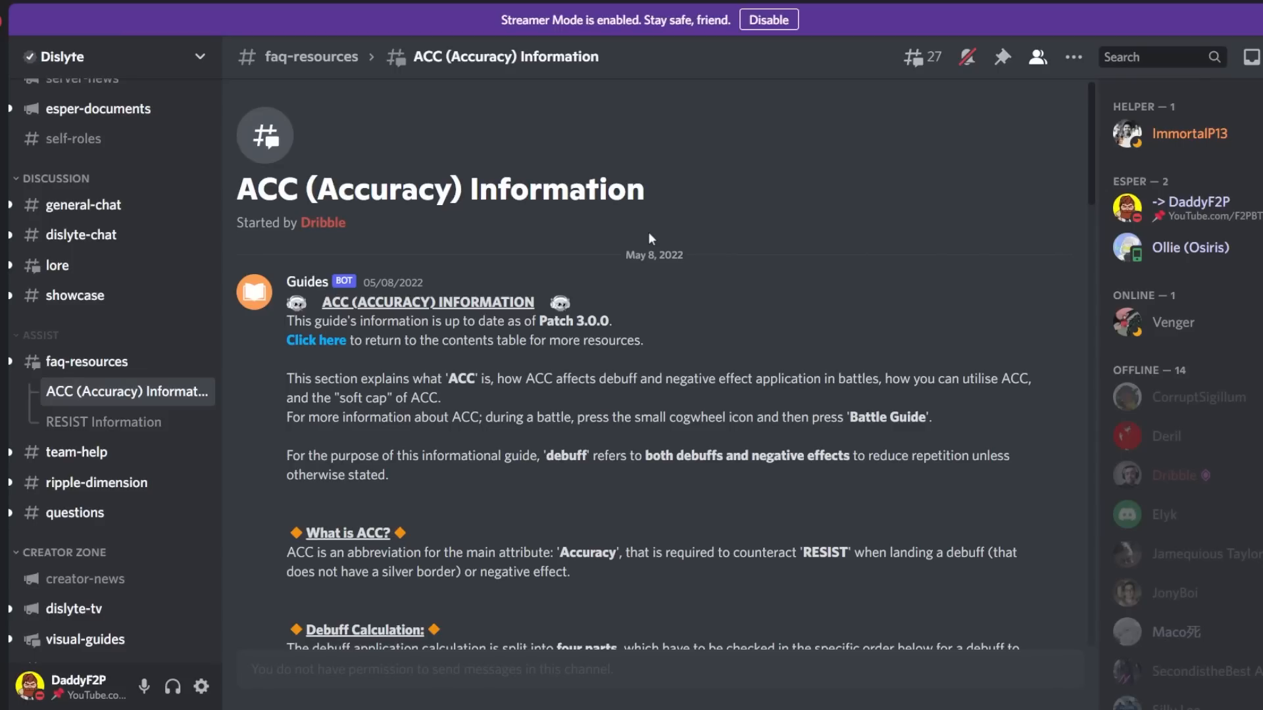
pyautogui.moveTo(481, 210)
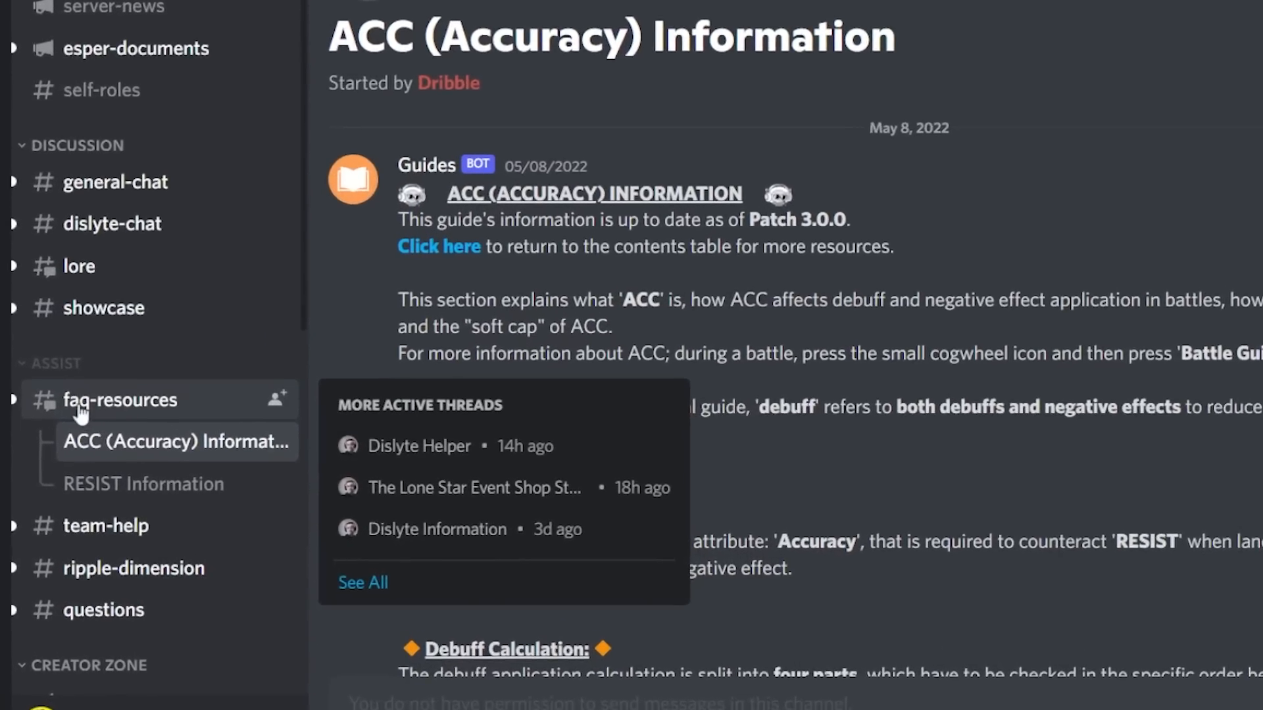
# Scroll down the ACC guide to the 'What is ACC?' and 'Debuff Calculation' sections
pyautogui.scroll(-3)
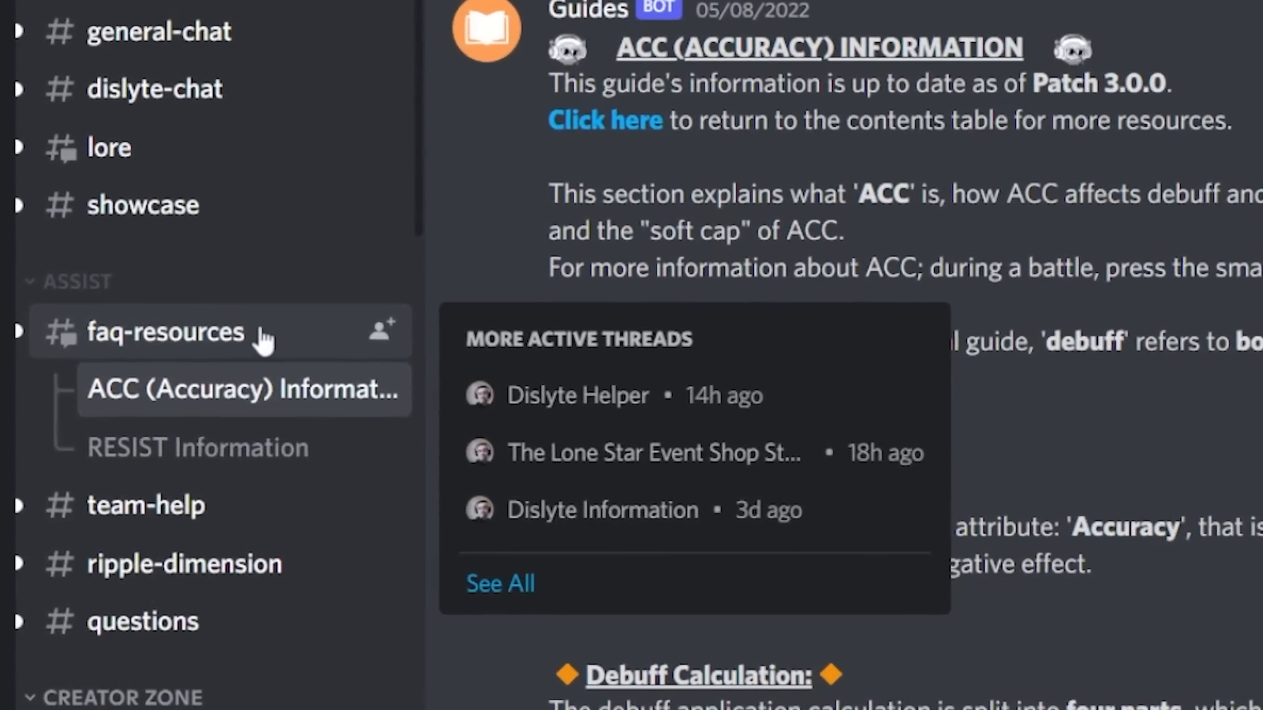
pyautogui.scroll(-3)
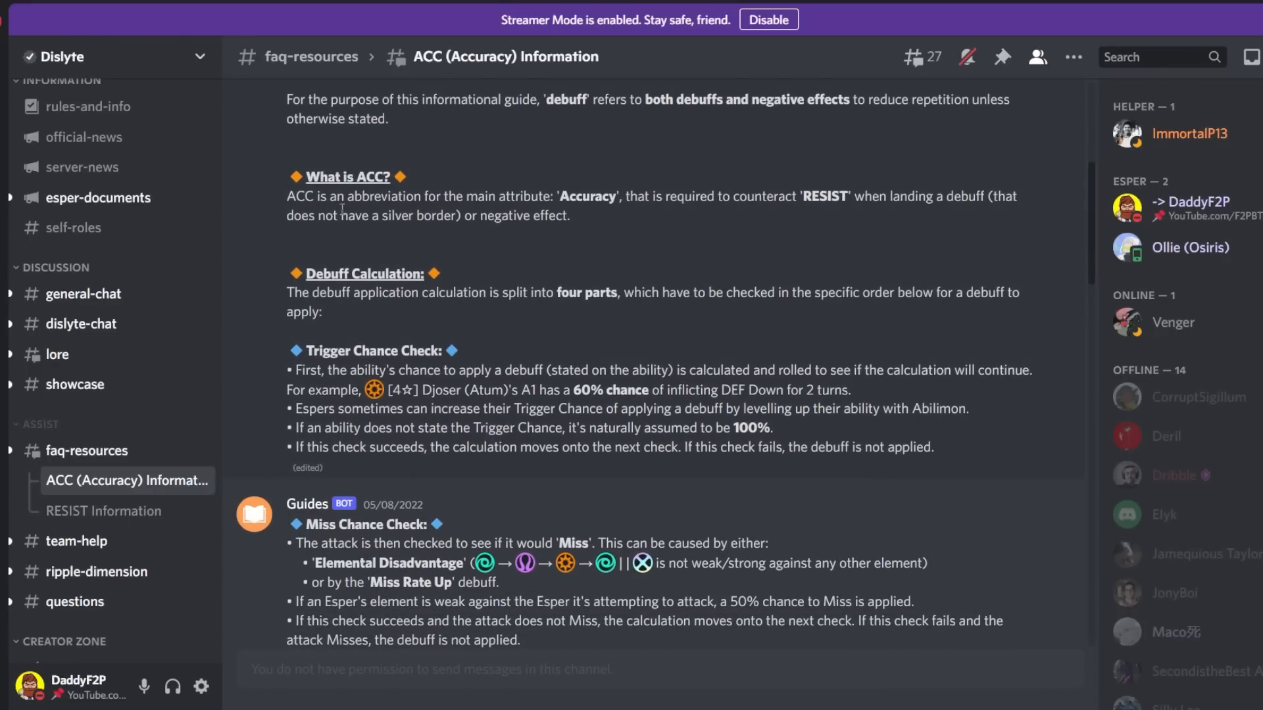
pyautogui.moveTo(772, 233)
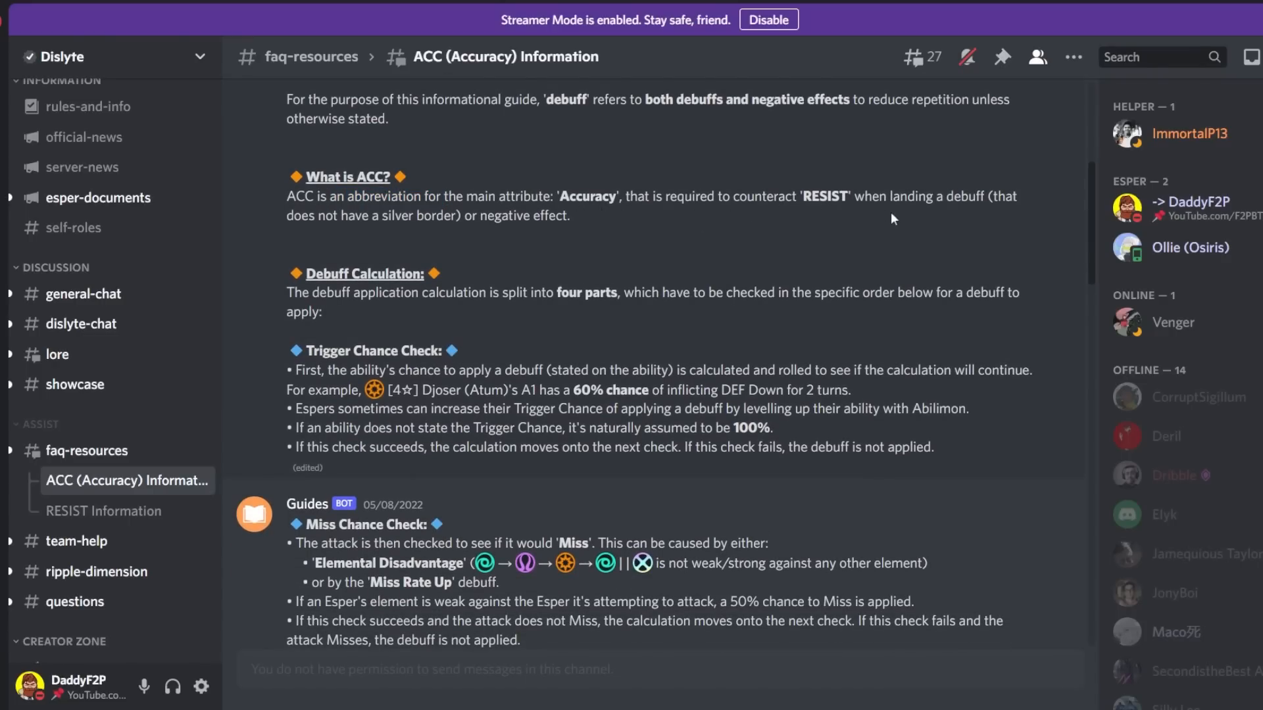
pyautogui.moveTo(426, 254)
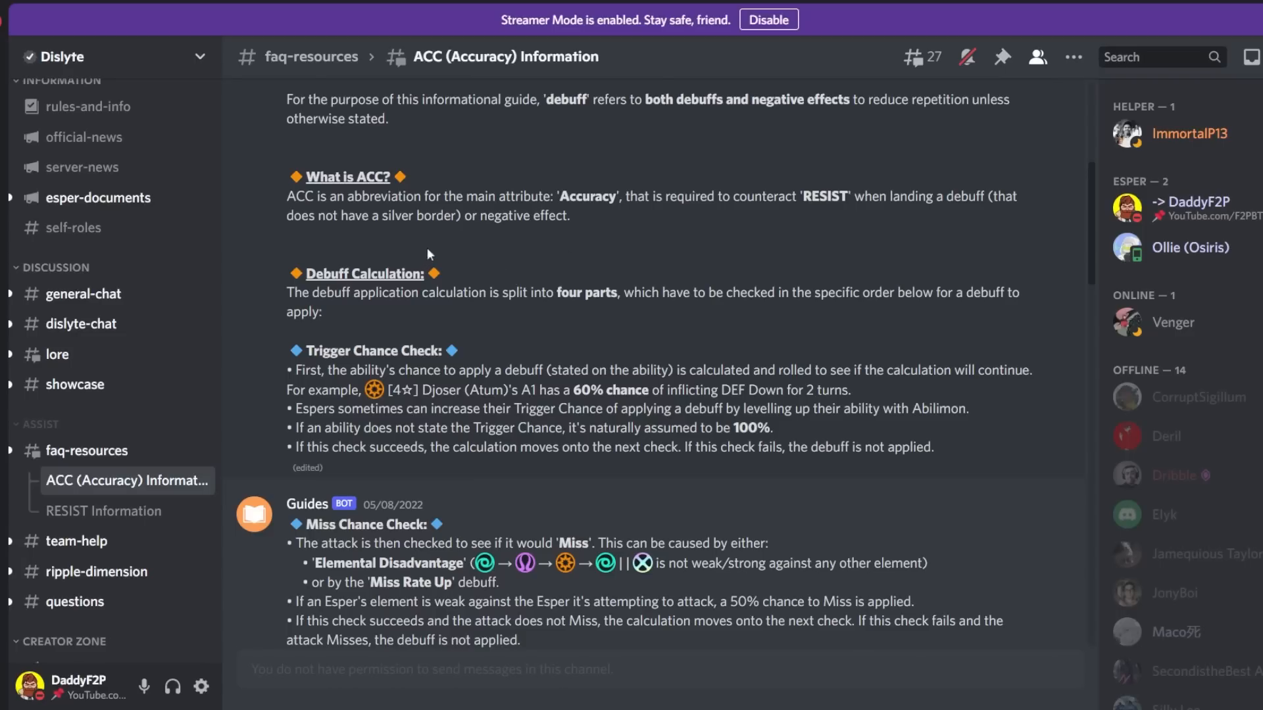
pyautogui.moveTo(389, 220)
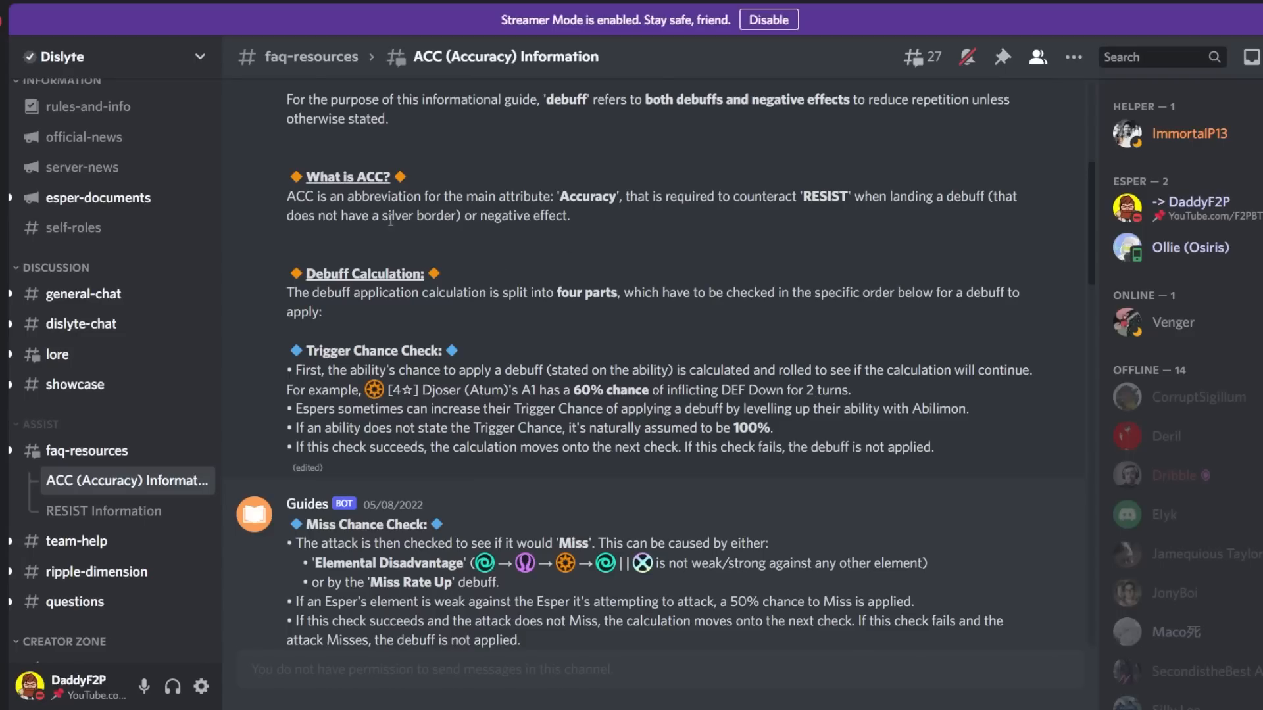
pyautogui.moveTo(394, 238)
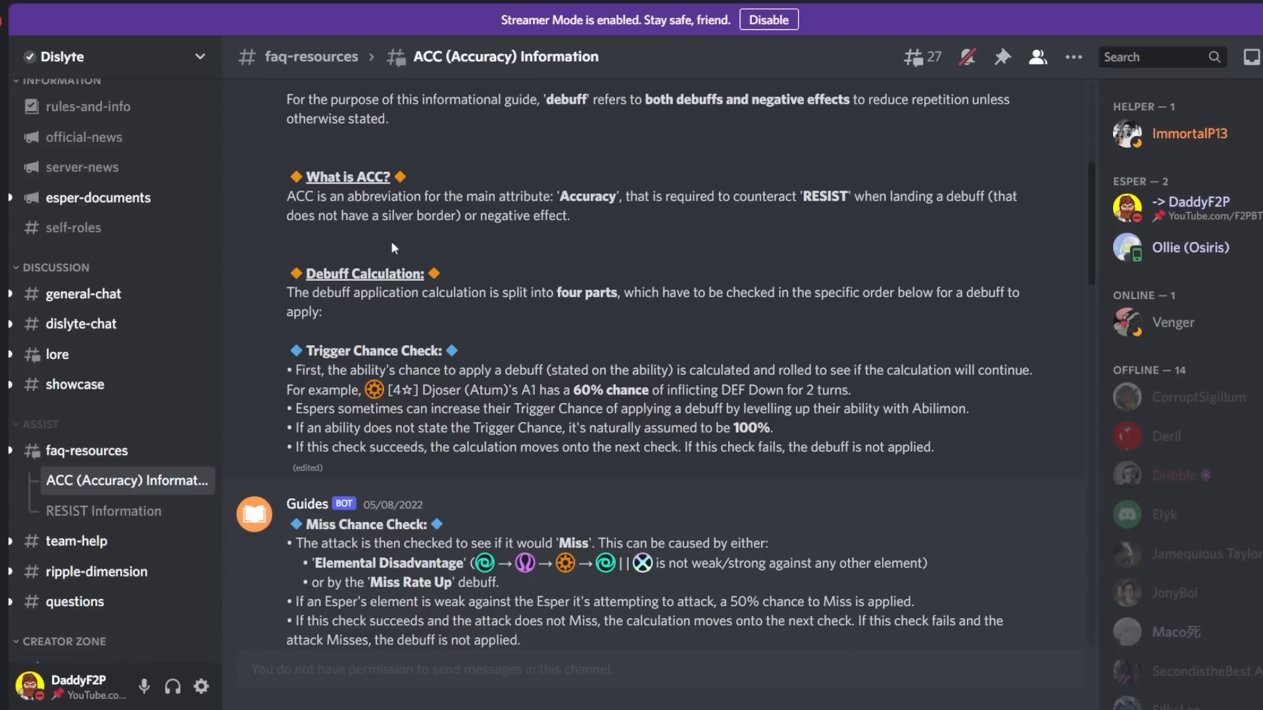
pyautogui.moveTo(404, 238)
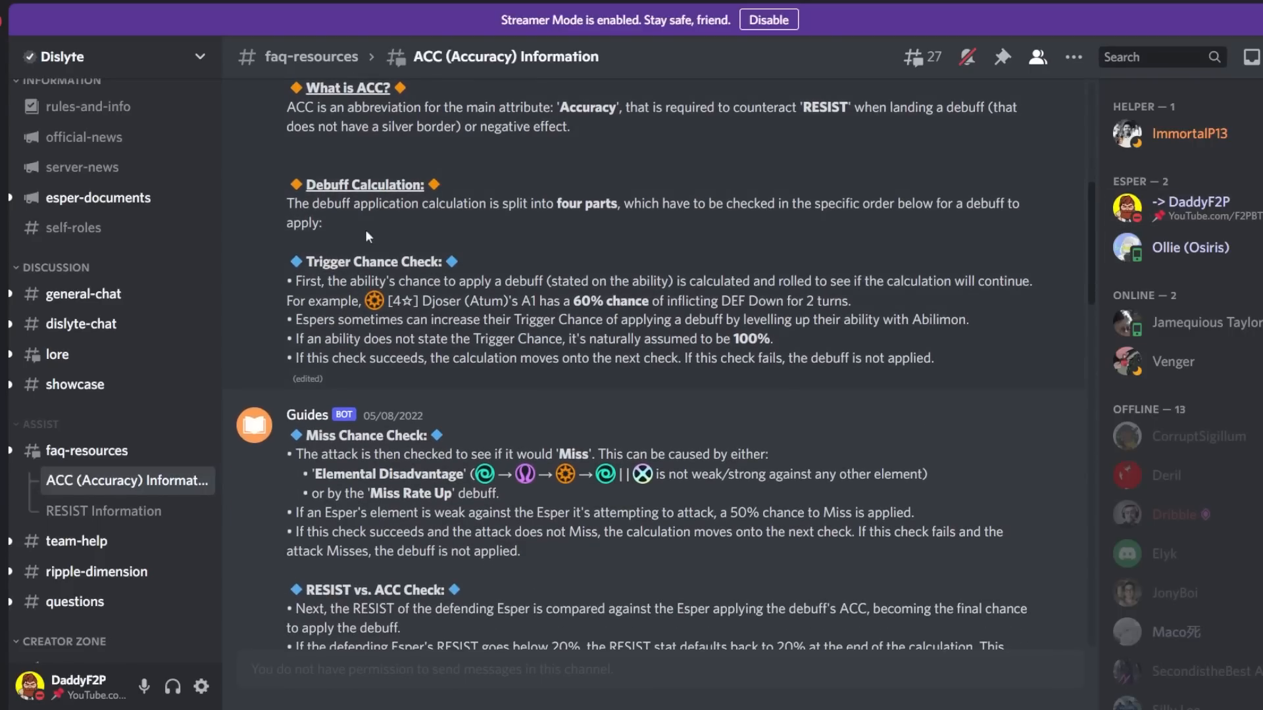
pyautogui.moveTo(579, 220)
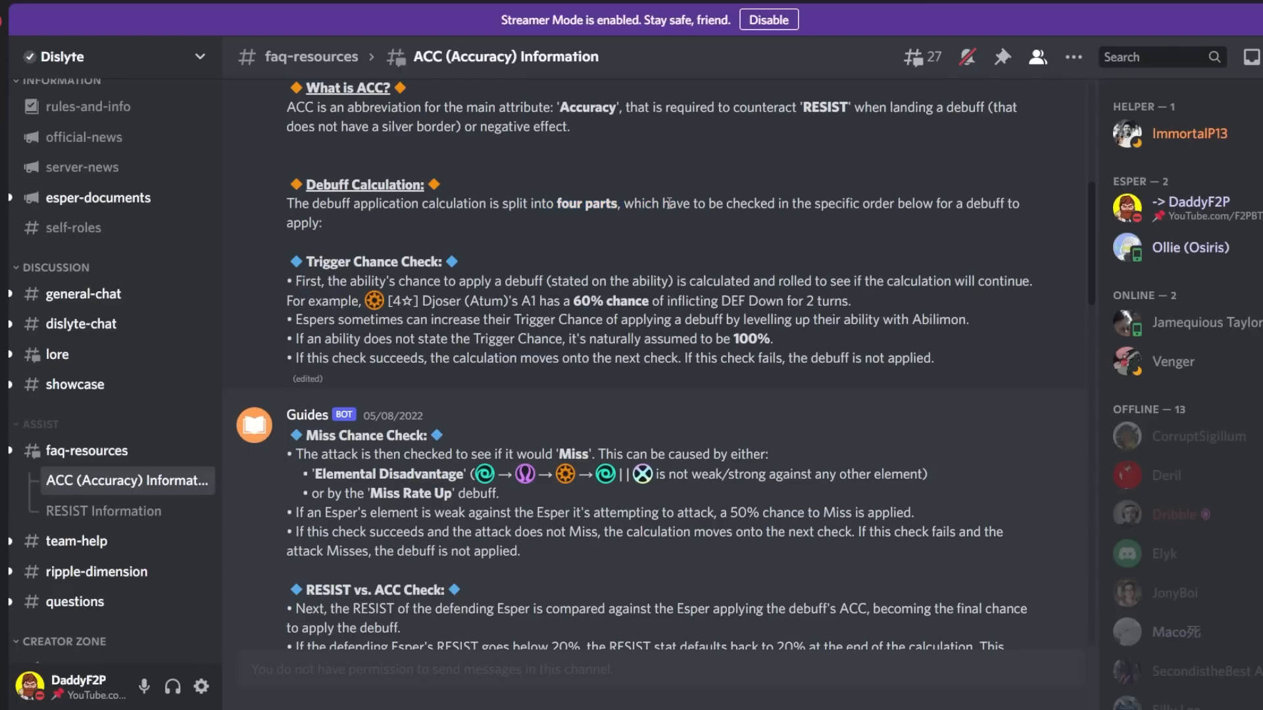
# Highlight the Trigger Chance Check heading and its line about raising Trigger Chance, then clear the selection
pyautogui.moveTo(694, 203); pyautogui.dragTo(871, 203)
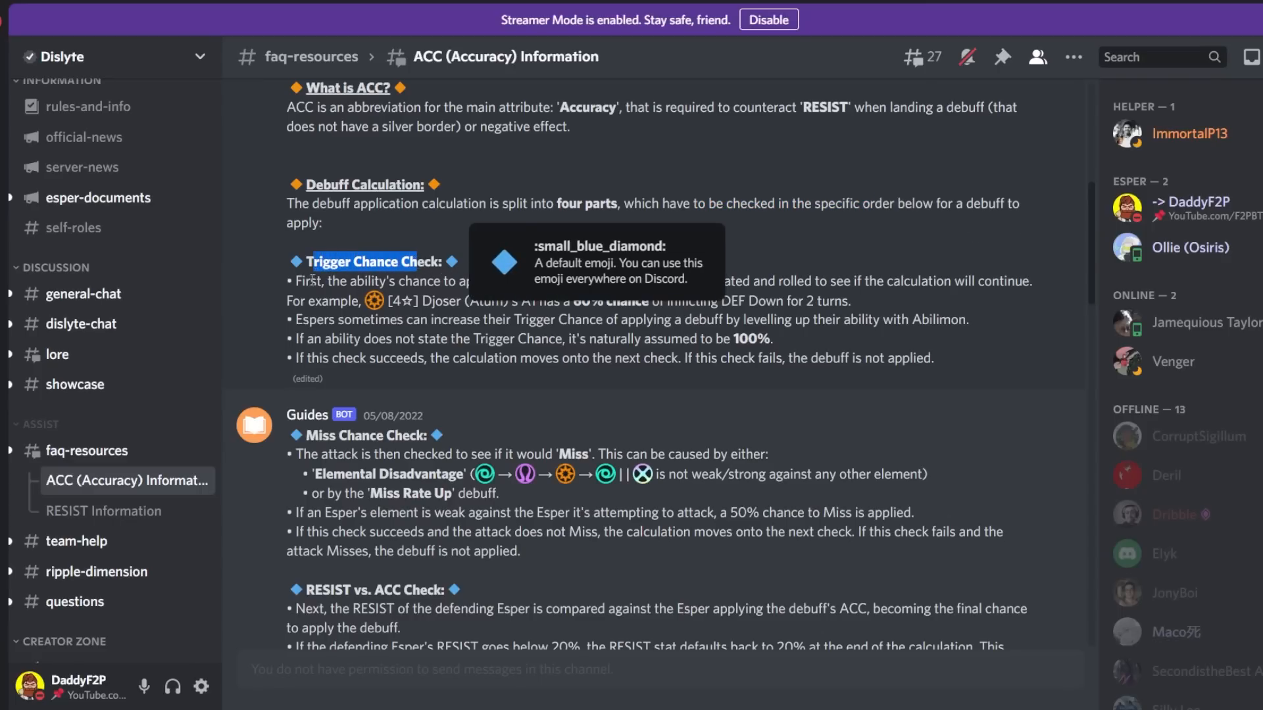
pyautogui.moveTo(350, 249)
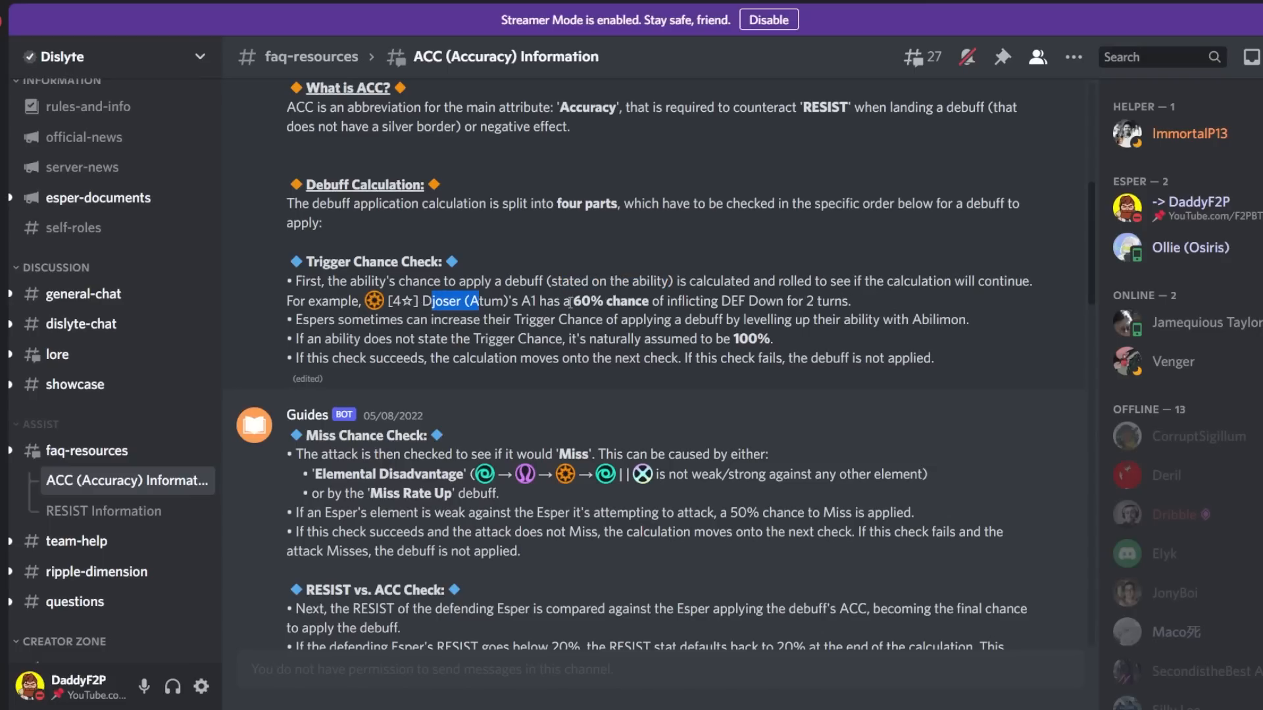
pyautogui.moveTo(569, 300); pyautogui.dragTo(827, 300)
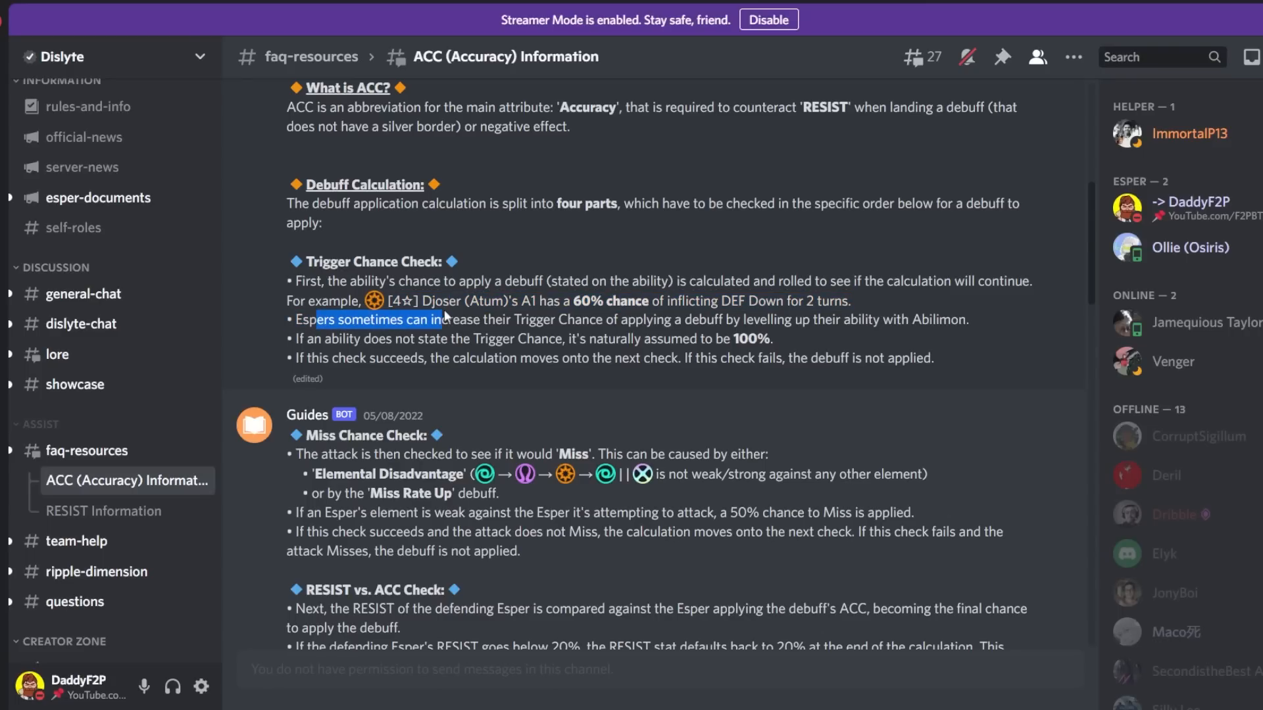
pyautogui.click(680, 324)
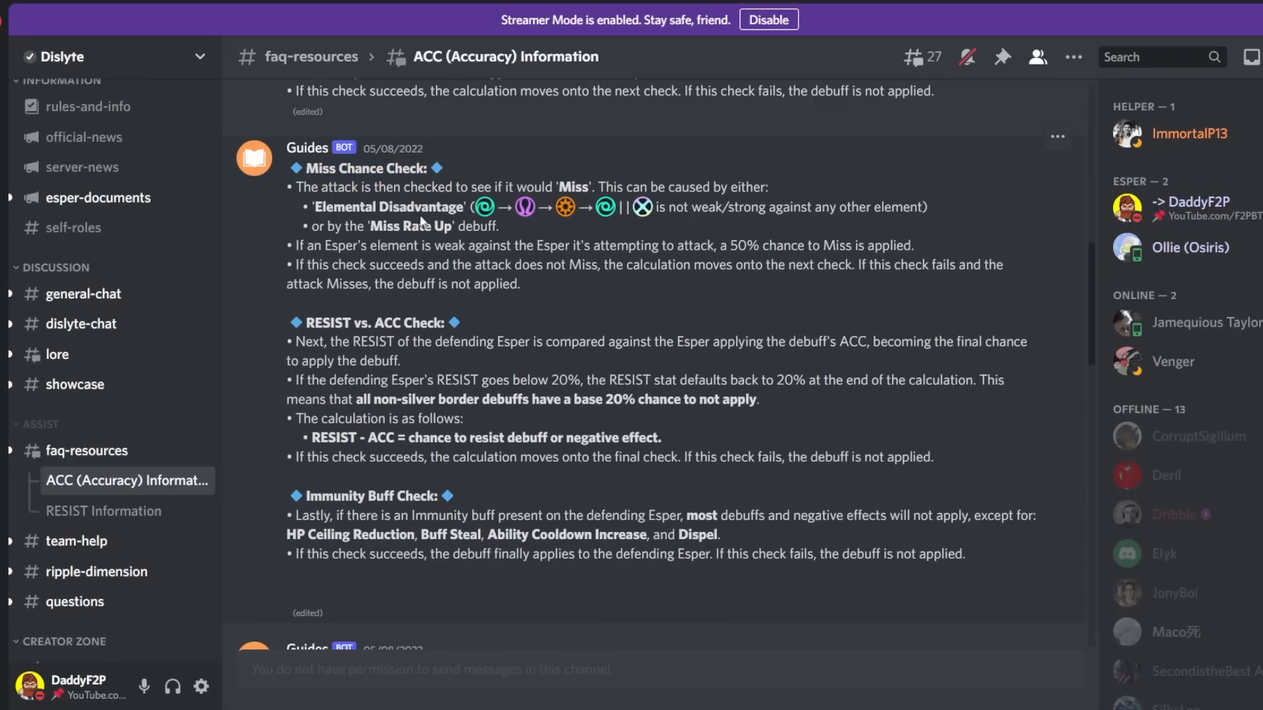
# Highlight 'Elemental Disadvantage', the Miss Rate Up line and the phrase about moving to the next check
pyautogui.moveTo(419, 186); pyautogui.dragTo(497, 187)
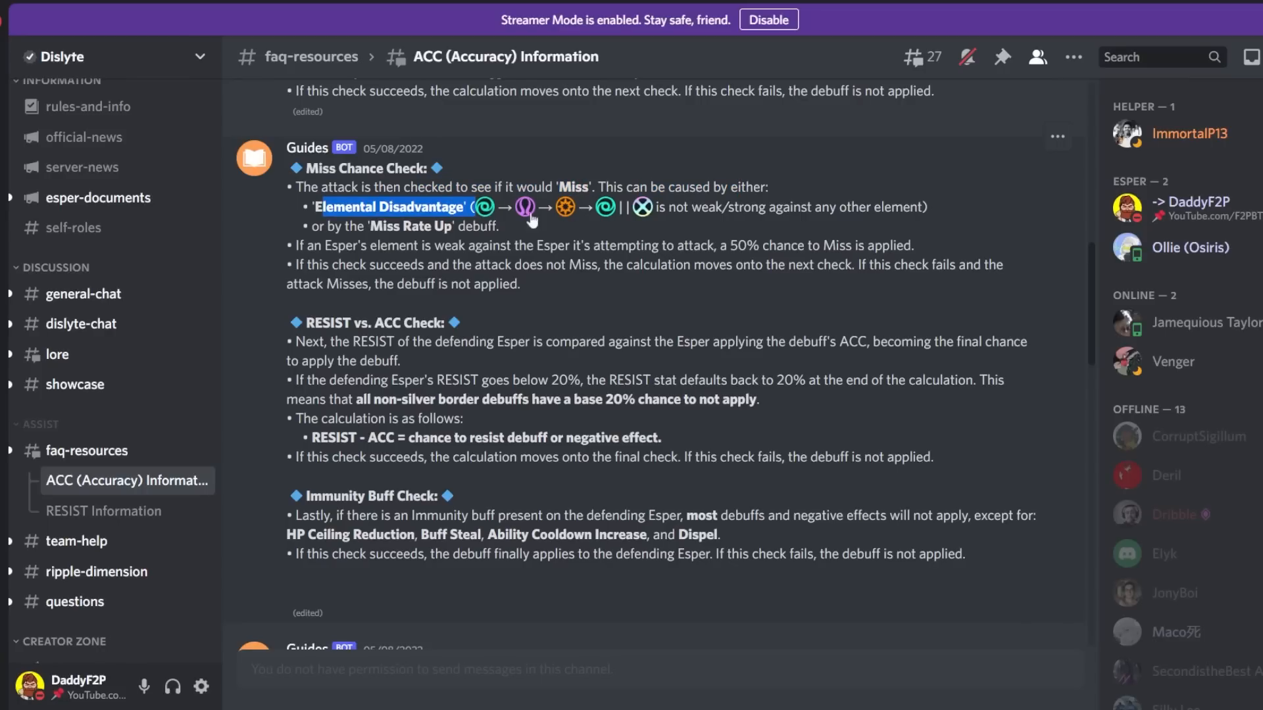
pyautogui.moveTo(483, 206)
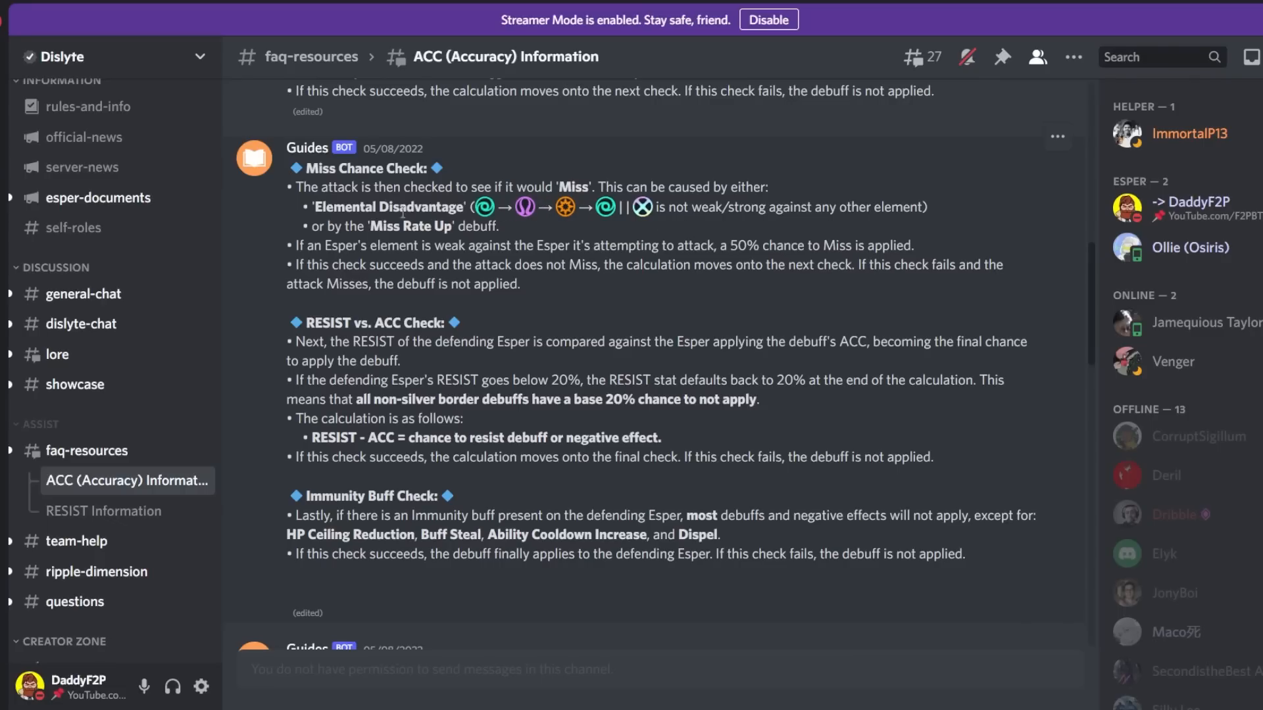
pyautogui.moveTo(654, 246); pyautogui.dragTo(812, 246)
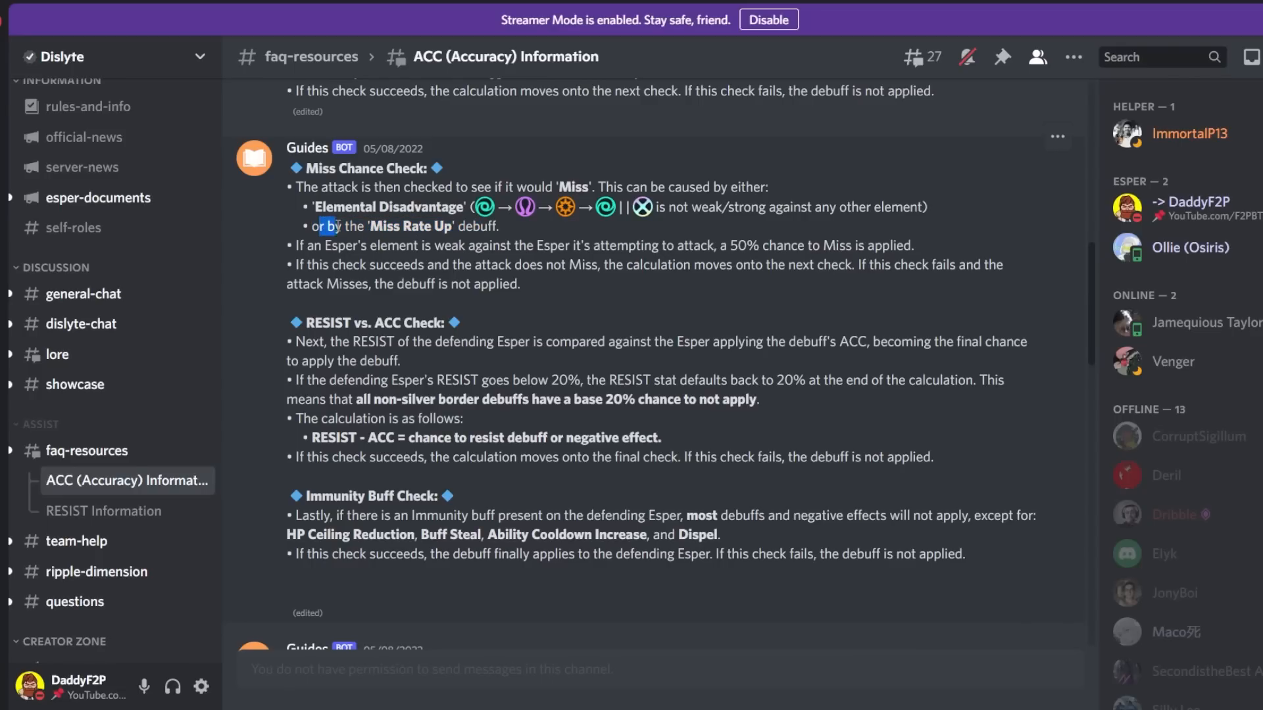
pyautogui.moveTo(333, 226); pyautogui.dragTo(454, 226)
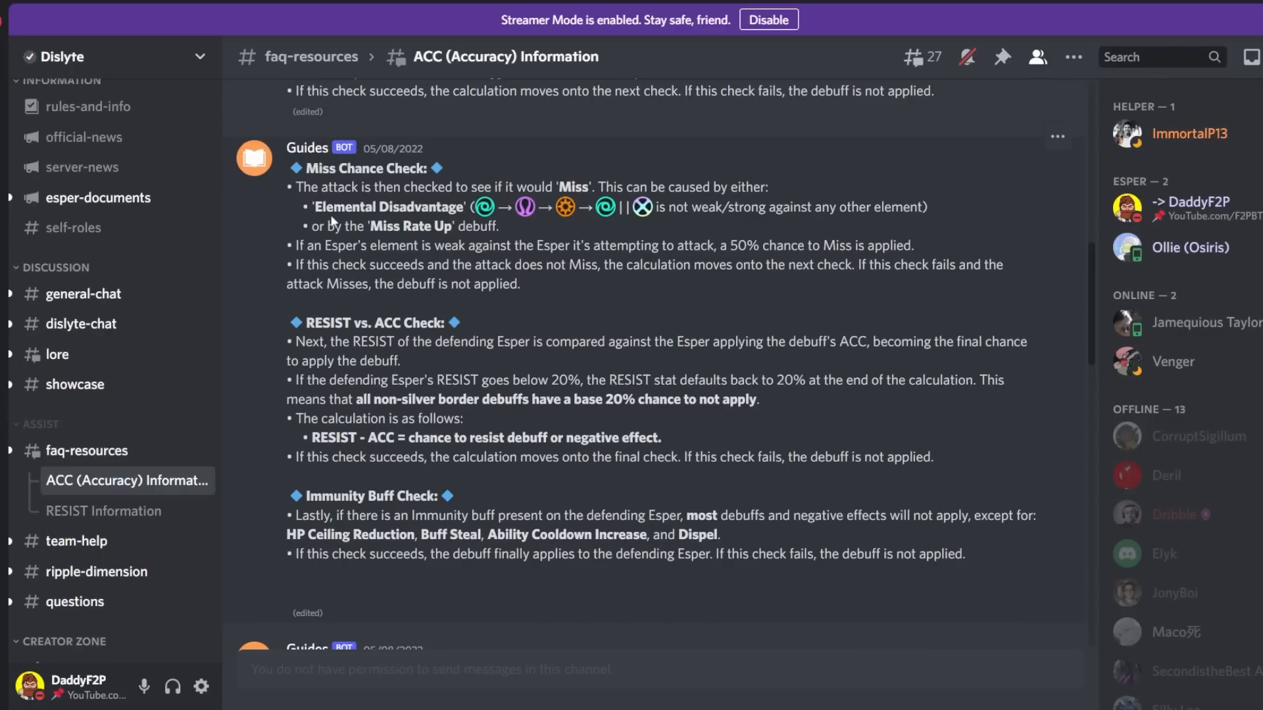
pyautogui.doubleClick(342, 206)
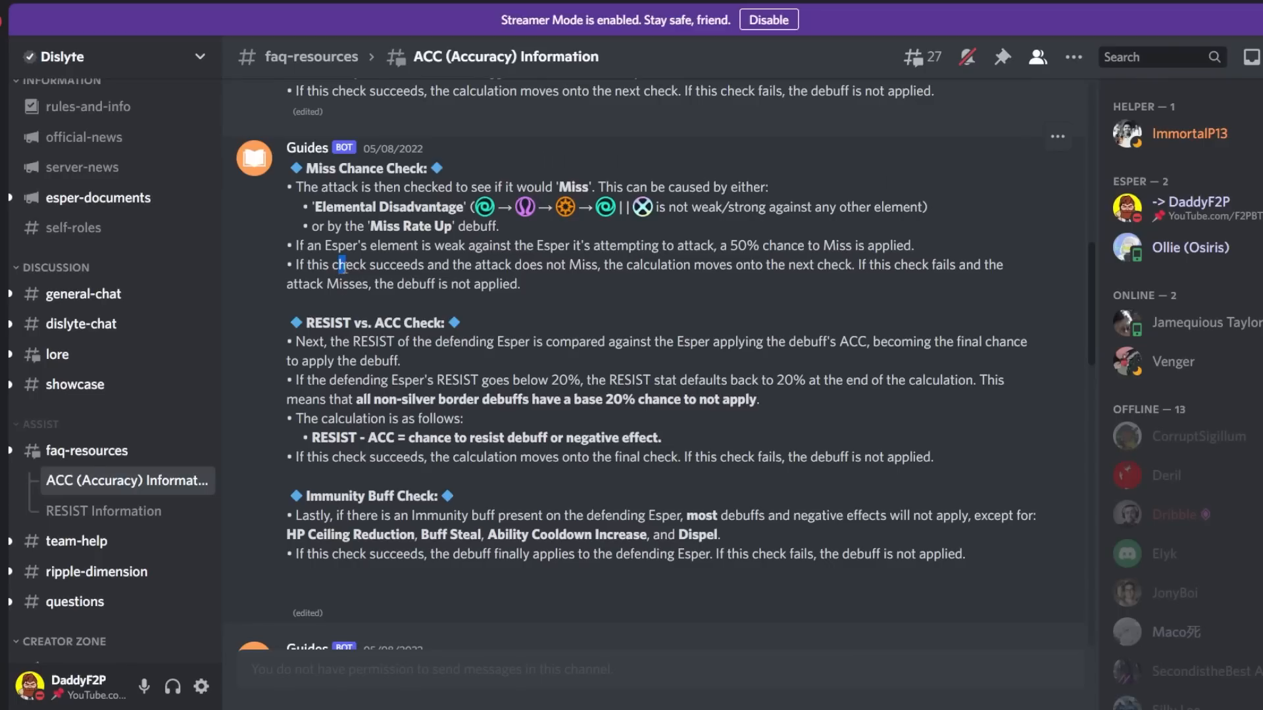
pyautogui.moveTo(336, 264); pyautogui.dragTo(584, 264)
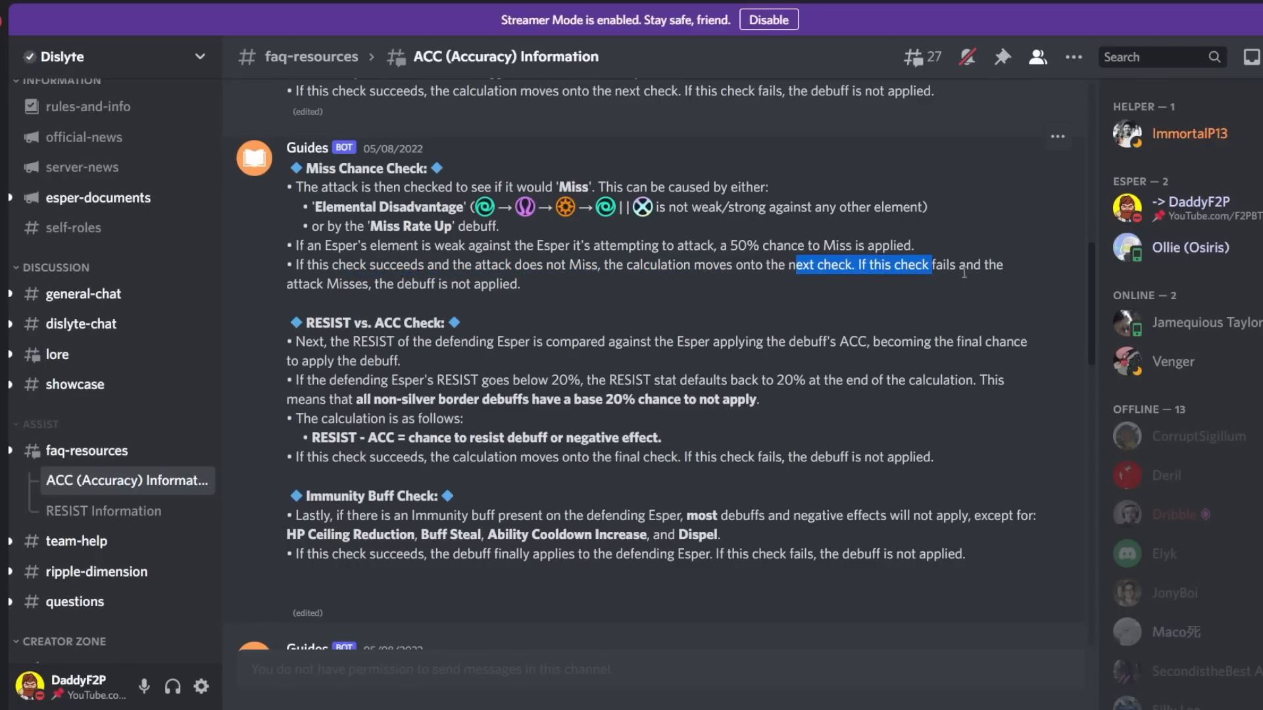
pyautogui.moveTo(899, 313)
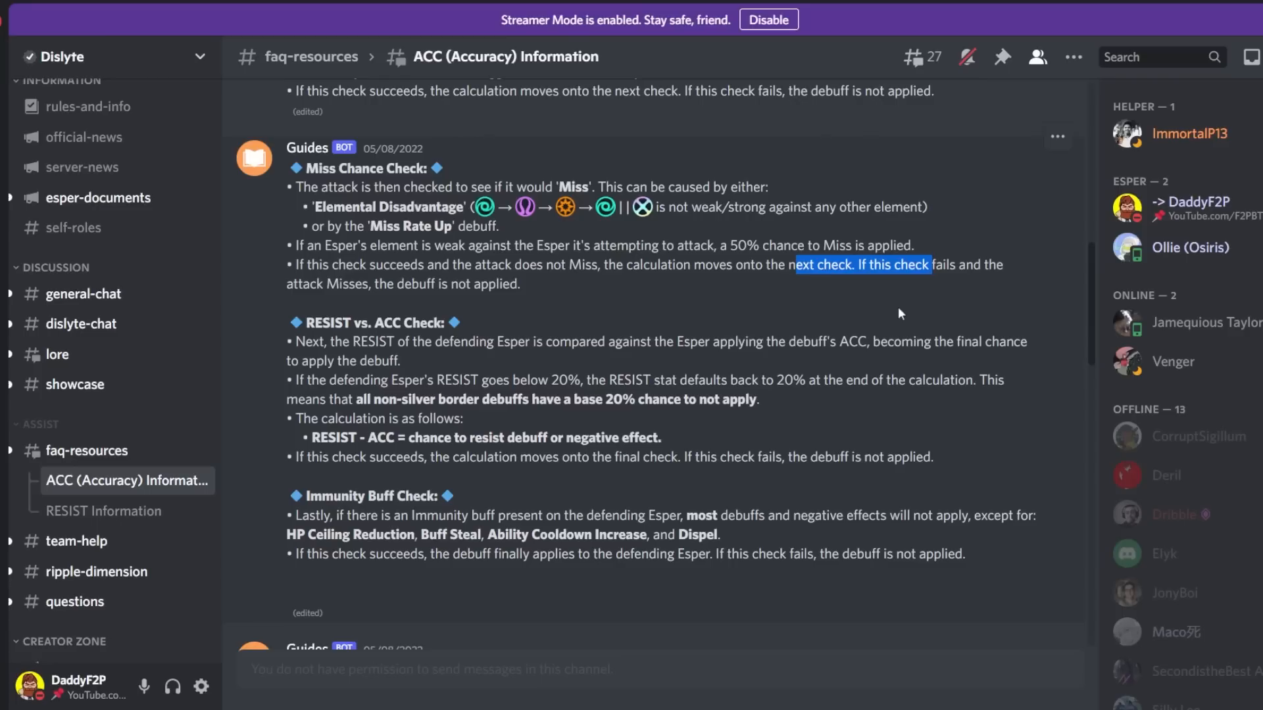
# Highlight RESIST in the 20% minimum line, the non-silver border sentence and the base 20% chance sentence
pyautogui.scroll(-3)
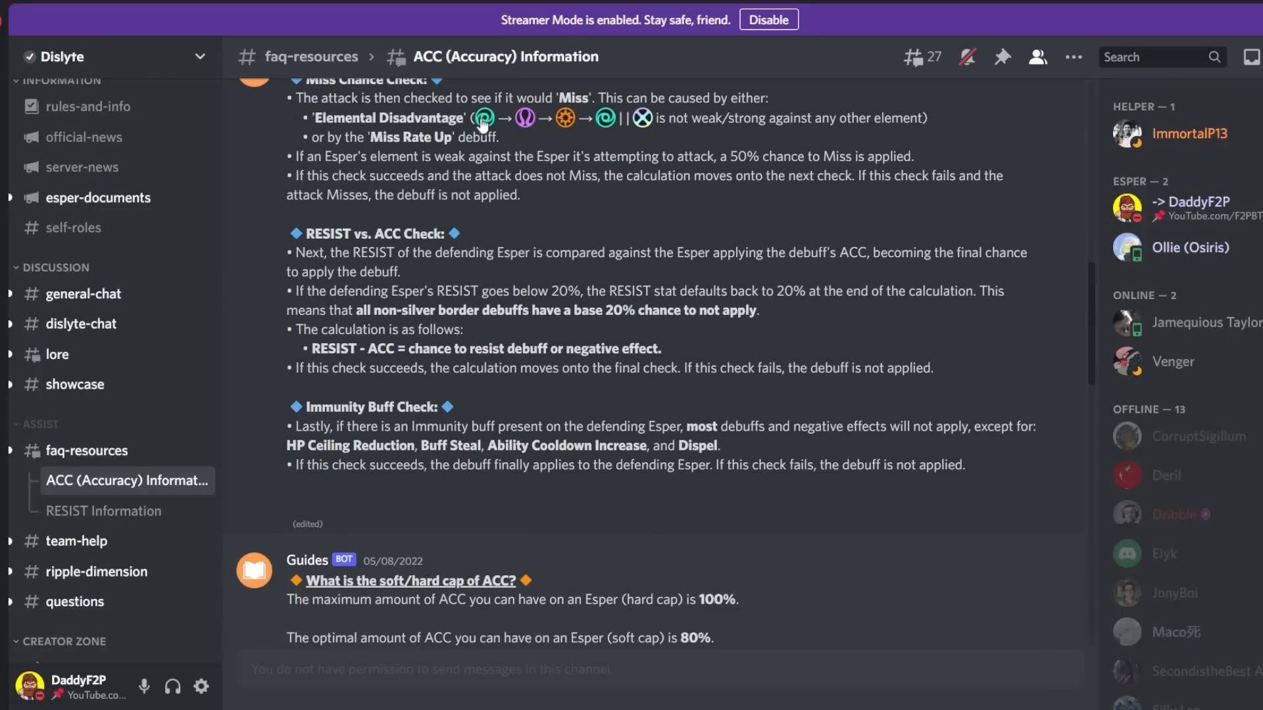
pyautogui.moveTo(525, 118)
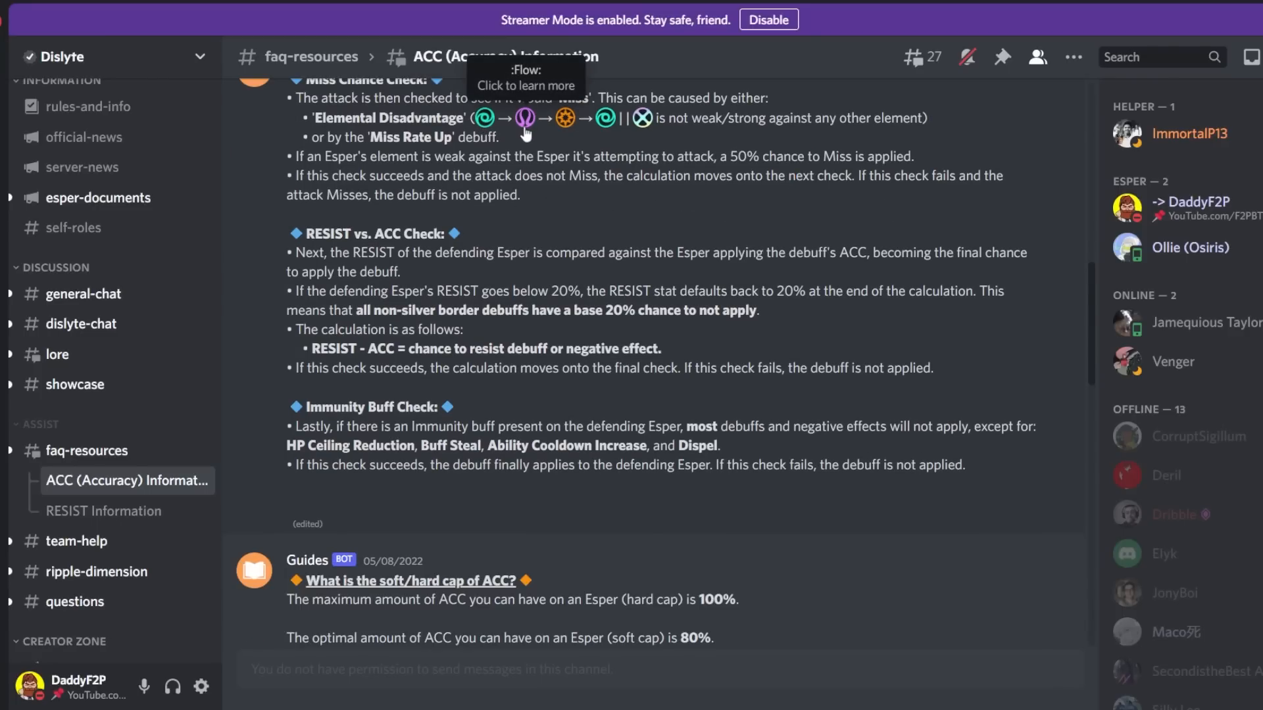
pyautogui.moveTo(614, 246)
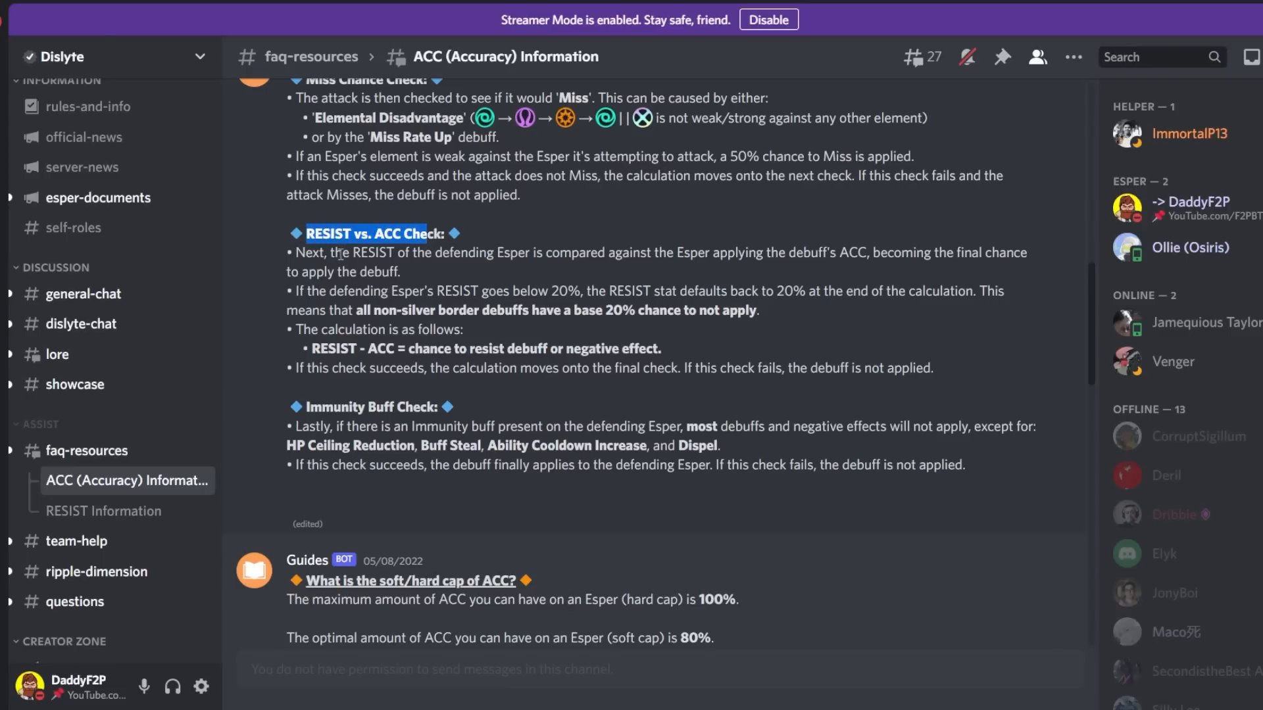
pyautogui.moveTo(449, 253); pyautogui.dragTo(601, 253)
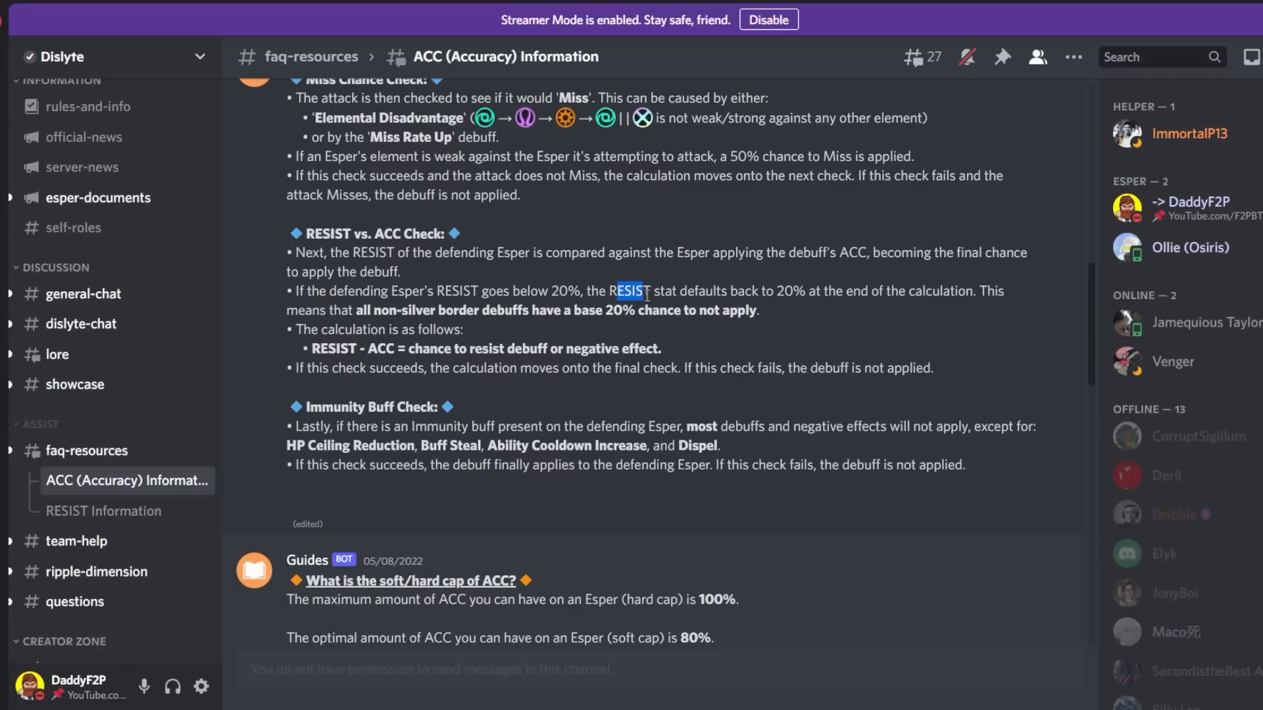
pyautogui.moveTo(615, 291); pyautogui.dragTo(821, 291)
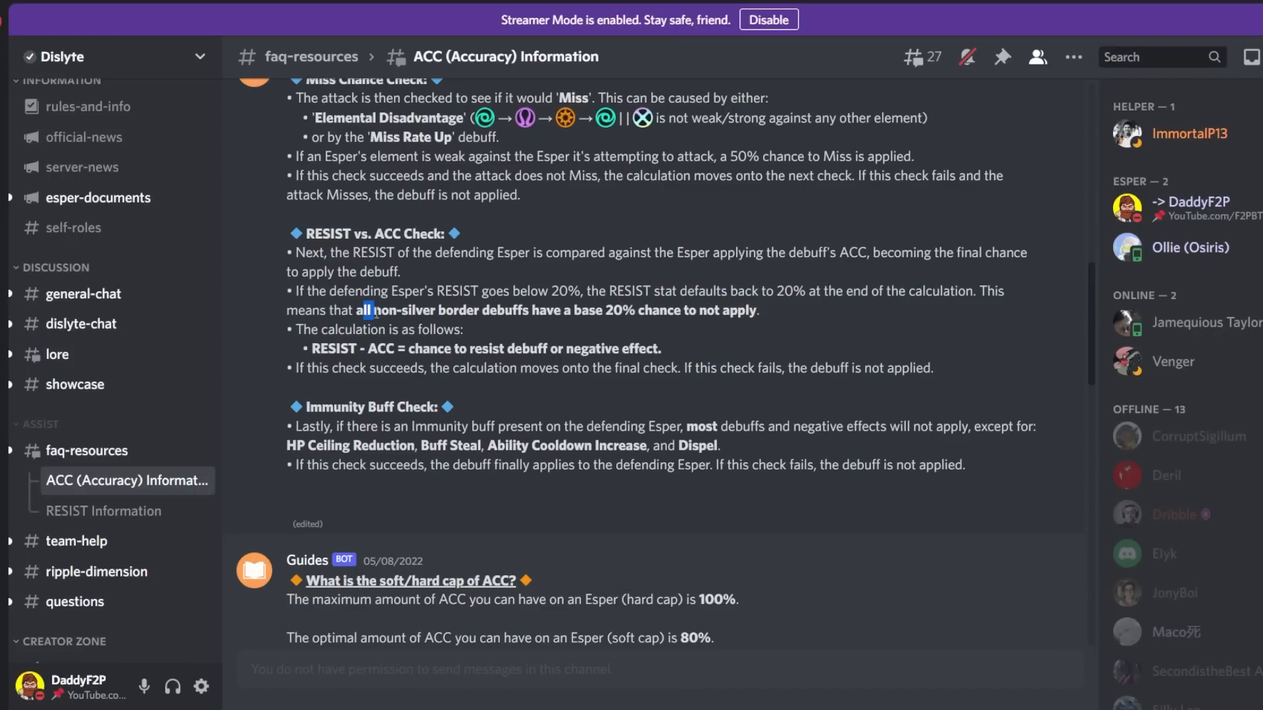
pyautogui.moveTo(365, 311); pyautogui.dragTo(560, 311)
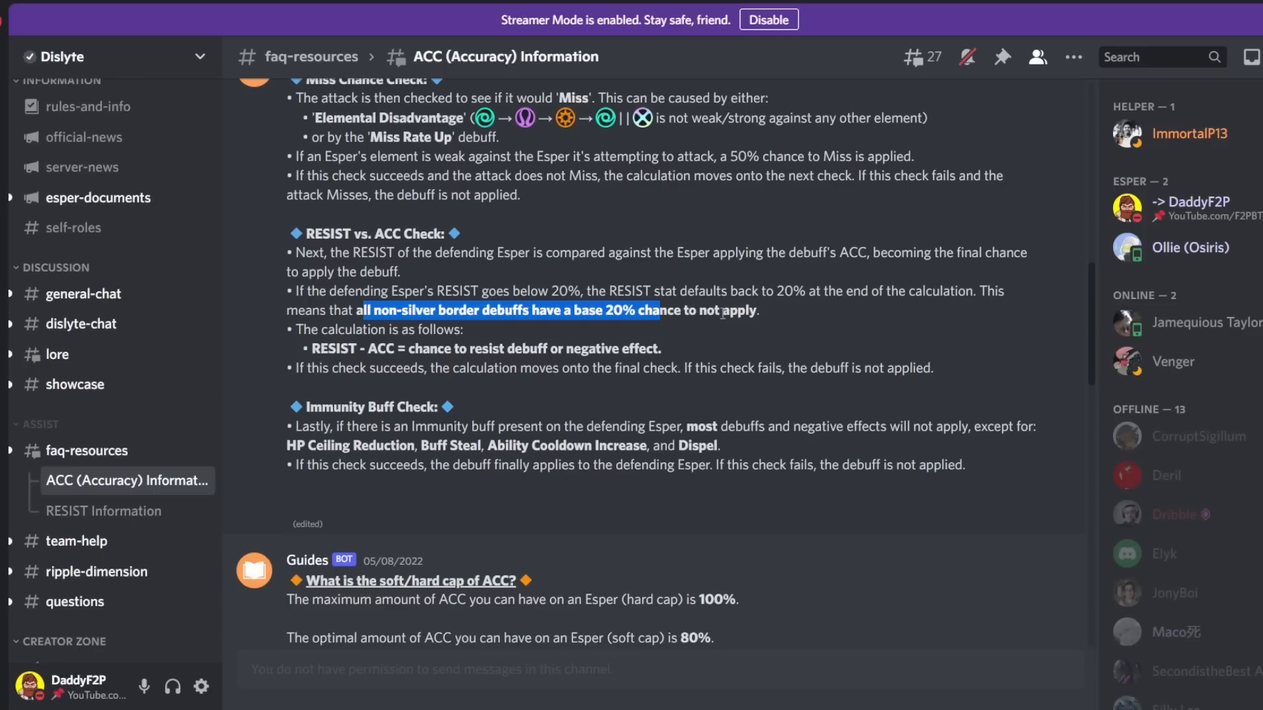
pyautogui.click(675, 342)
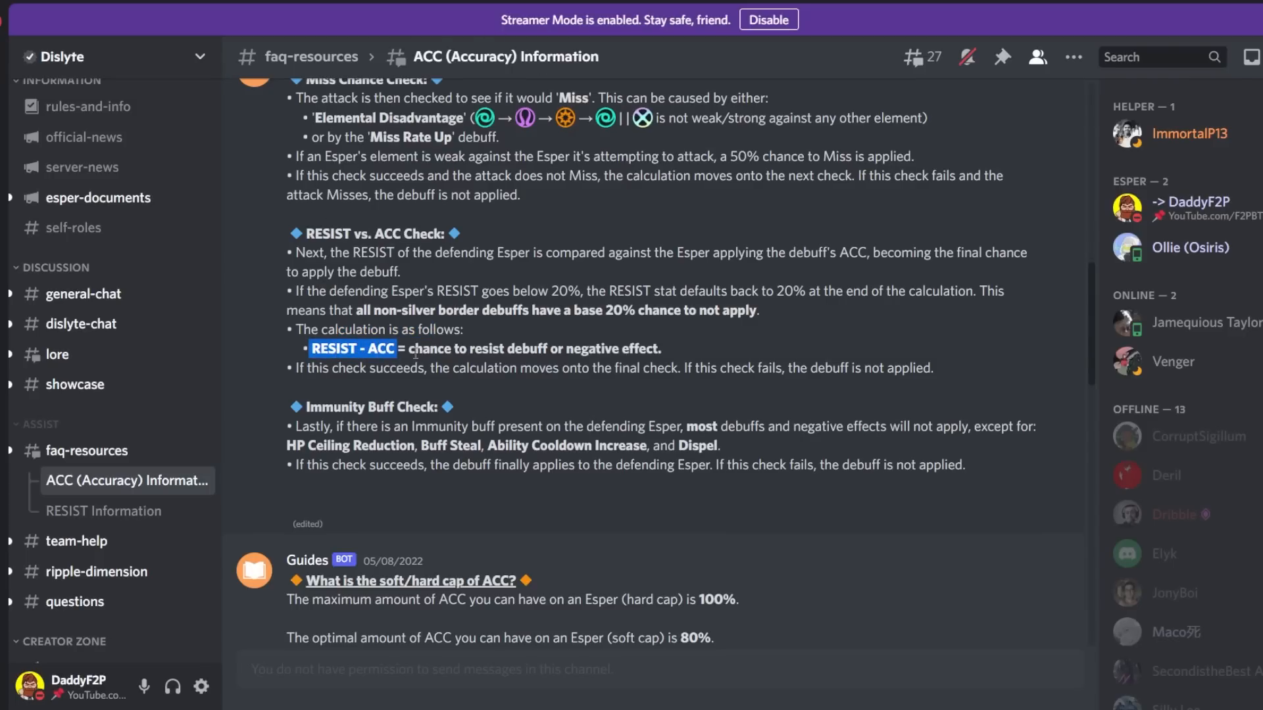
# Highlight 'chance to resist debuff or negative effect', then the line on the calculation moving onto the final check
pyautogui.moveTo(412, 349); pyautogui.dragTo(637, 348)
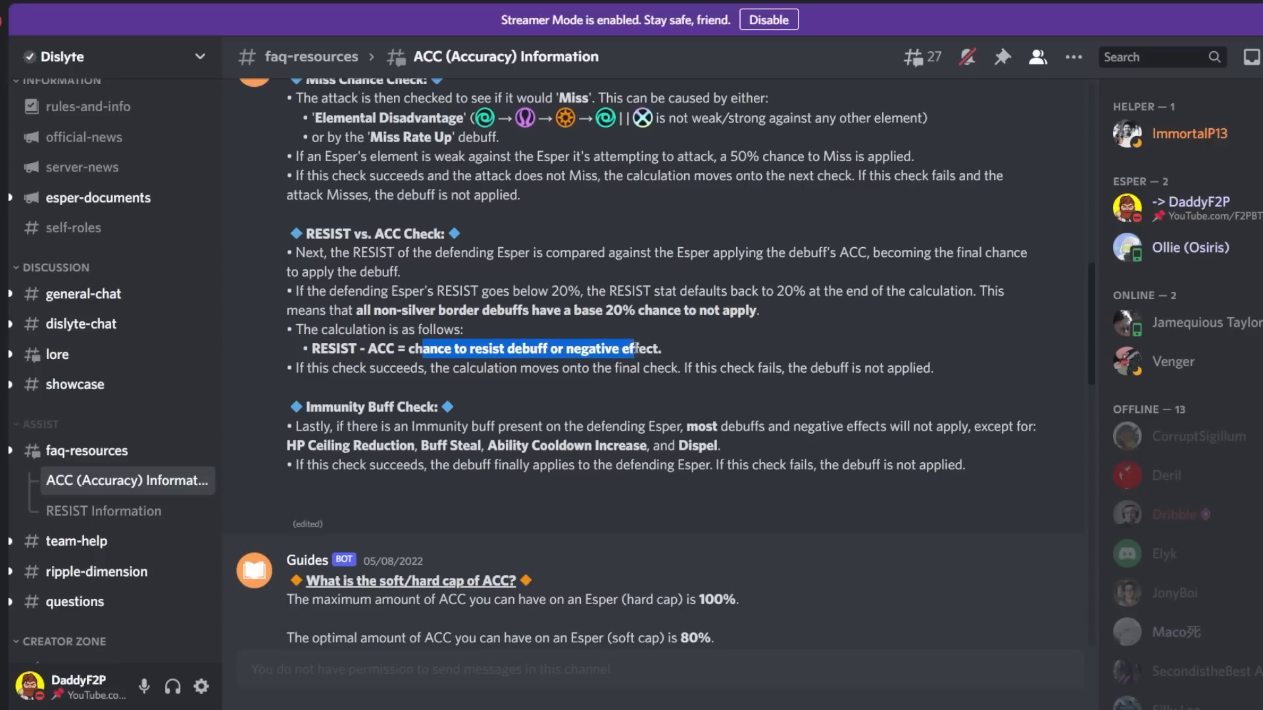
pyautogui.click(387, 391)
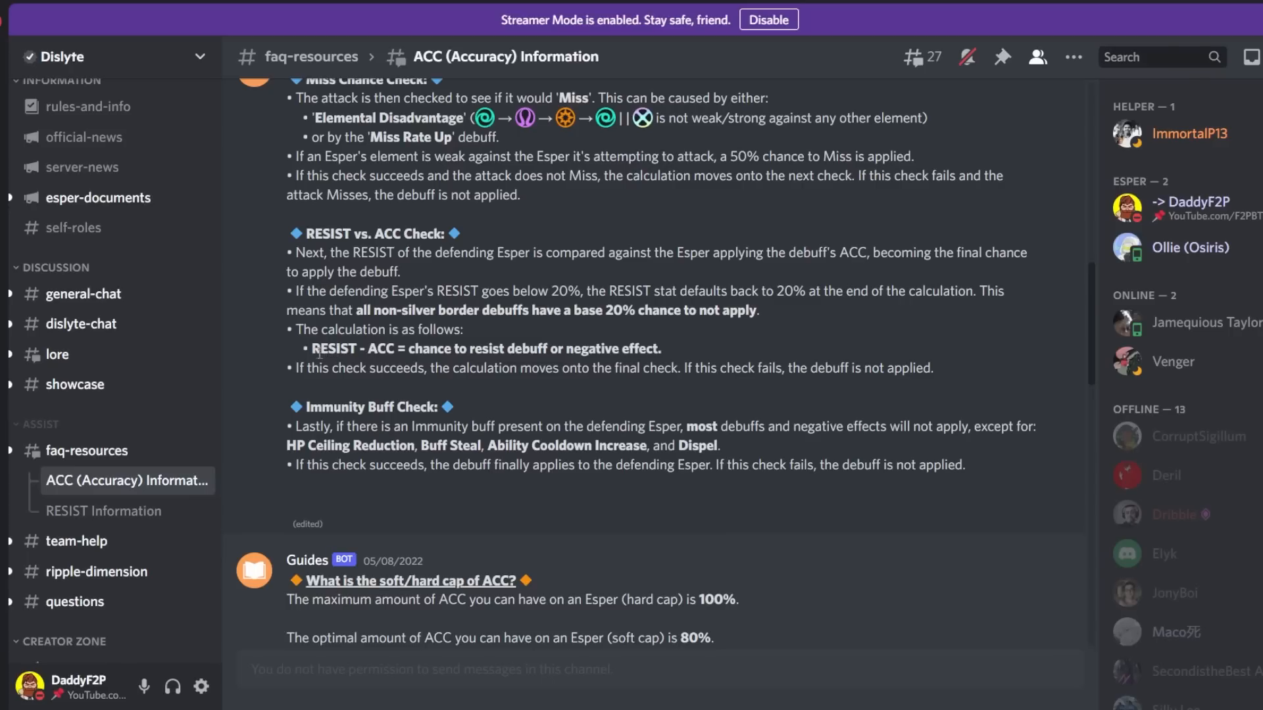
pyautogui.moveTo(482, 352)
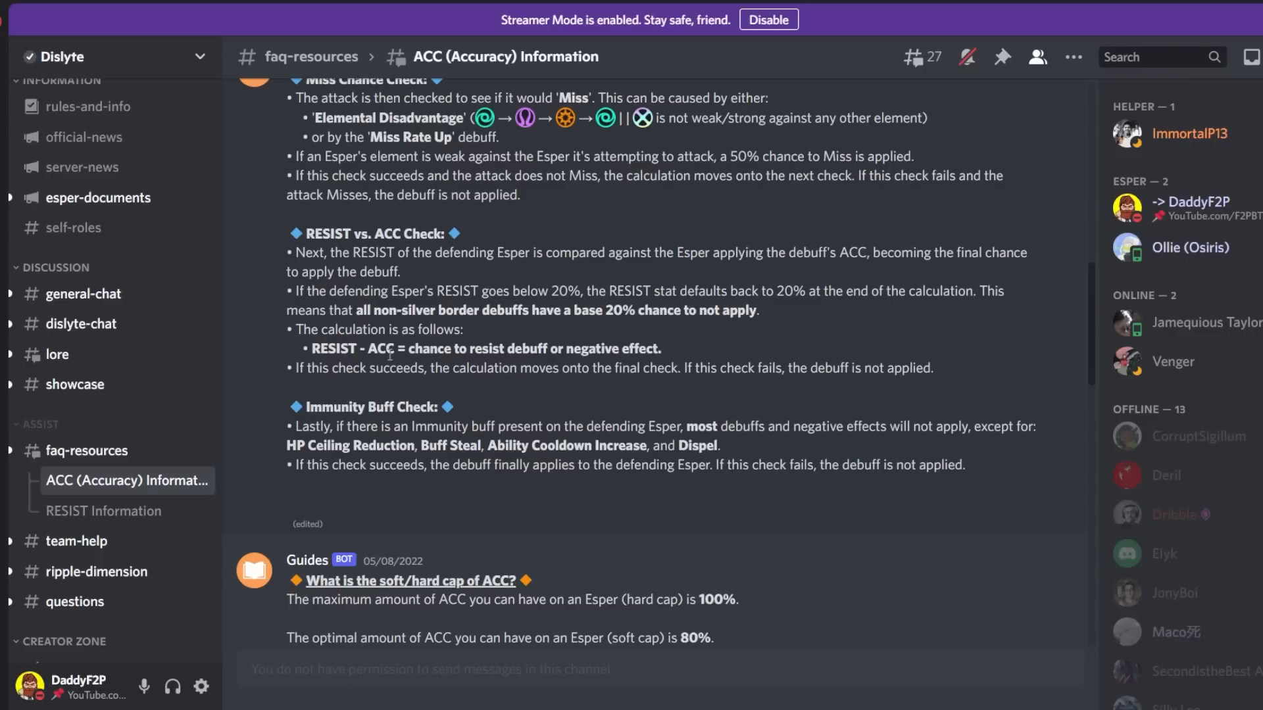
pyautogui.moveTo(267, 354)
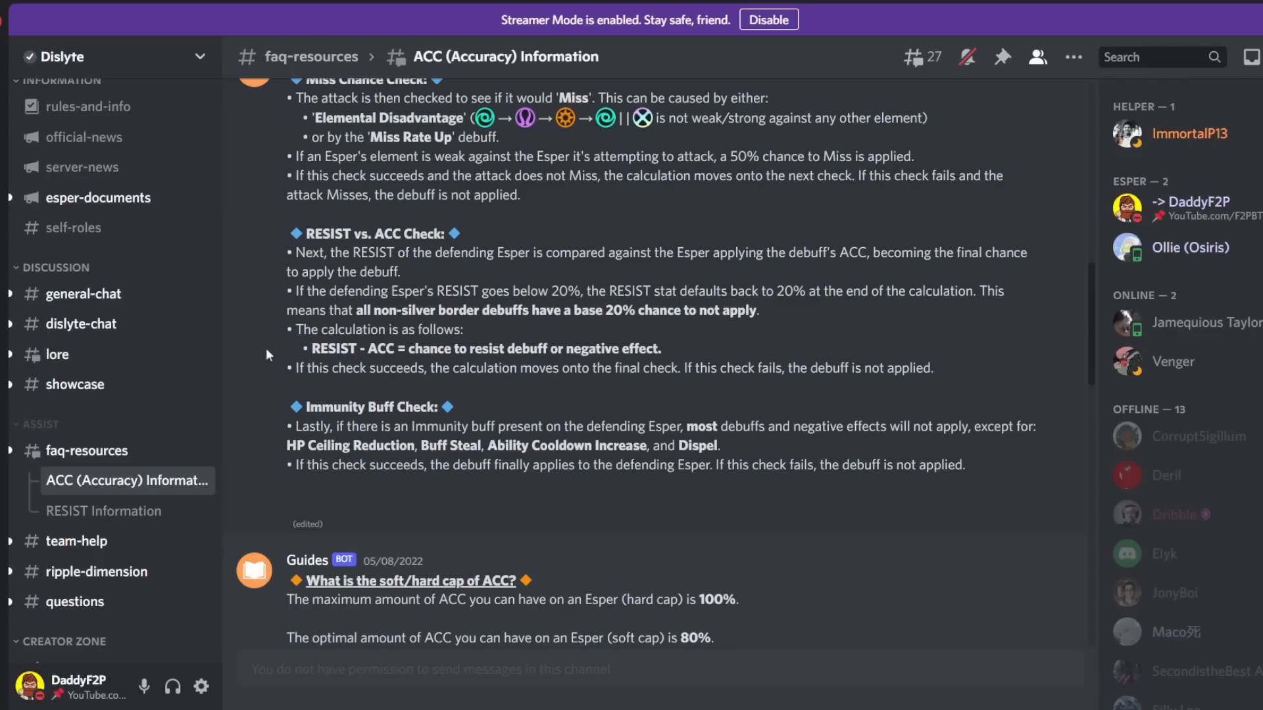
pyautogui.moveTo(451, 290); pyautogui.dragTo(564, 290)
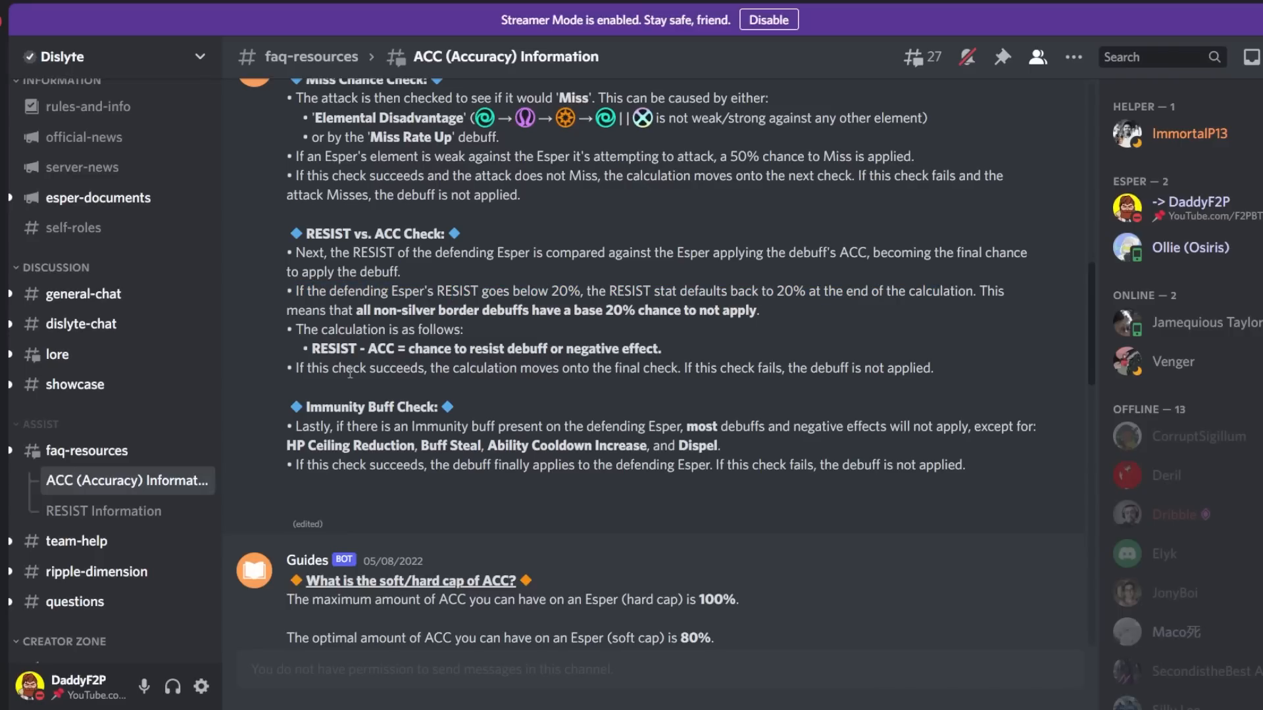
pyautogui.moveTo(353, 369); pyautogui.dragTo(657, 368)
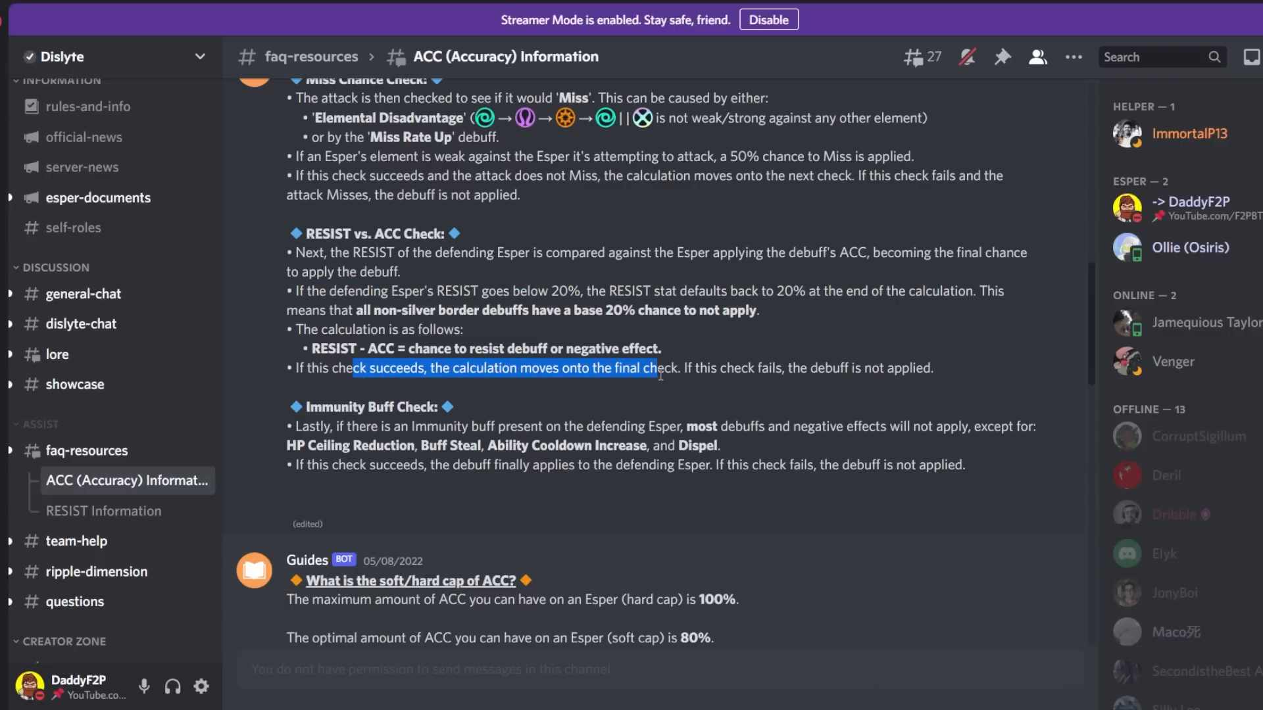
# Highlight the Buff Steal exception and the sentence saying the debuff finally applies to the Esper
pyautogui.scroll(-3)
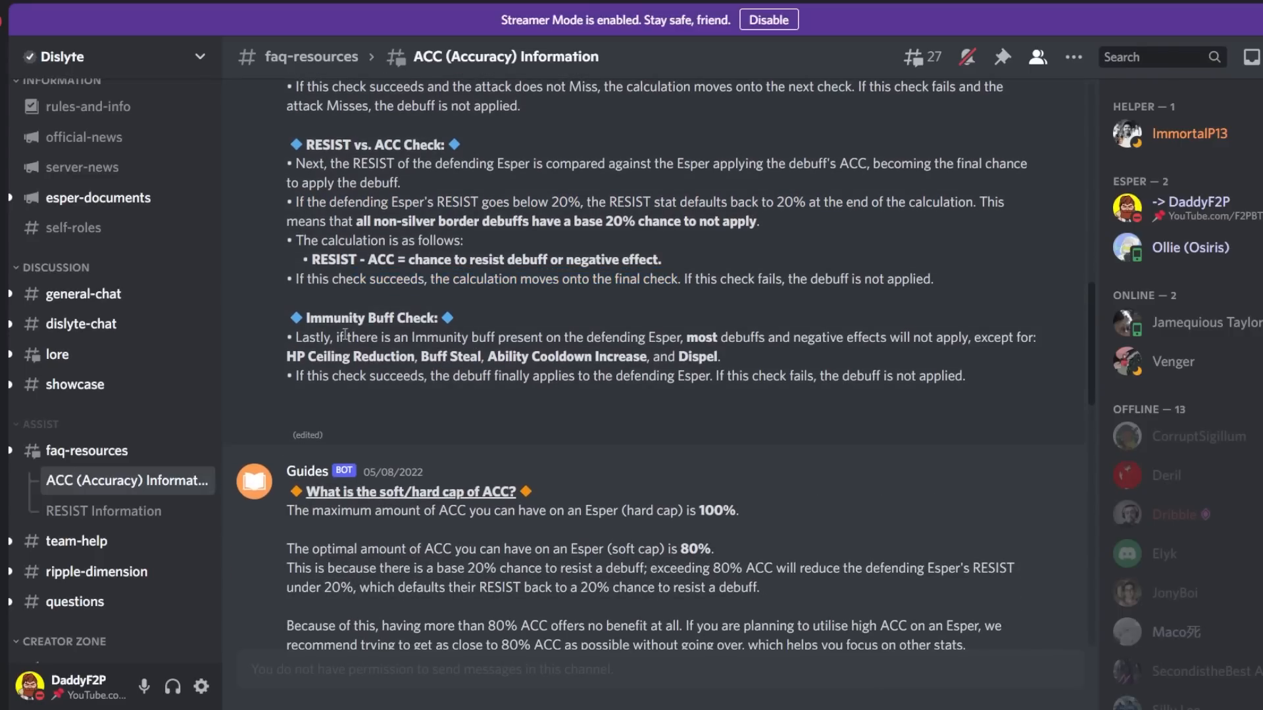
pyautogui.moveTo(353, 332)
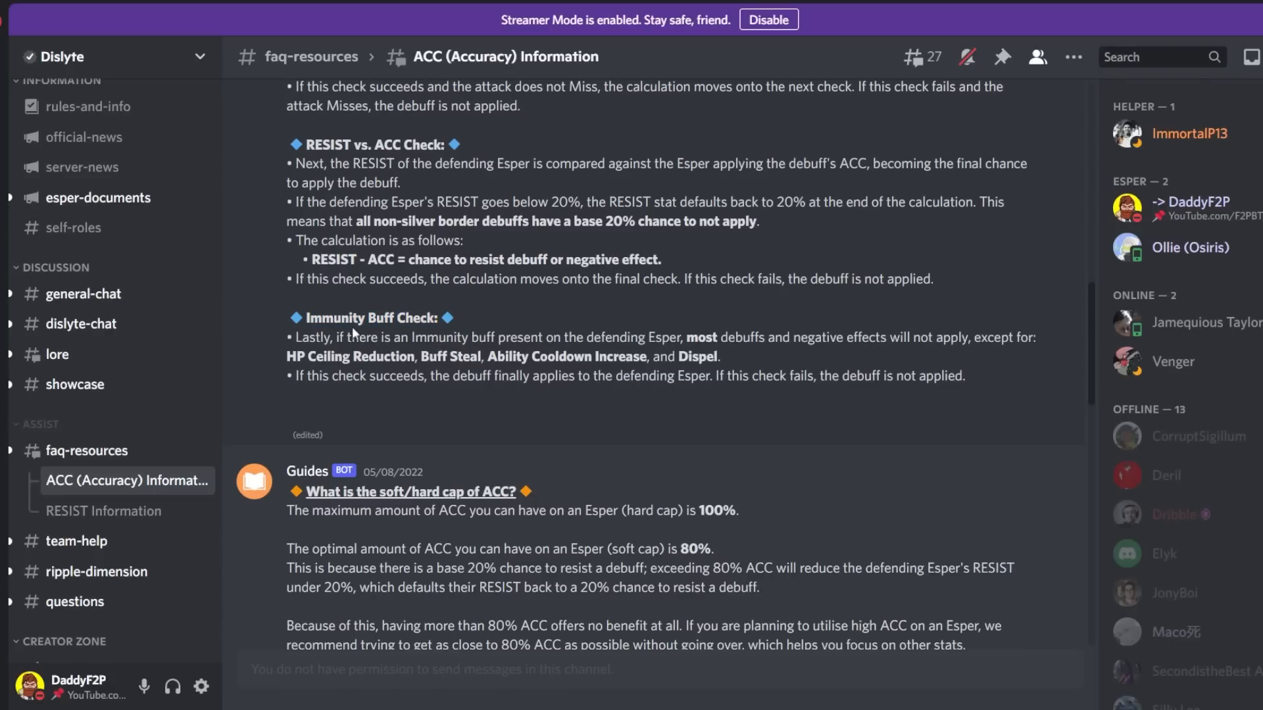
pyautogui.moveTo(446, 337); pyautogui.dragTo(626, 336)
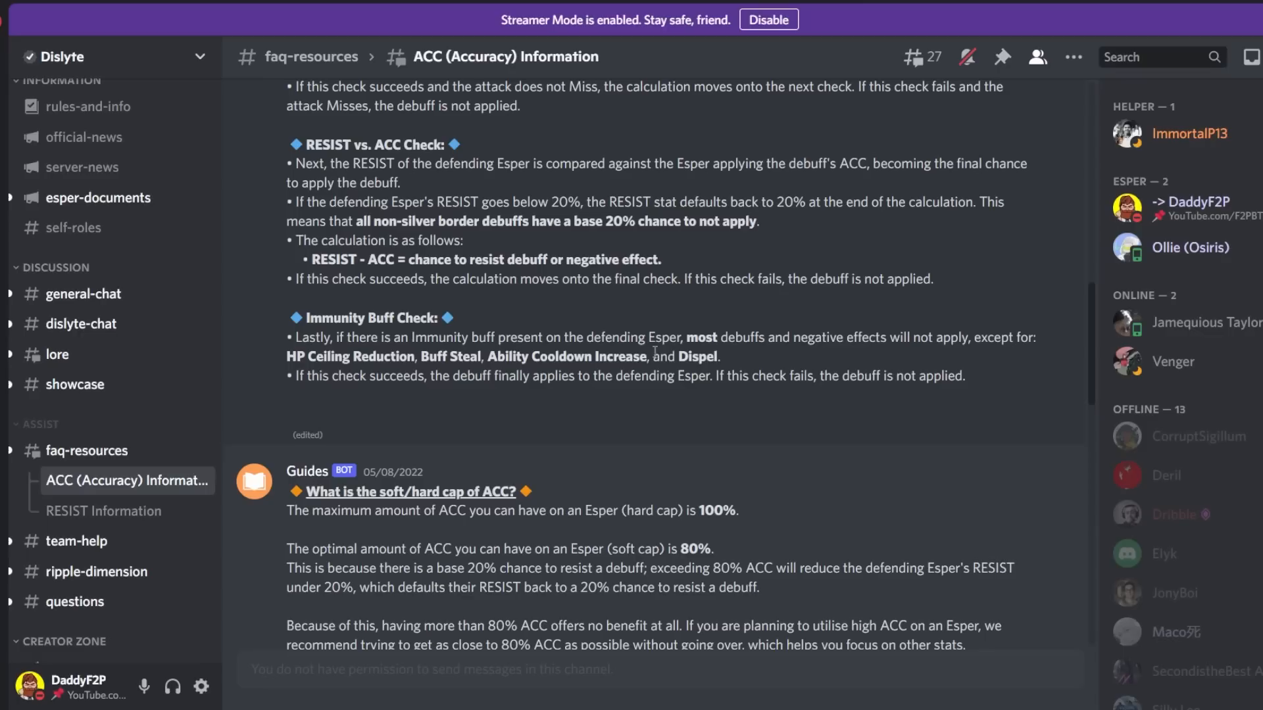
pyautogui.doubleClick(350, 357)
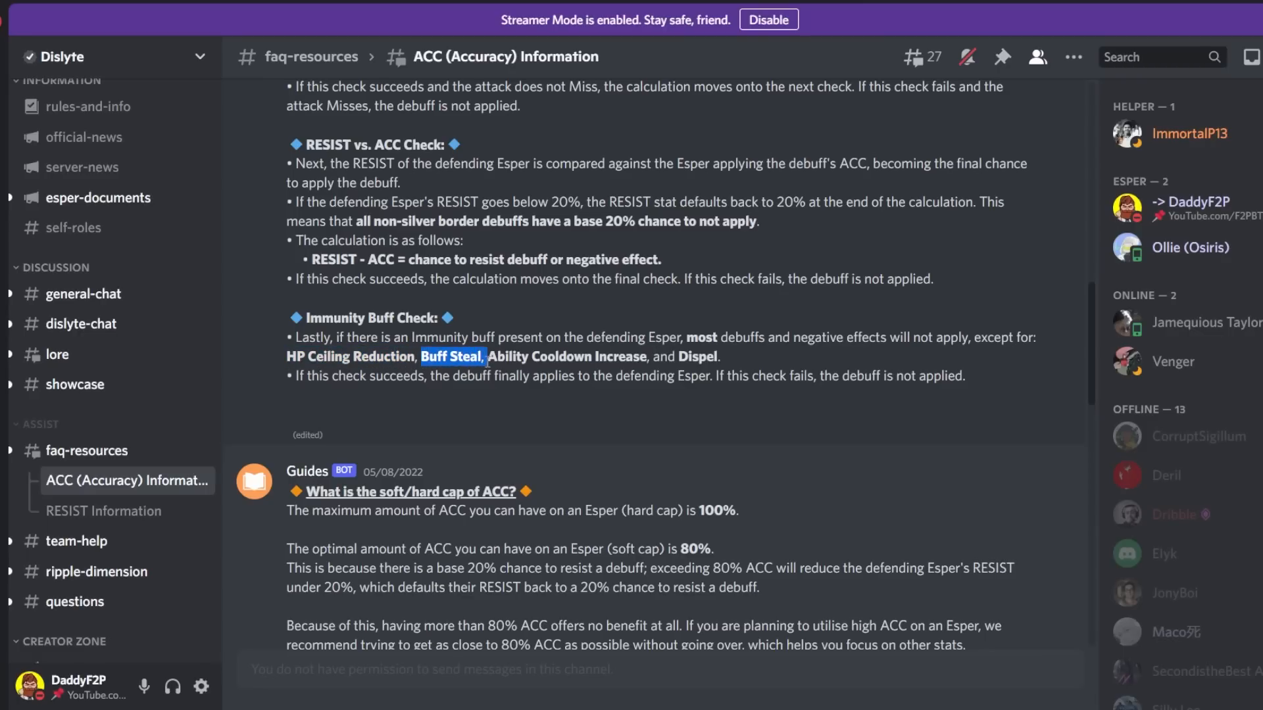
pyautogui.moveTo(486, 357); pyautogui.dragTo(647, 375)
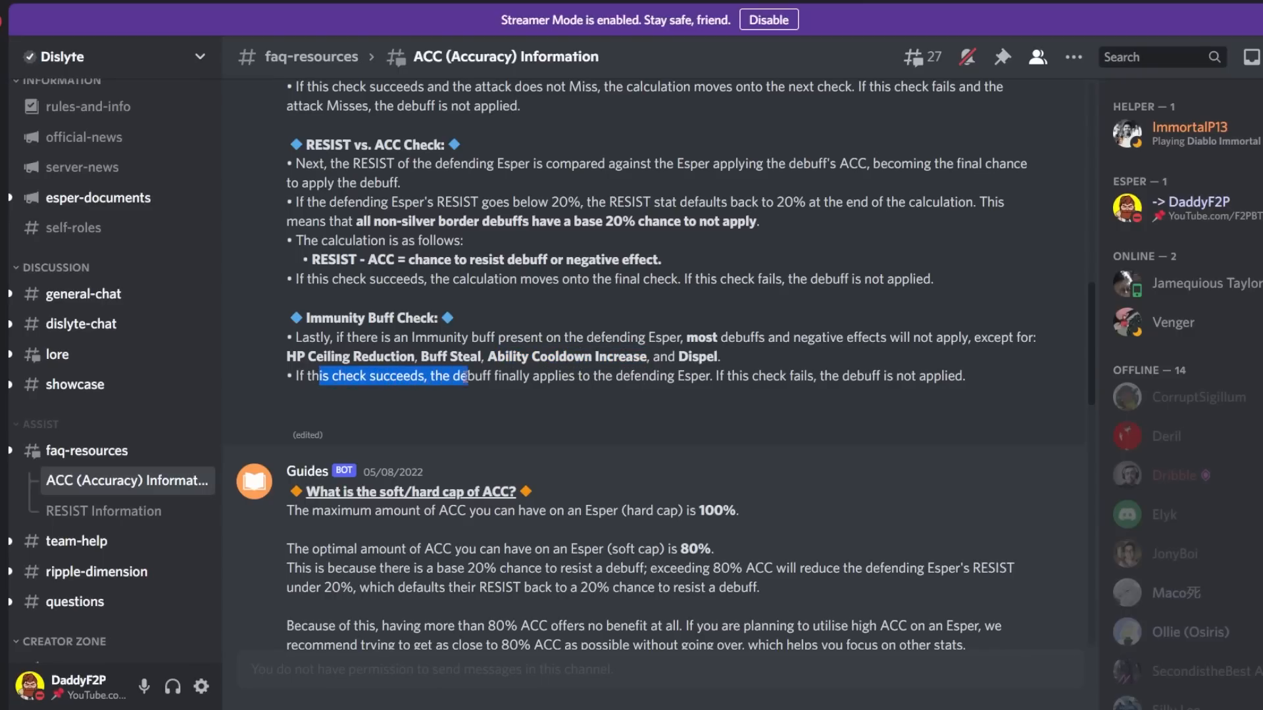
pyautogui.moveTo(459, 375); pyautogui.dragTo(709, 375)
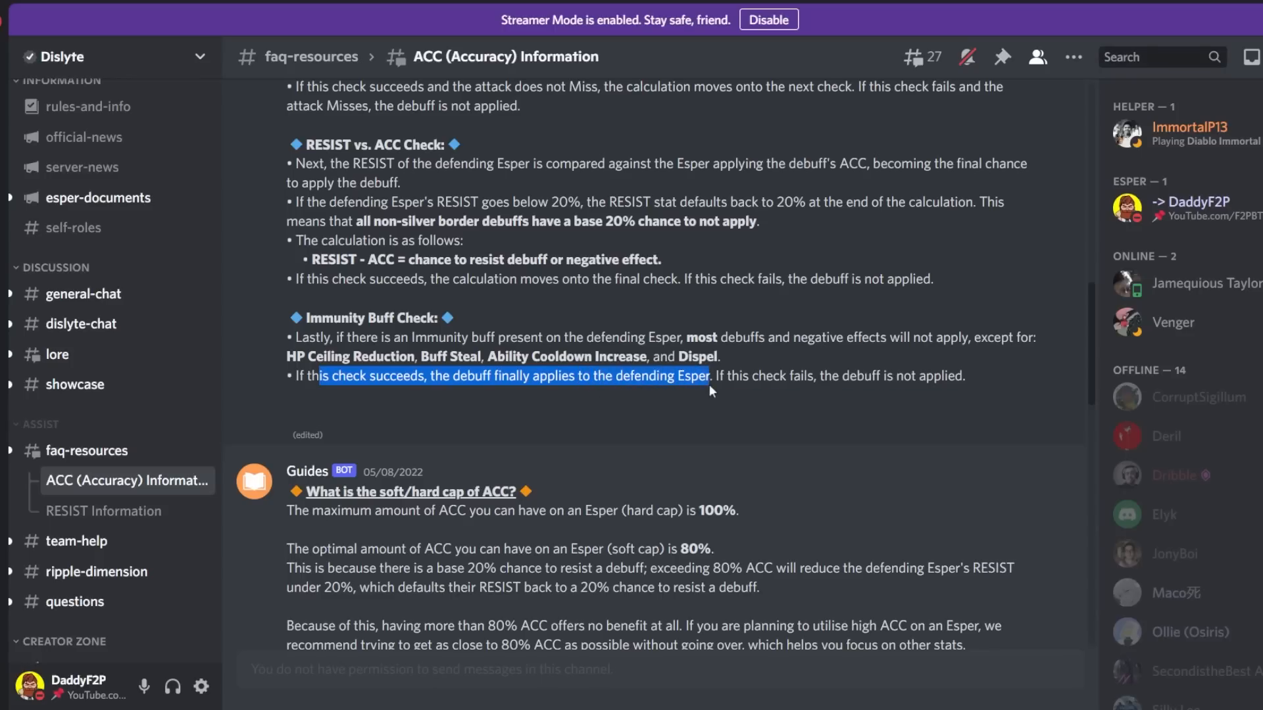
pyautogui.moveTo(709, 375); pyautogui.dragTo(861, 375)
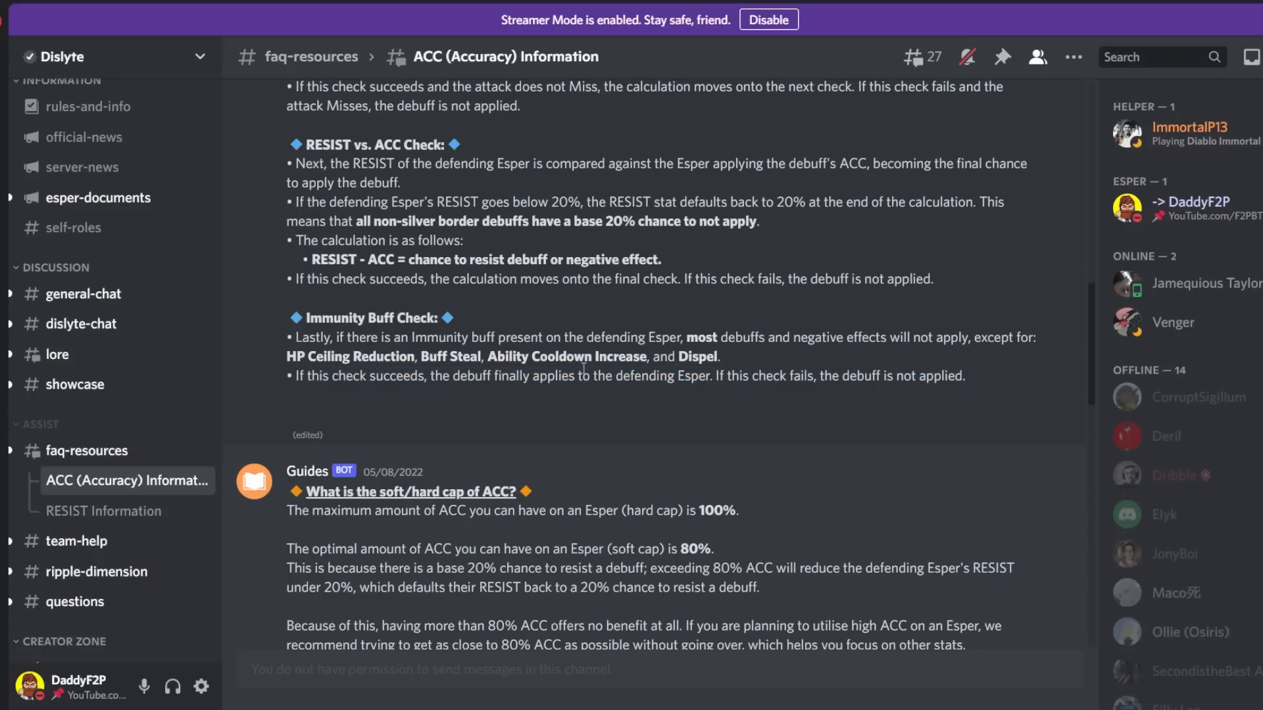
# Scroll up to recheck, then down to the soft/hard cap of ACC message
pyautogui.scroll(-3)
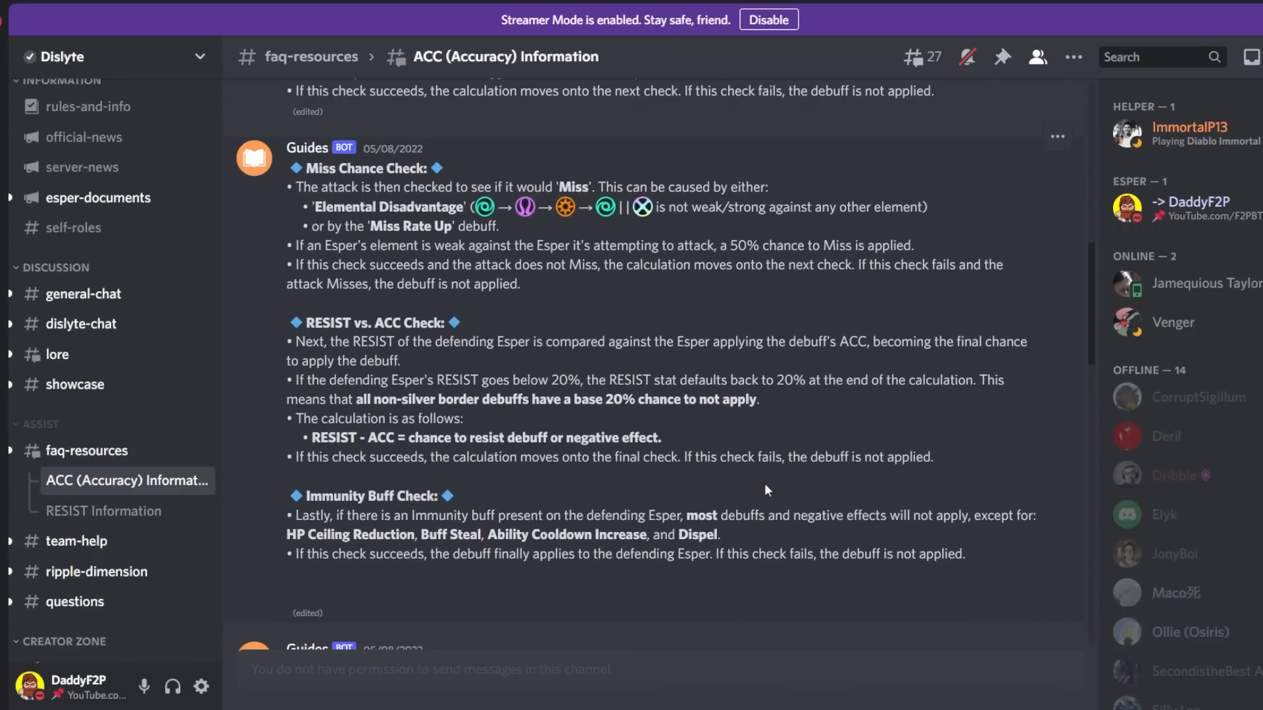
pyautogui.scroll(3)
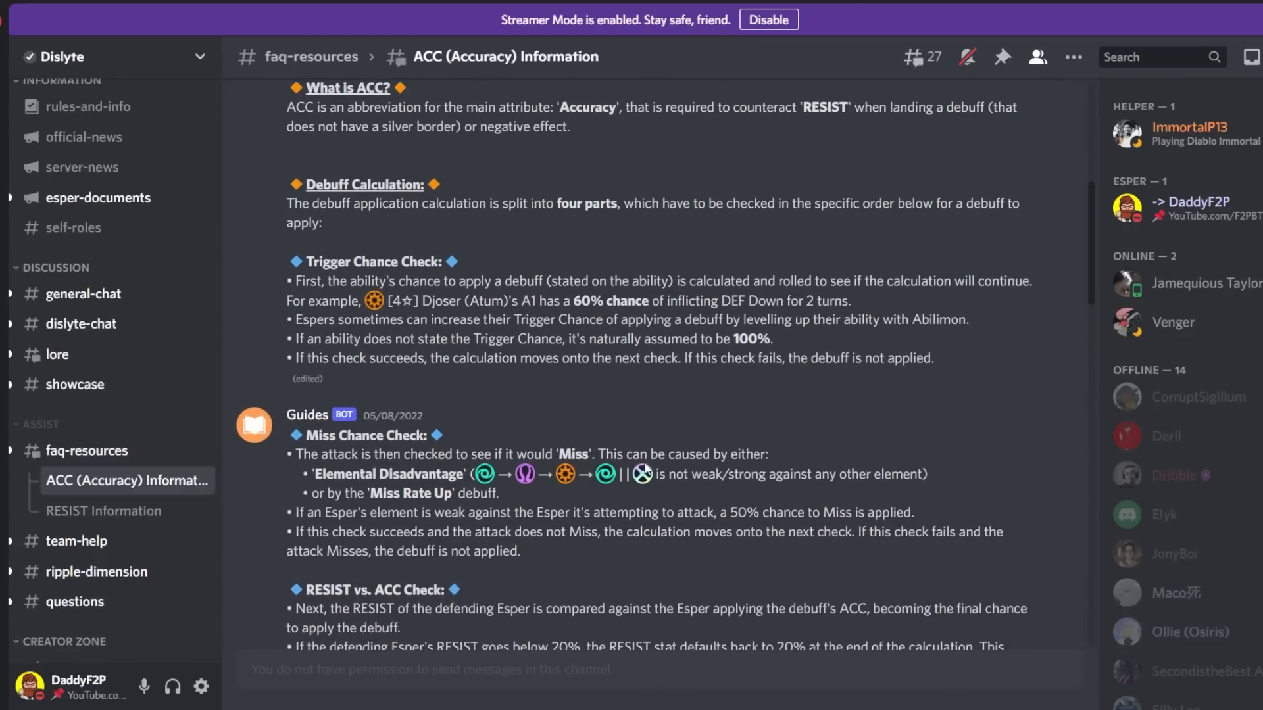
pyautogui.scroll(-3)
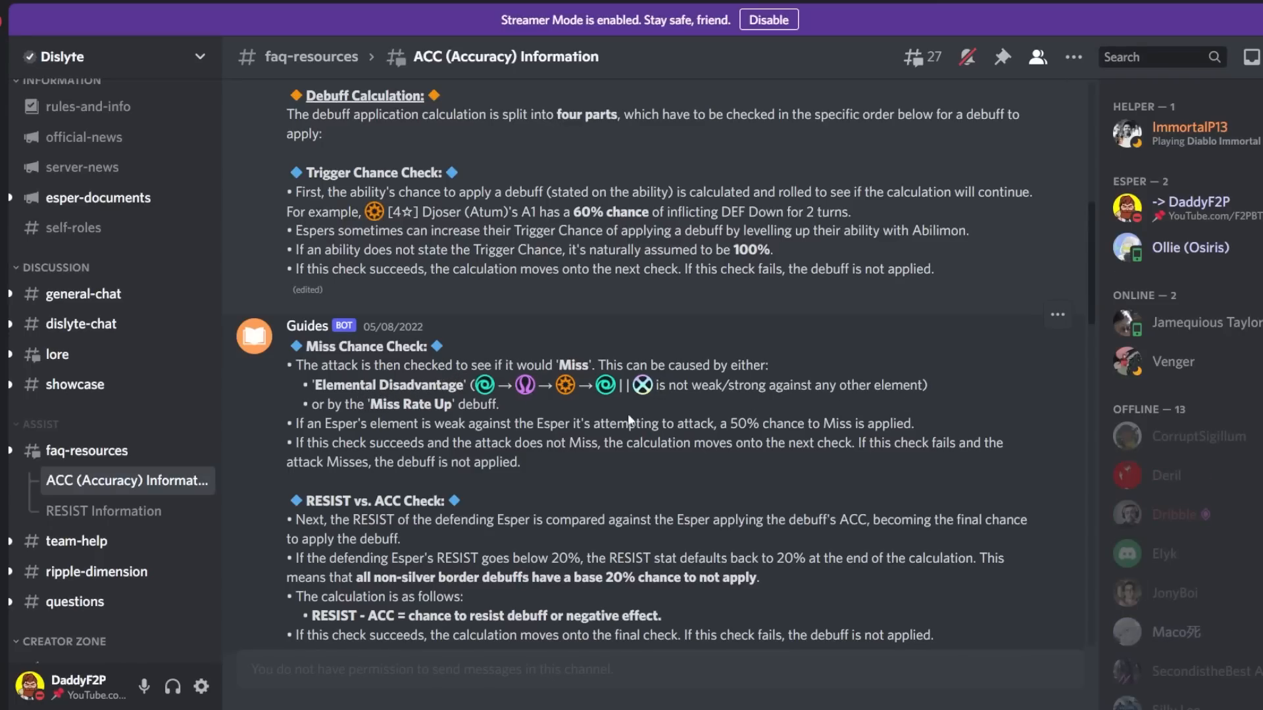
pyautogui.scroll(-3)
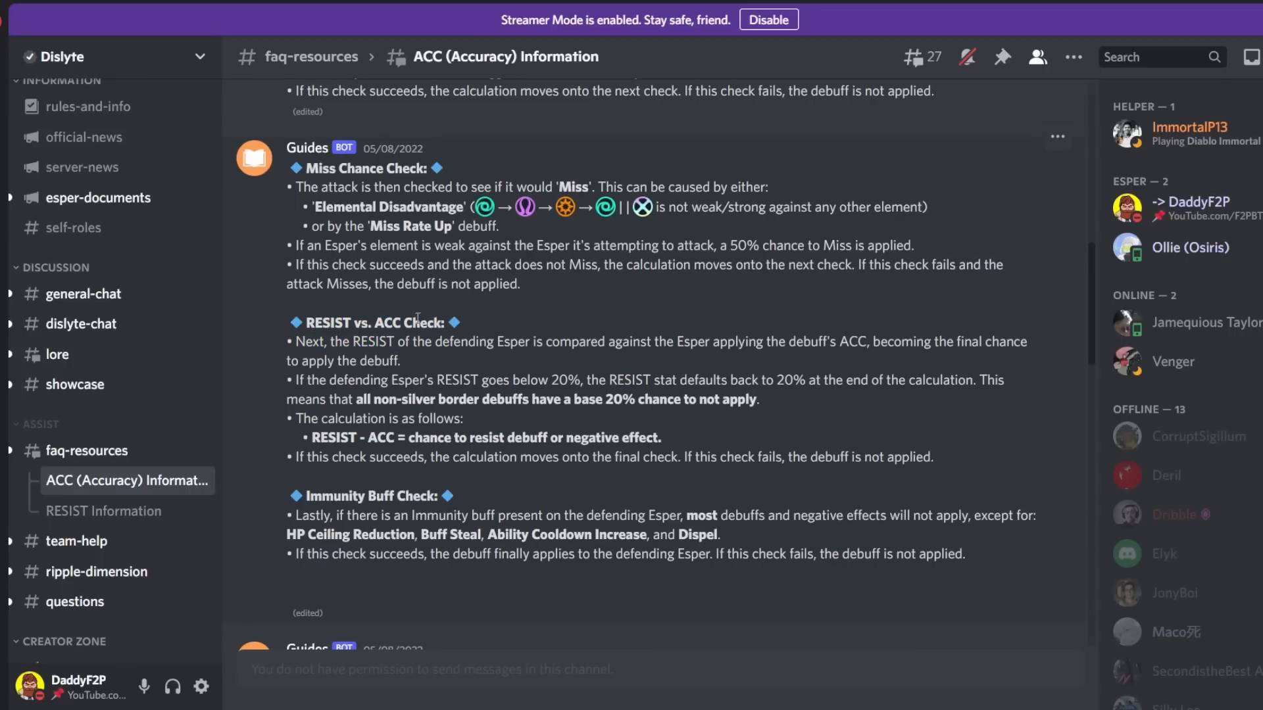
pyautogui.scroll(-3)
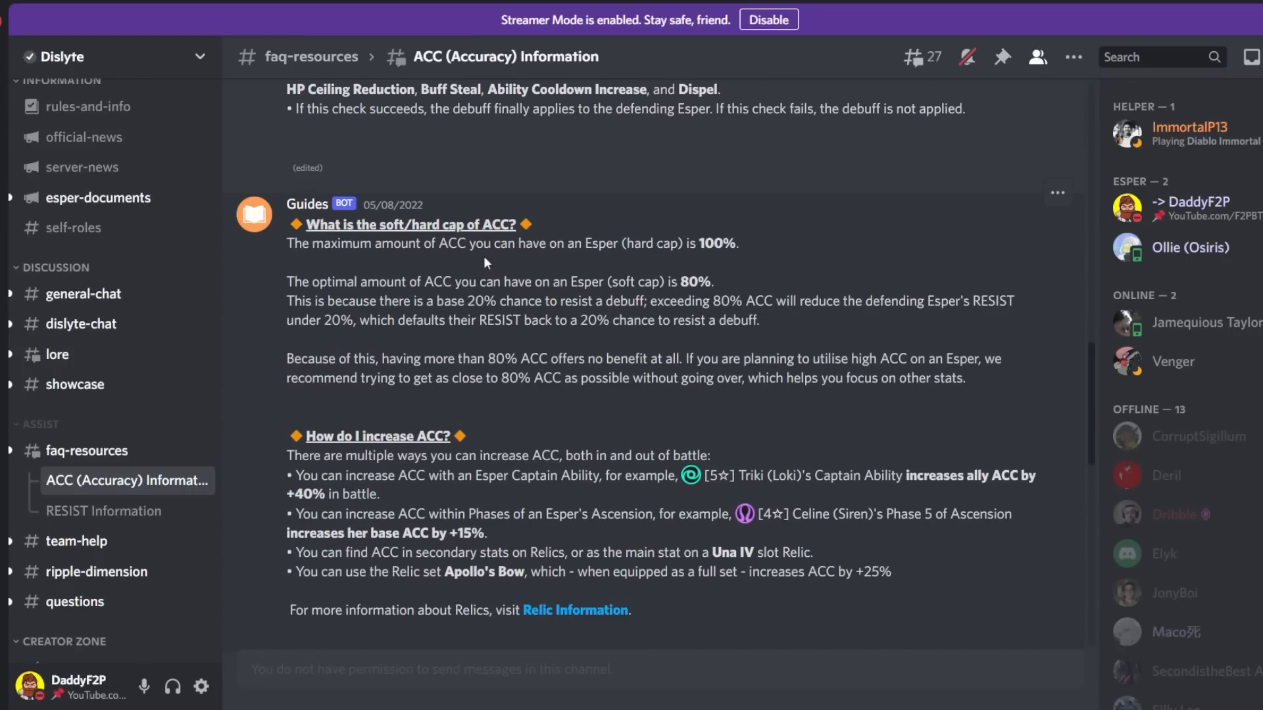
pyautogui.moveTo(421, 260)
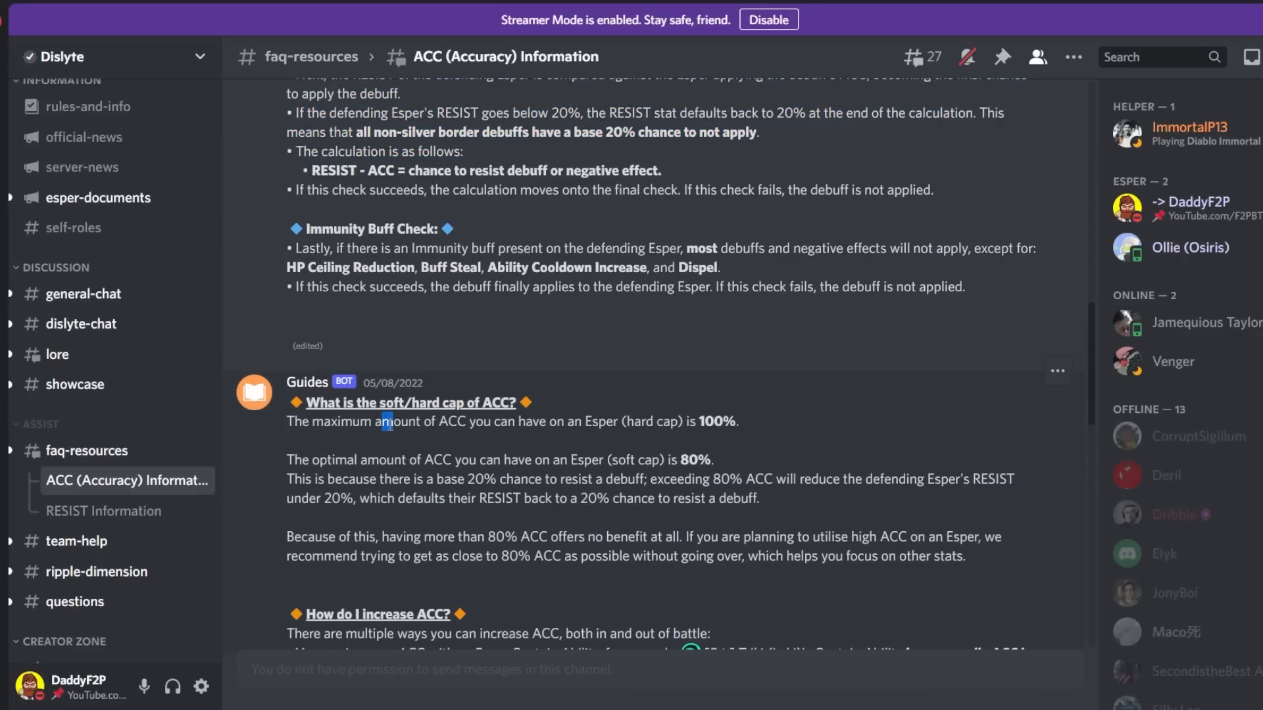
# Highlight passages around the RESIST vs. ACC Check while moving down the thread
pyautogui.moveTo(385, 422); pyautogui.dragTo(680, 422)
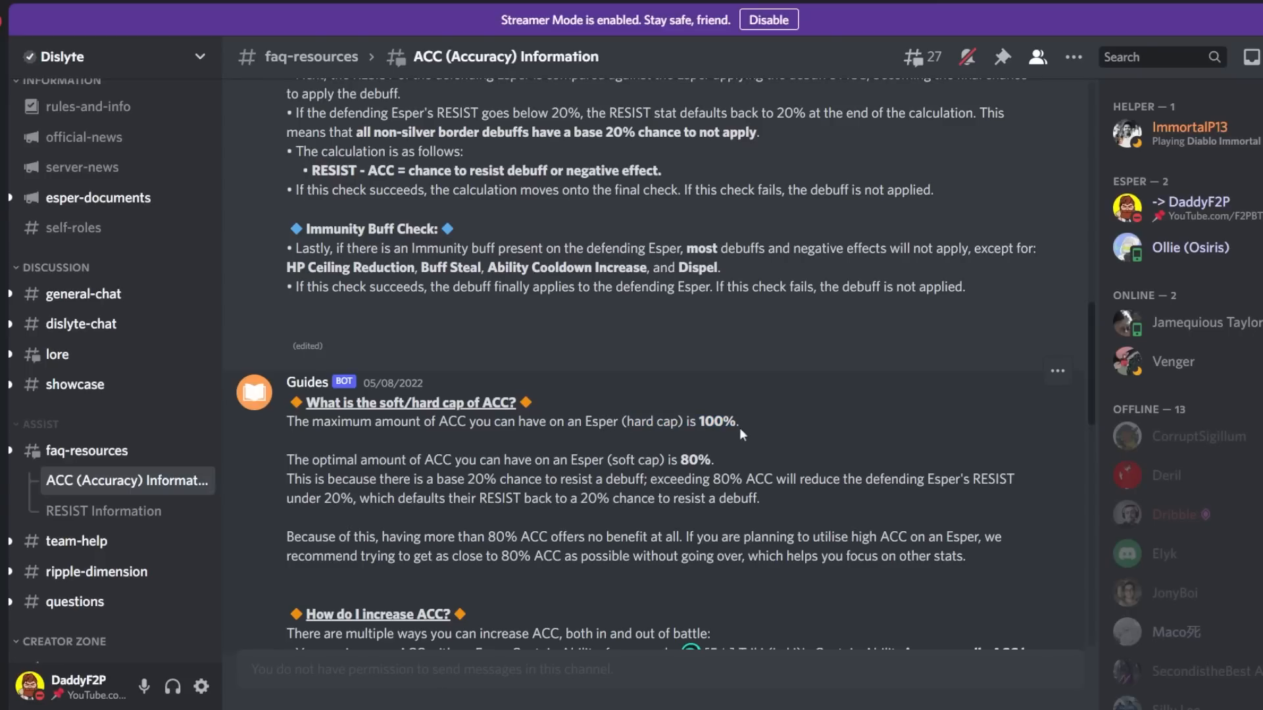
pyautogui.scroll(-3)
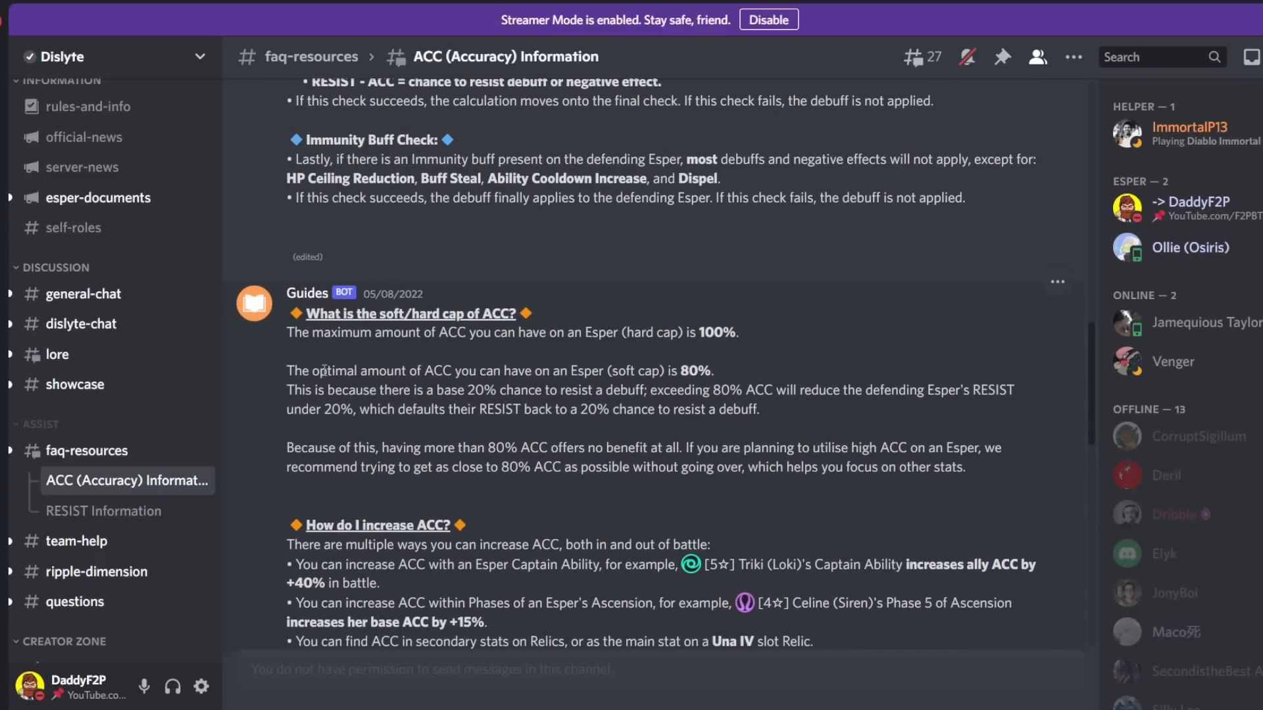
pyautogui.moveTo(310, 371); pyautogui.dragTo(496, 371)
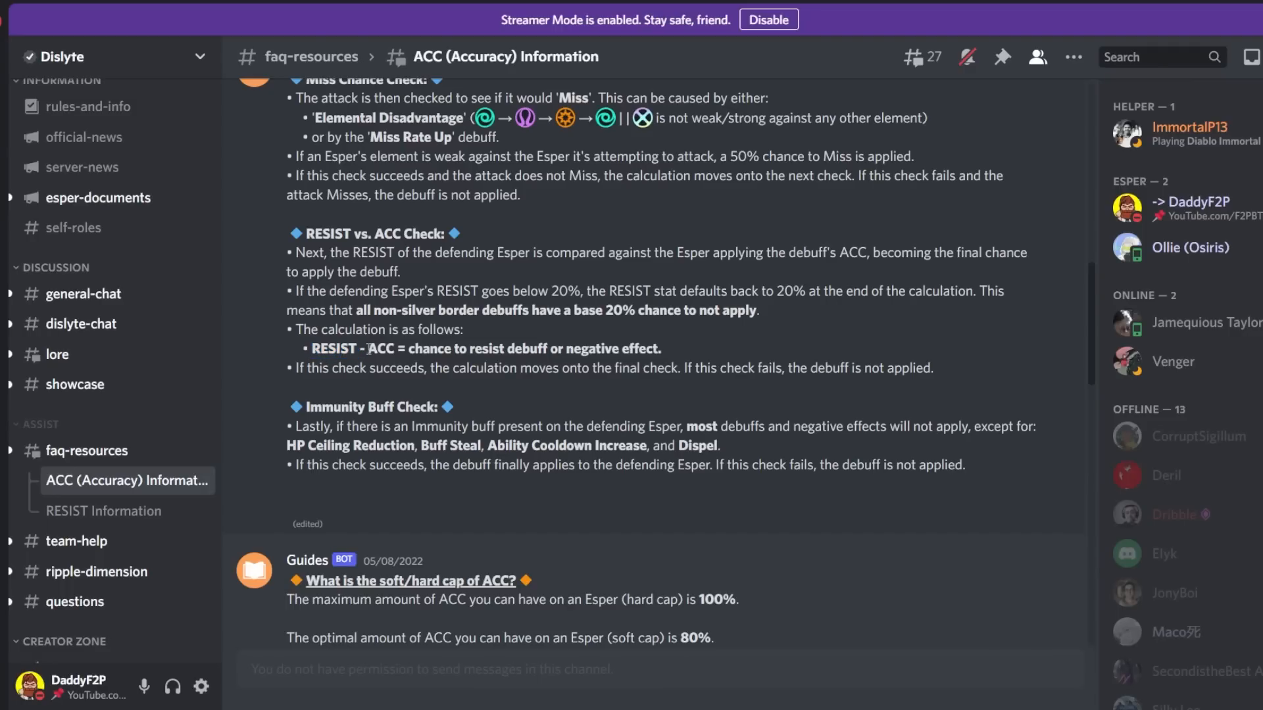
# Select words in the RESIST - ACC formula, ending on the ACC term
pyautogui.doubleClick(379, 349)
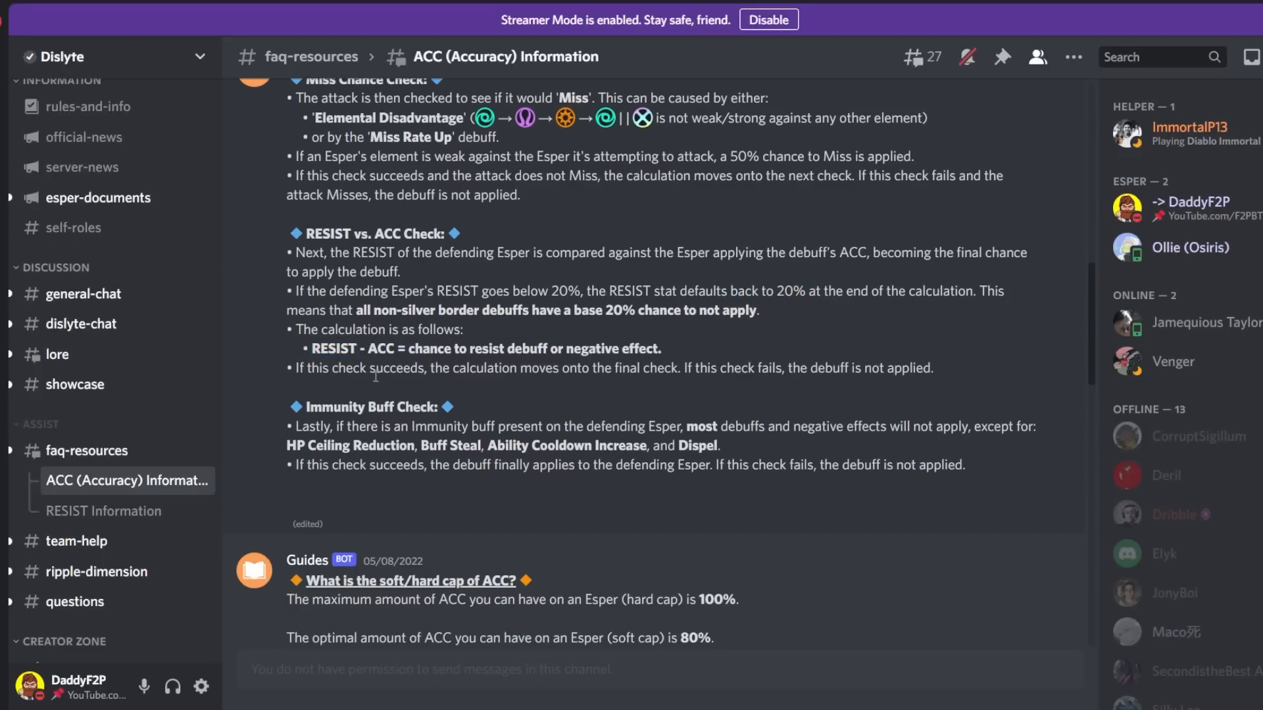
pyautogui.doubleClick(330, 349)
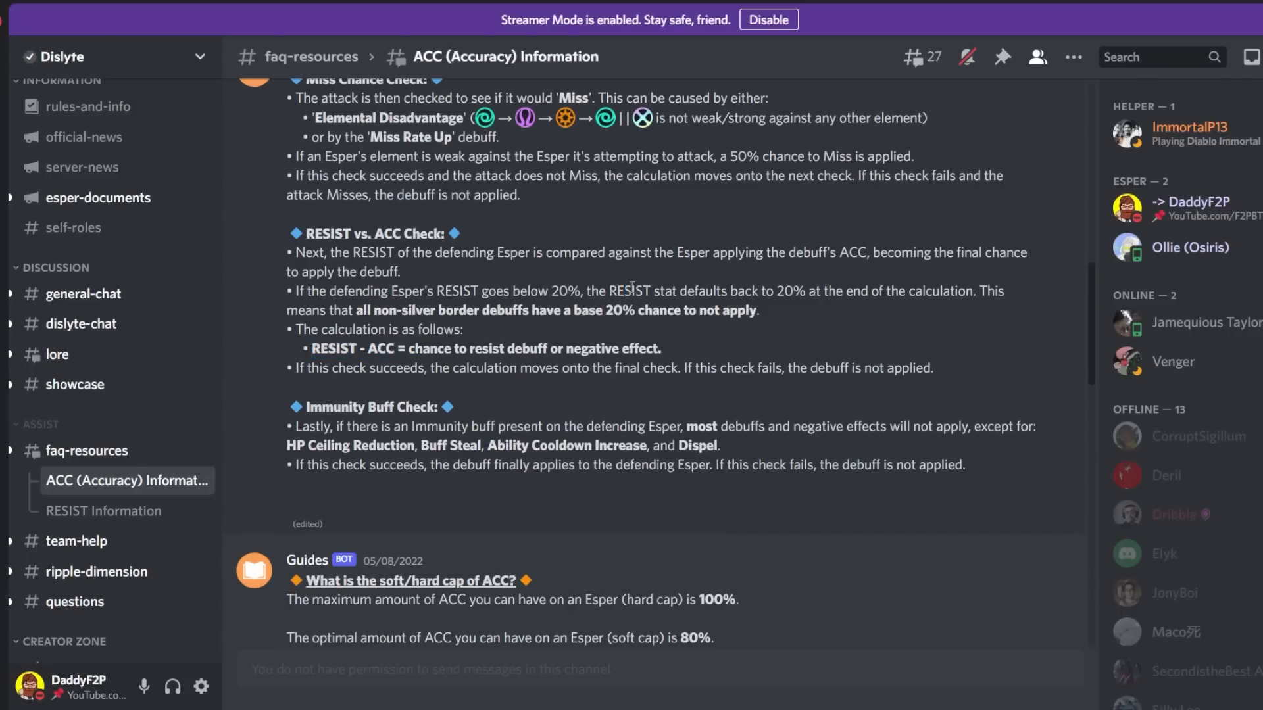
pyautogui.doubleClick(375, 348)
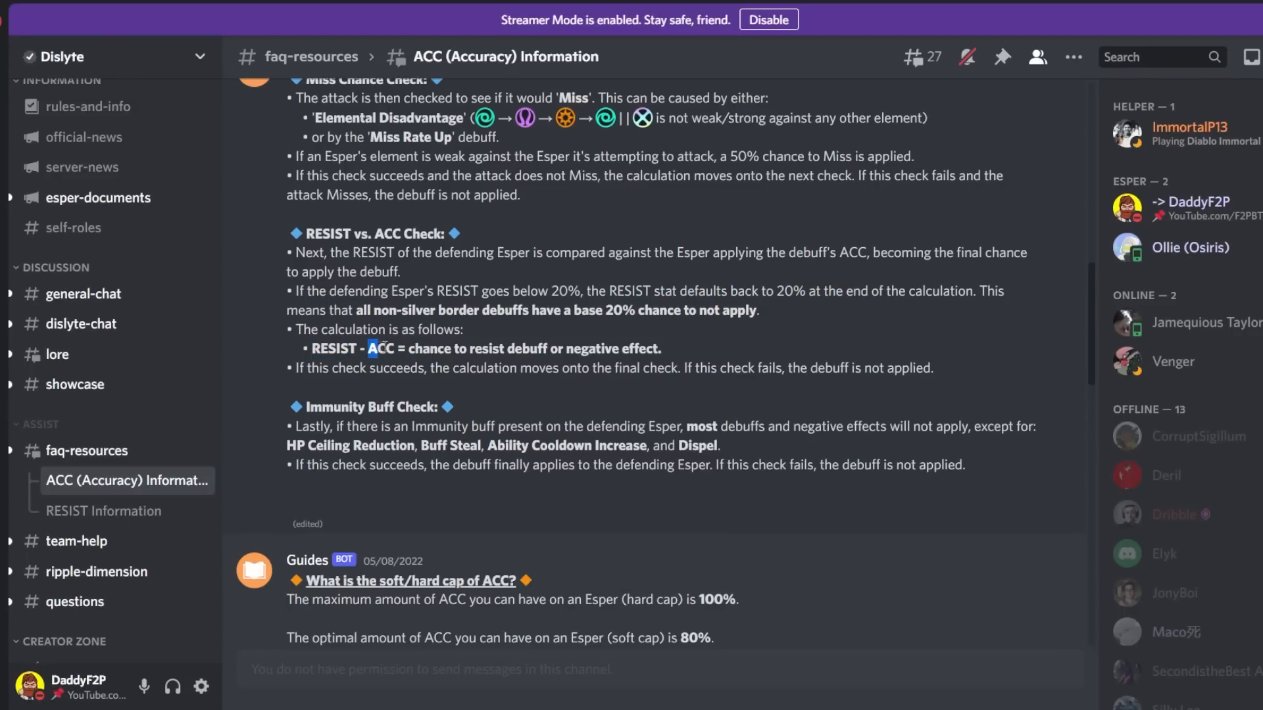
pyautogui.doubleClick(379, 347)
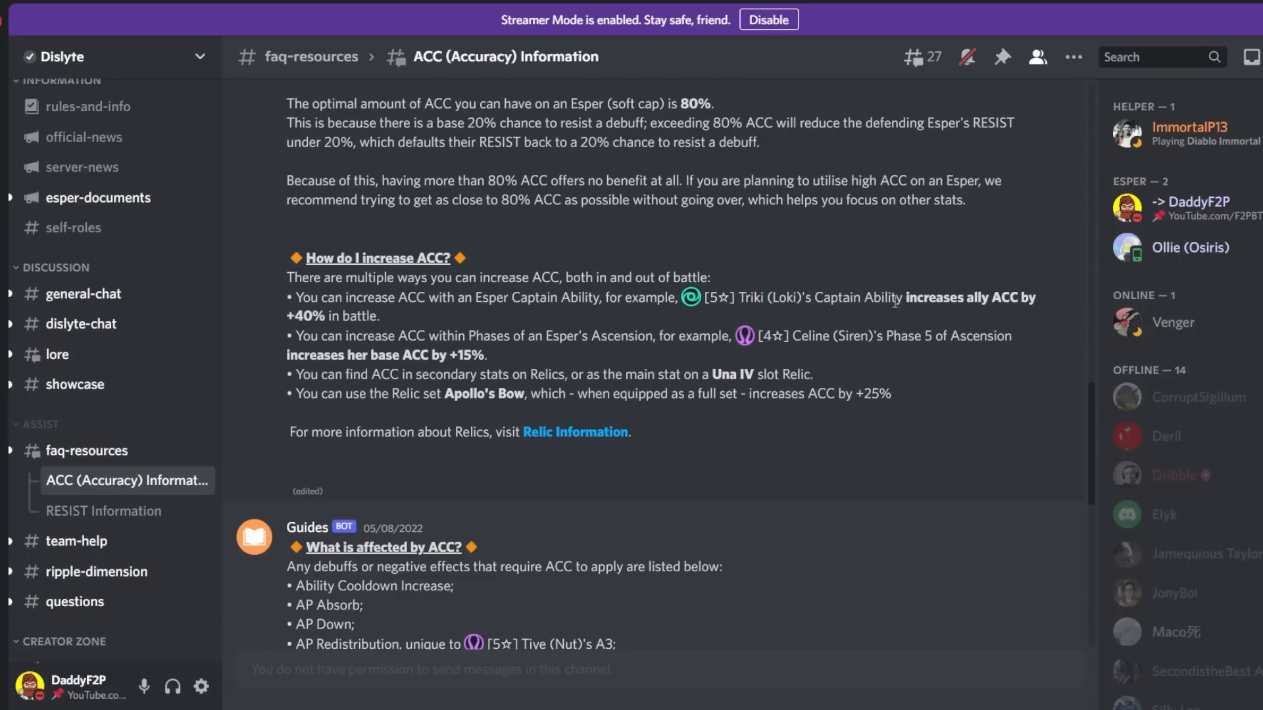
# Highlight the 'base ACC by +15%' and 'Una IV slot Relic' passages in How do I increase ACC?
pyautogui.moveTo(342, 335); pyautogui.dragTo(479, 335)
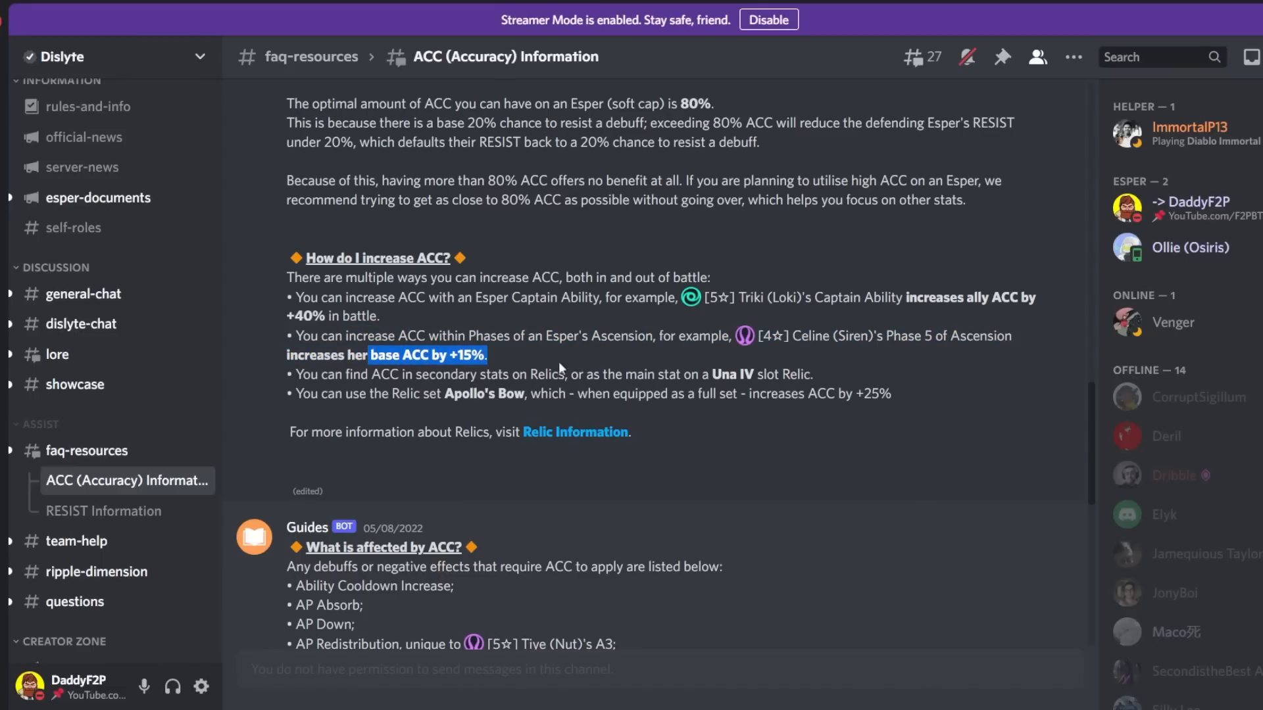
pyautogui.moveTo(288, 373); pyautogui.dragTo(422, 374)
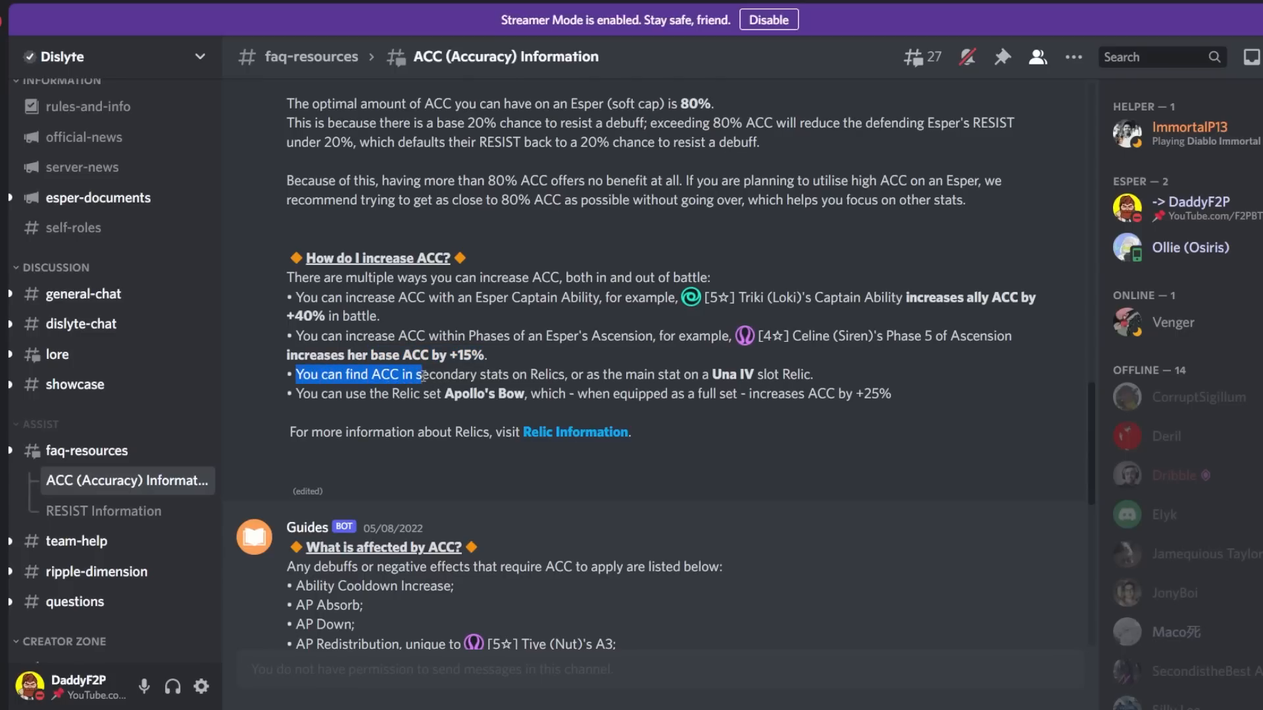
pyautogui.click(713, 374)
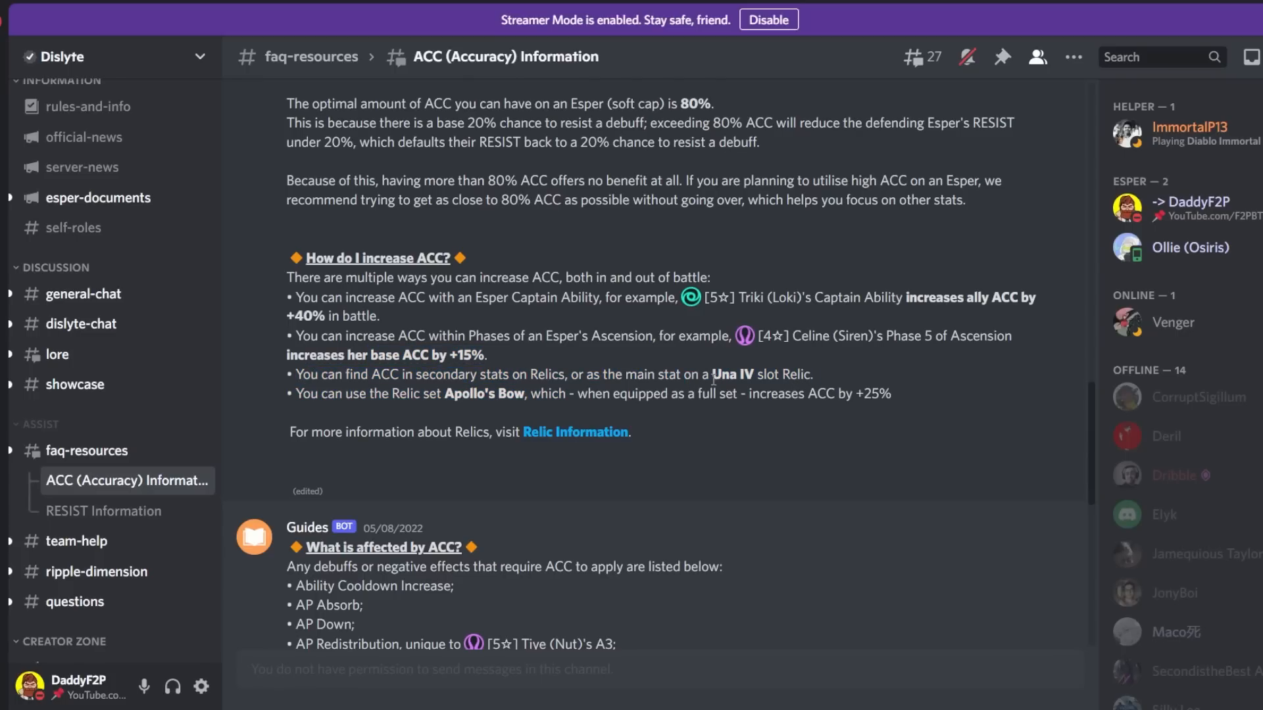
pyautogui.moveTo(712, 374); pyautogui.dragTo(812, 374)
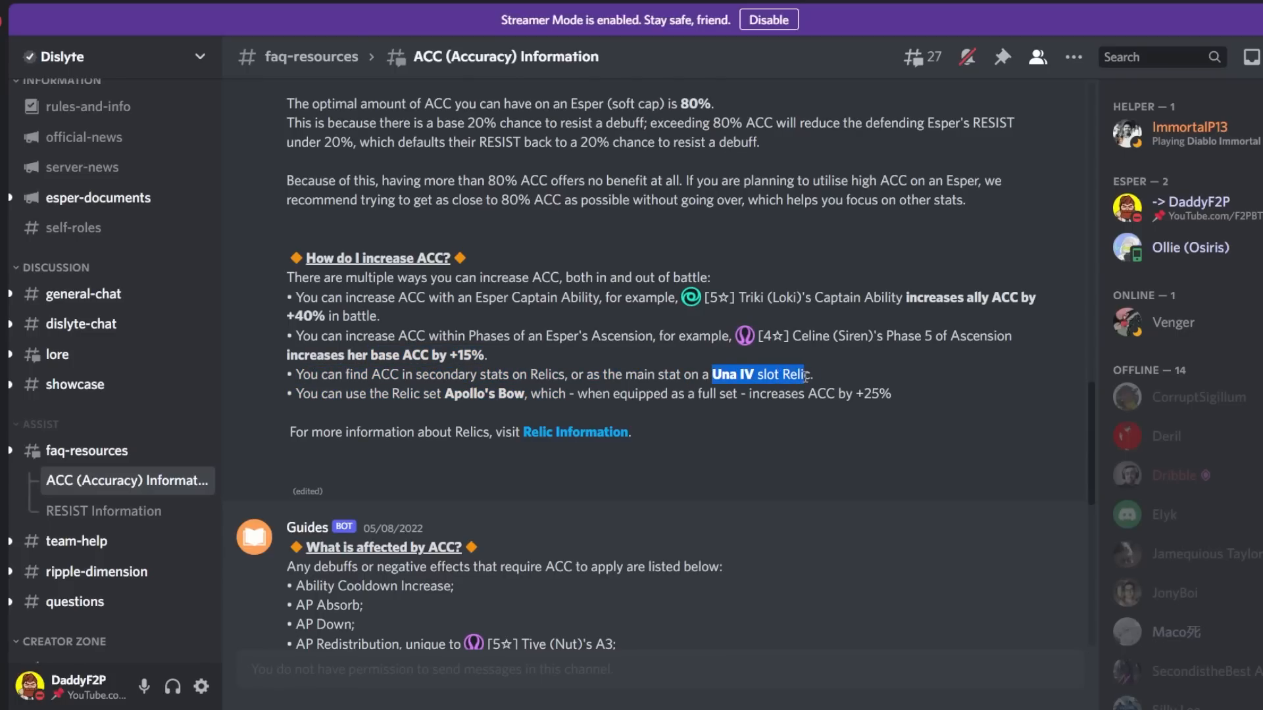
pyautogui.moveTo(390, 372)
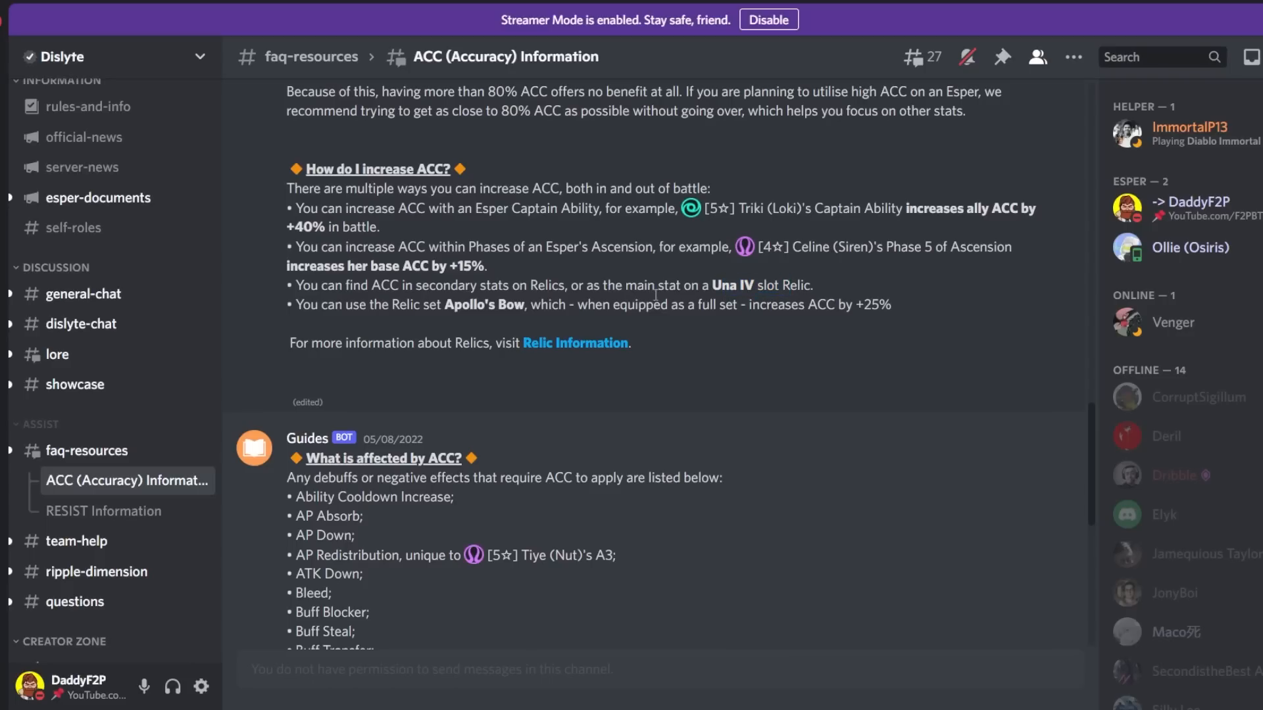
pyautogui.moveTo(568, 303)
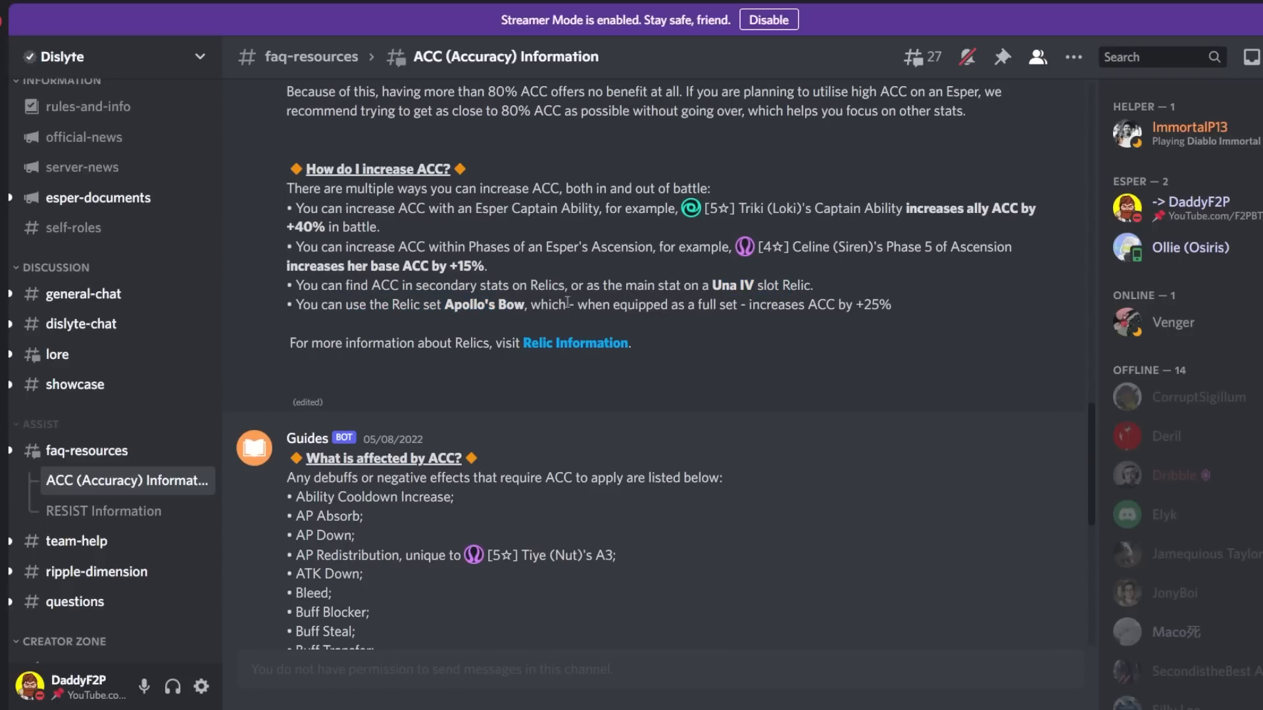
pyautogui.moveTo(568, 303); pyautogui.dragTo(892, 304)
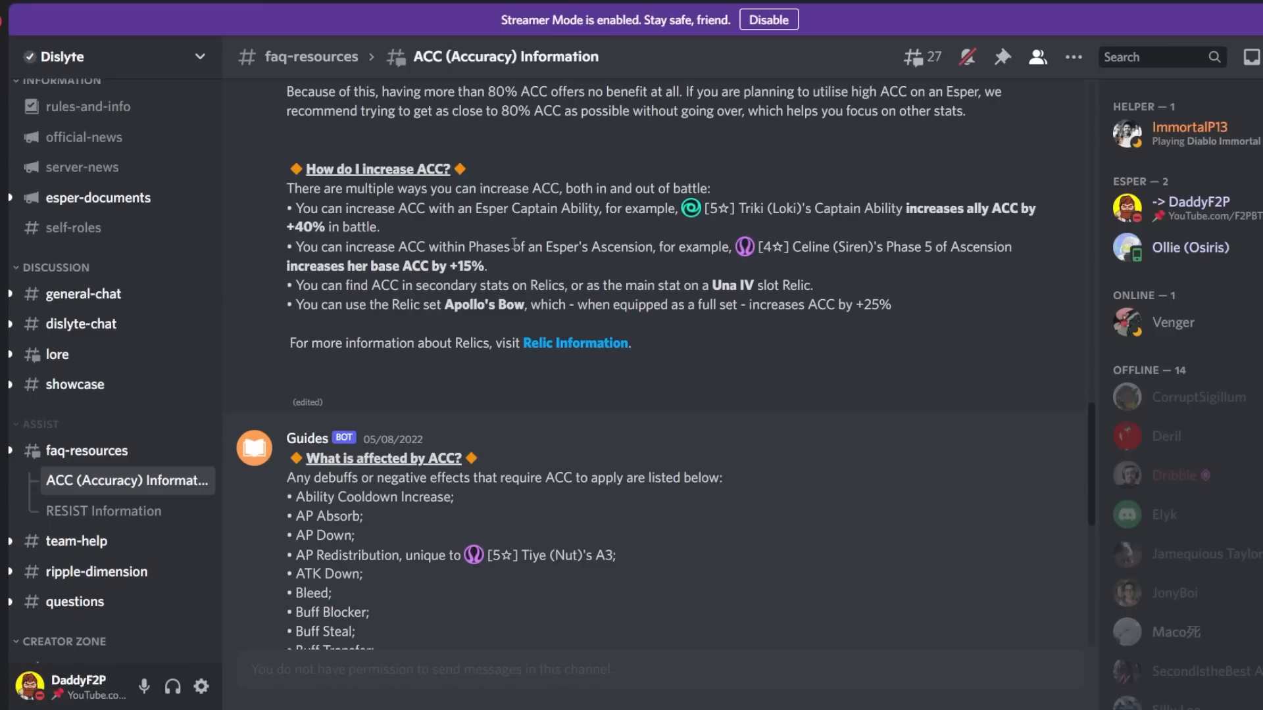
# Scroll to the 'What is affected by ACC?' list and highlight the Pandora's Box Trigger entry
pyautogui.scroll(-3)
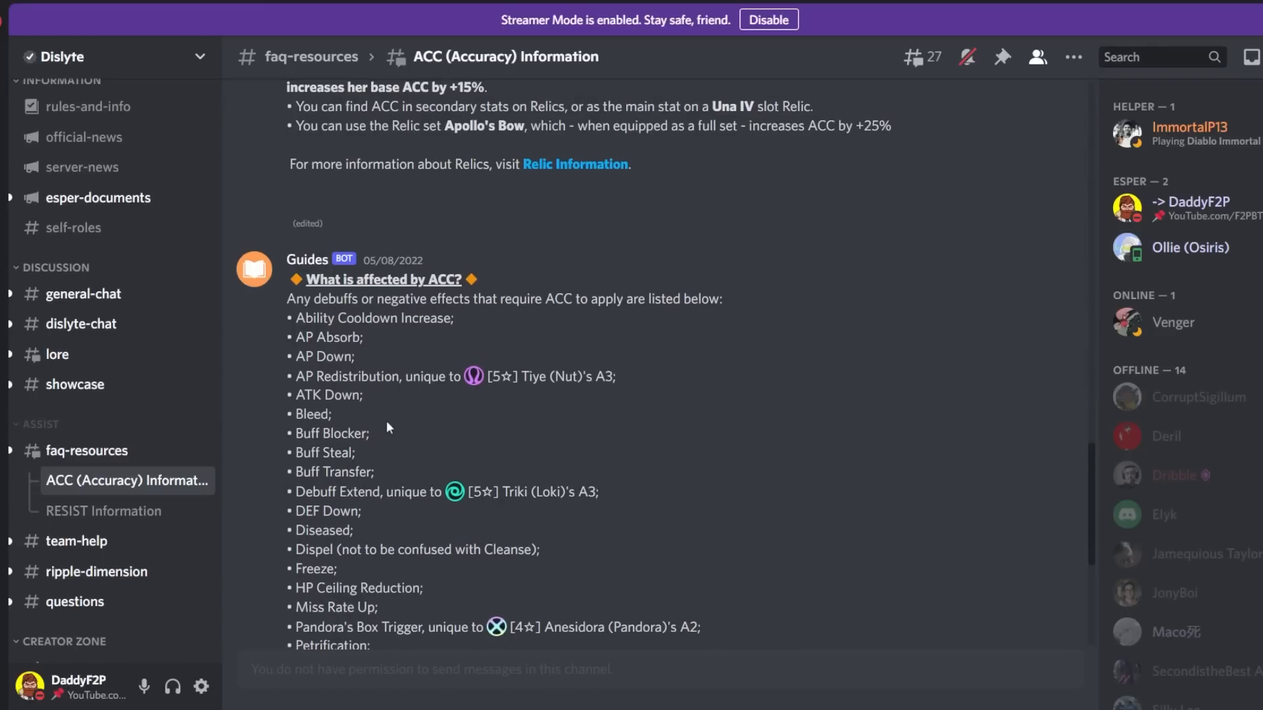
pyautogui.scroll(-3)
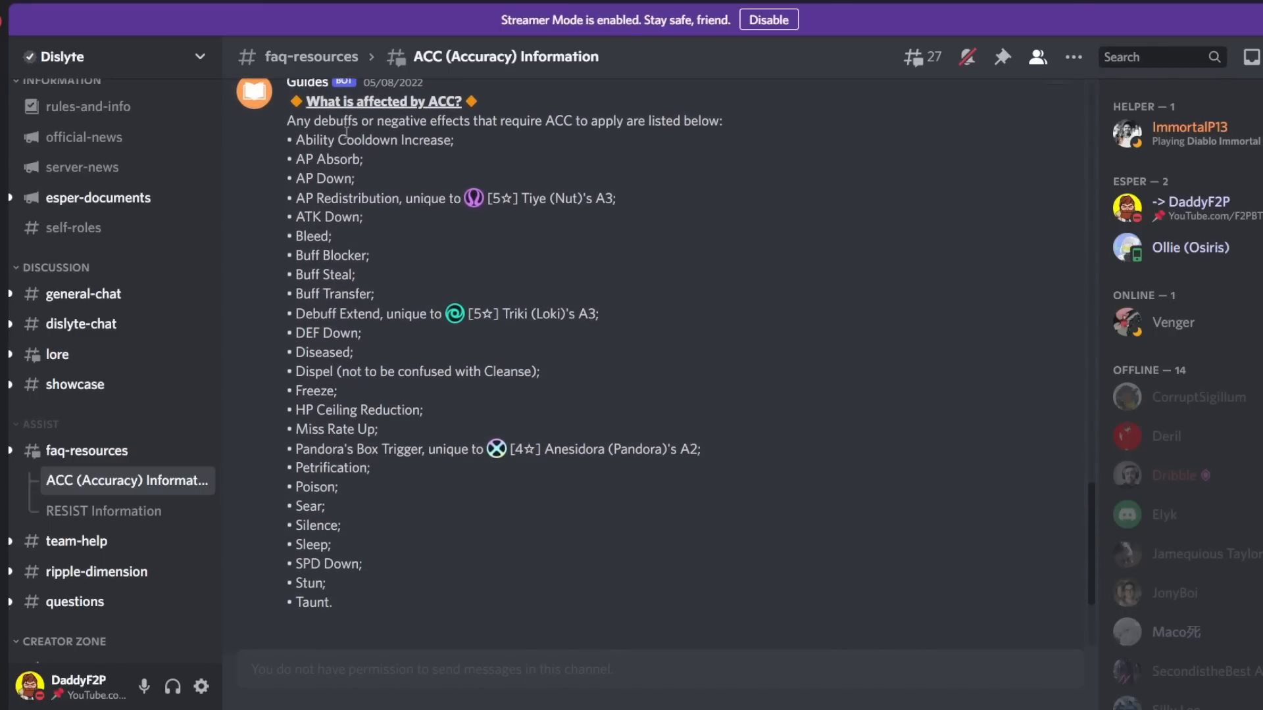
pyautogui.moveTo(422, 121); pyautogui.dragTo(574, 121)
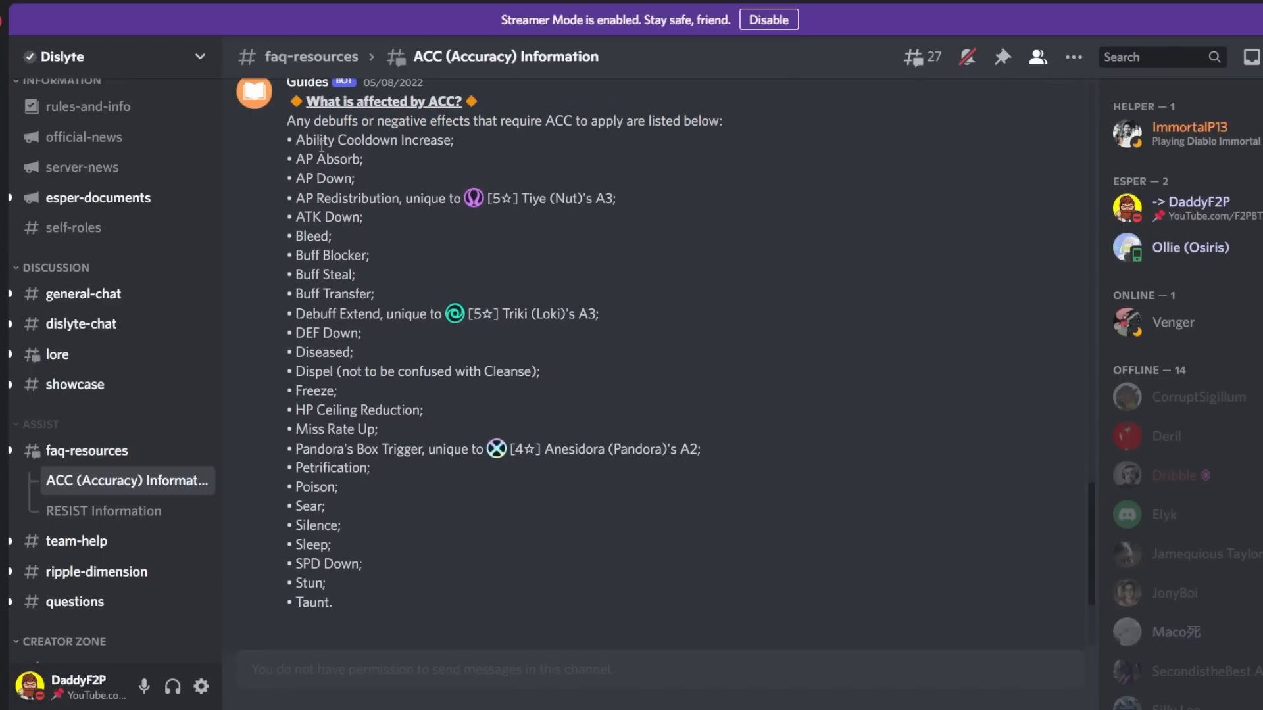
pyautogui.moveTo(148, 547)
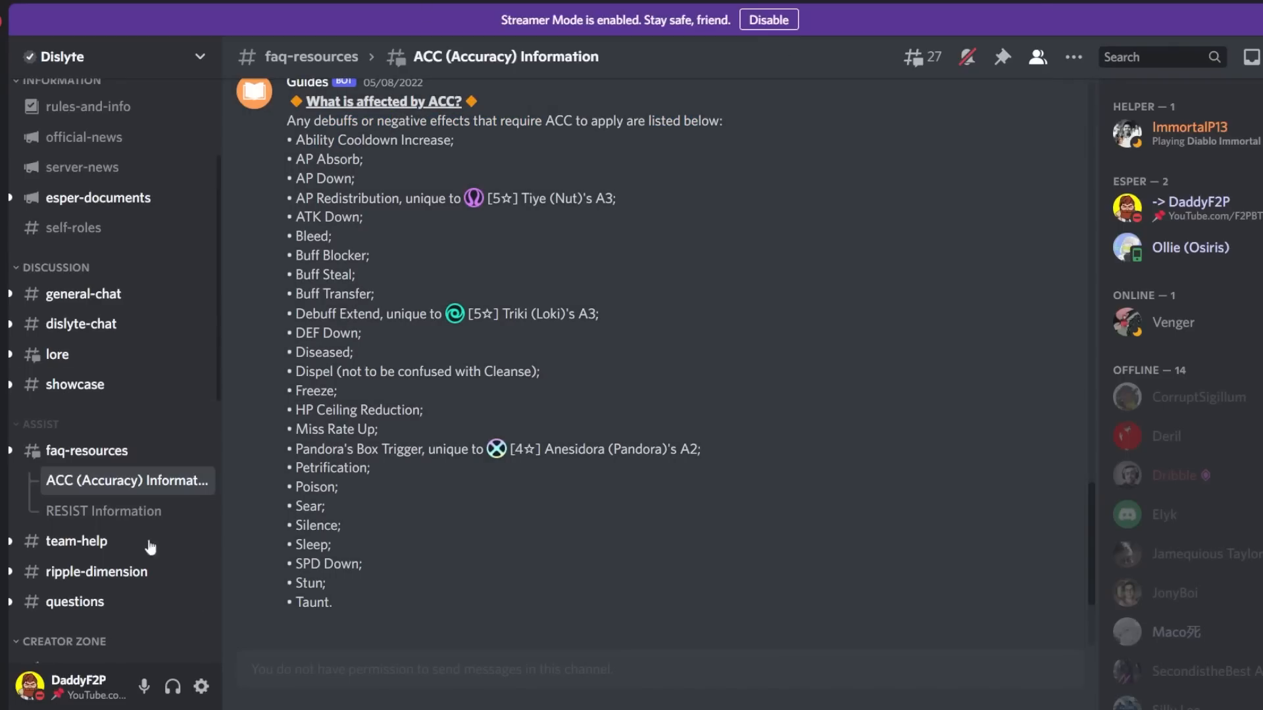
pyautogui.moveTo(296, 451)
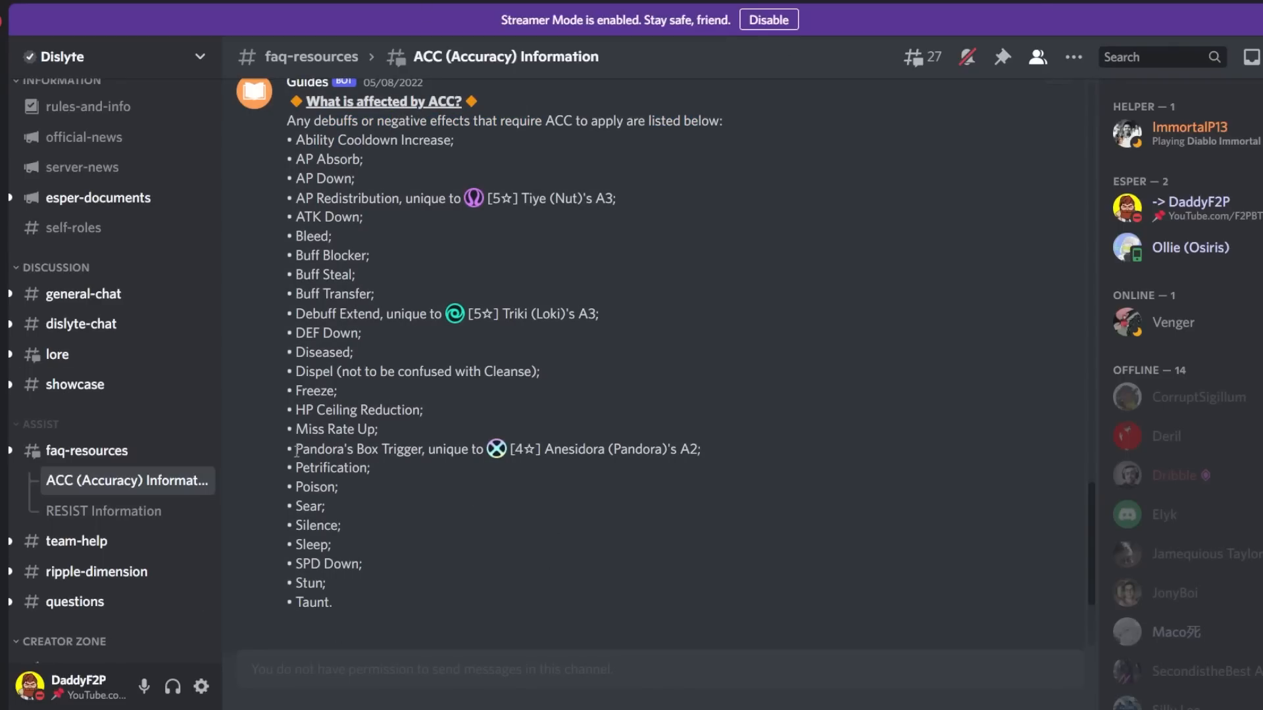
pyautogui.doubleClick(357, 449)
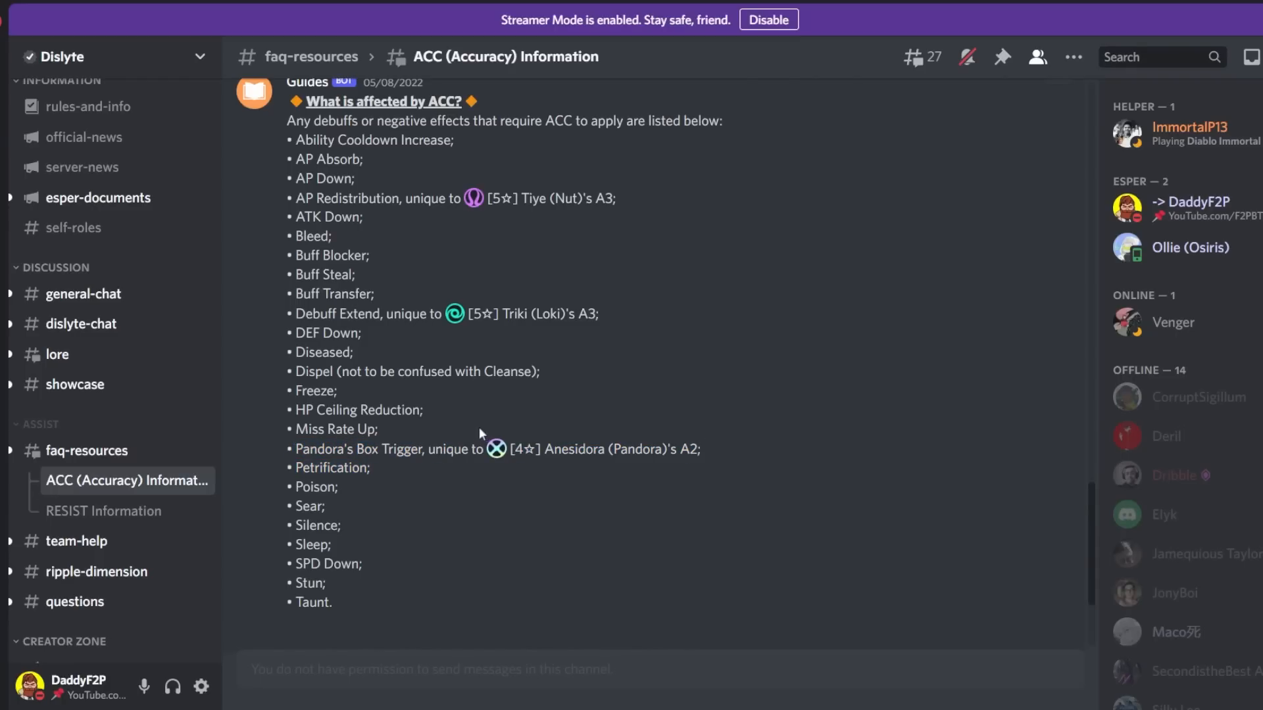
pyautogui.moveTo(300, 450); pyautogui.dragTo(471, 449)
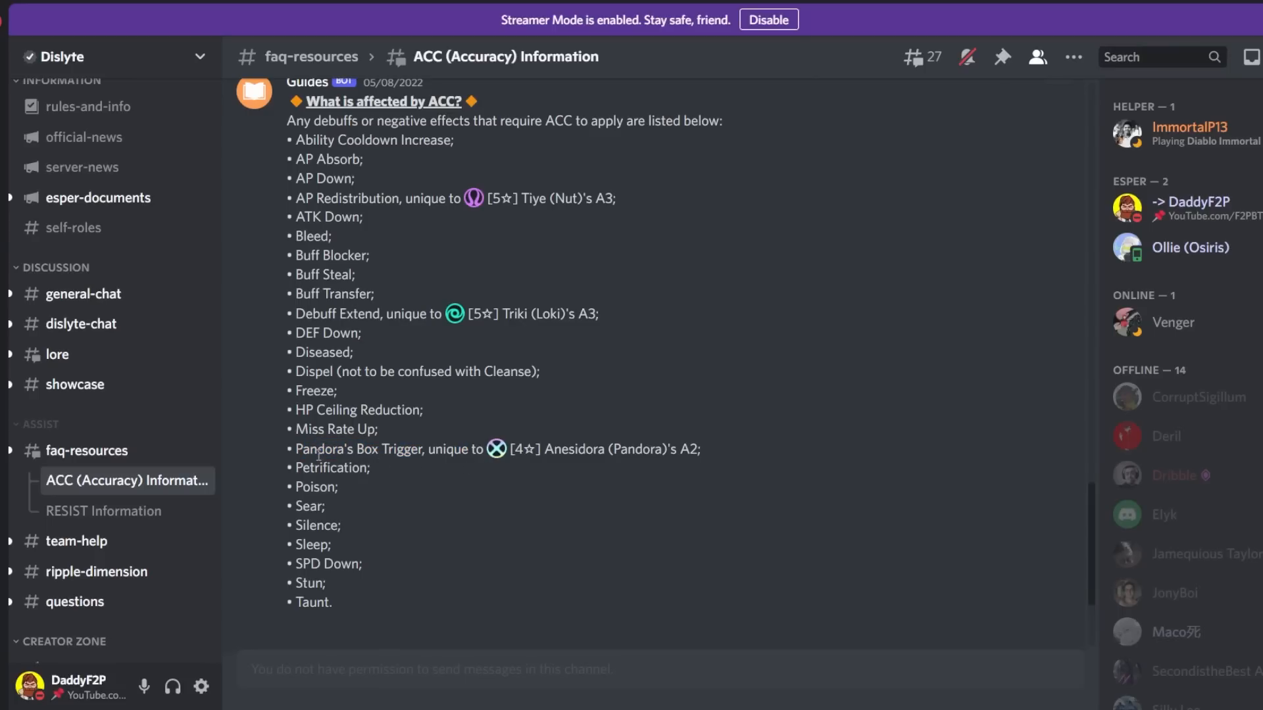
pyautogui.moveTo(296, 449); pyautogui.dragTo(455, 449)
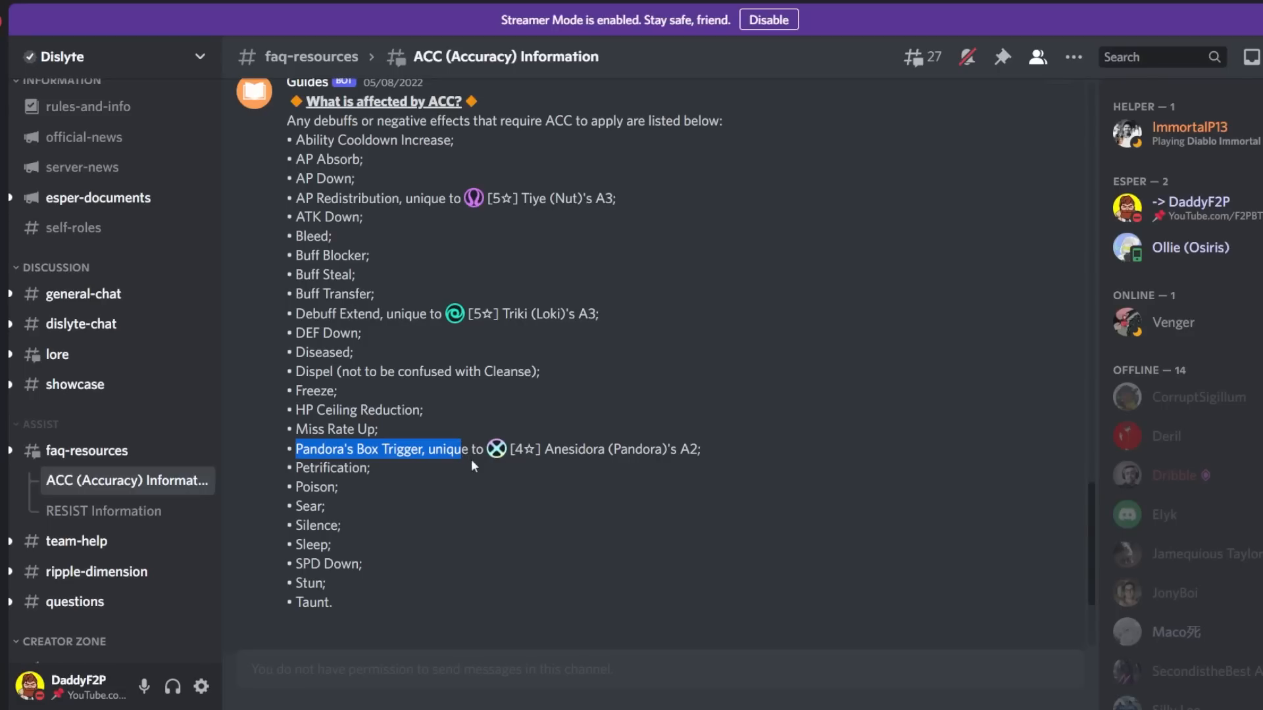
# Scroll to 'What is not affected by ACC?' and highlight the sentence about debuffs with a silver border
pyautogui.scroll(-3)
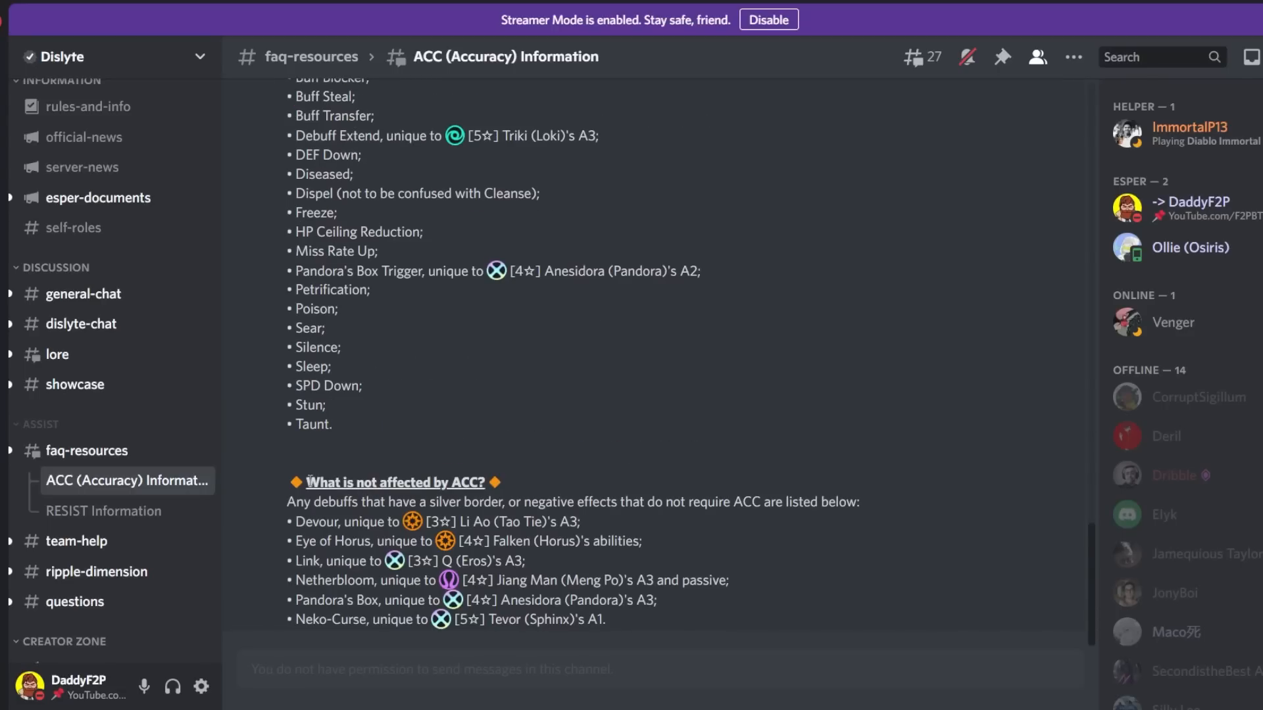
pyautogui.moveTo(308, 511)
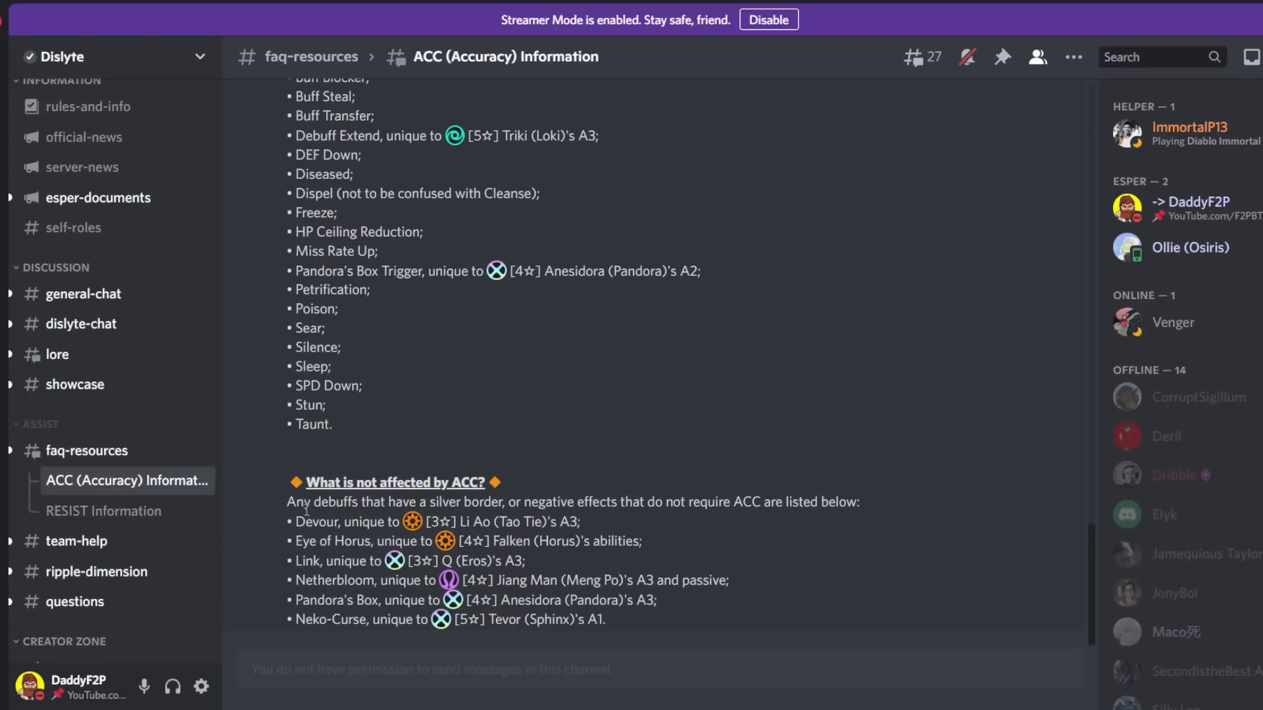
pyautogui.moveTo(292, 502); pyautogui.dragTo(539, 501)
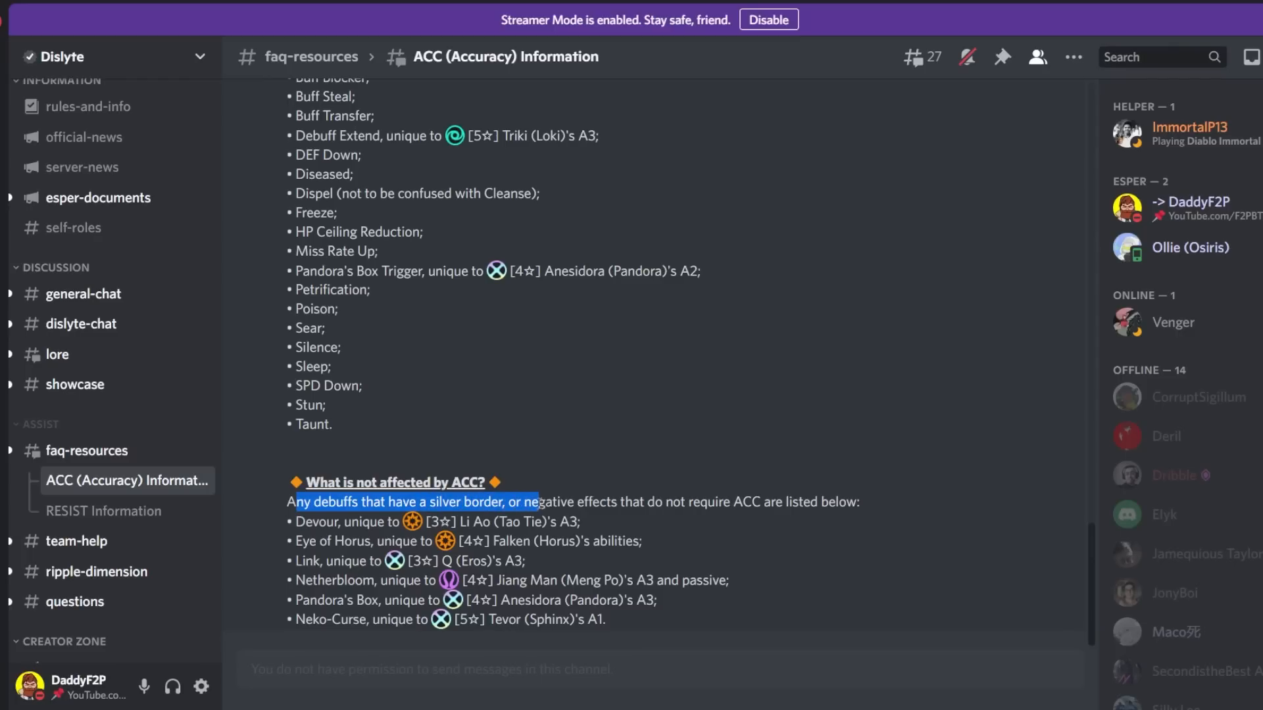
pyautogui.moveTo(536, 501); pyautogui.dragTo(780, 501)
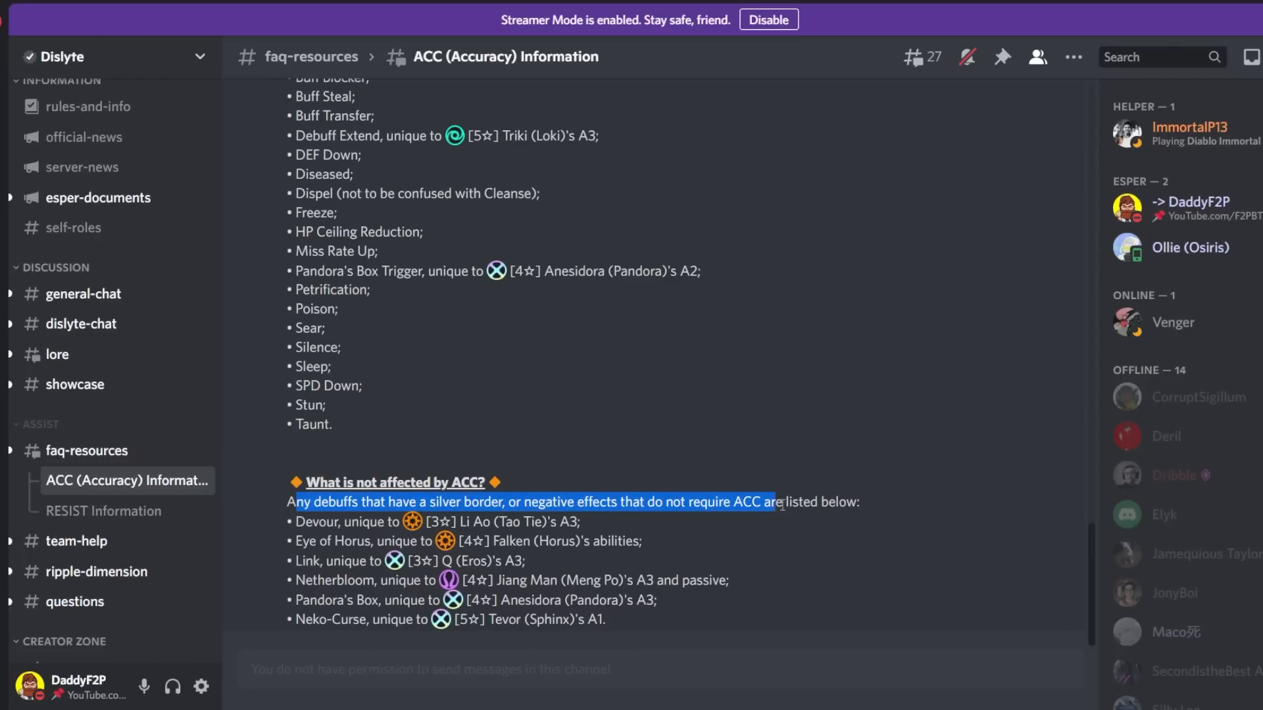
pyautogui.click(317, 501)
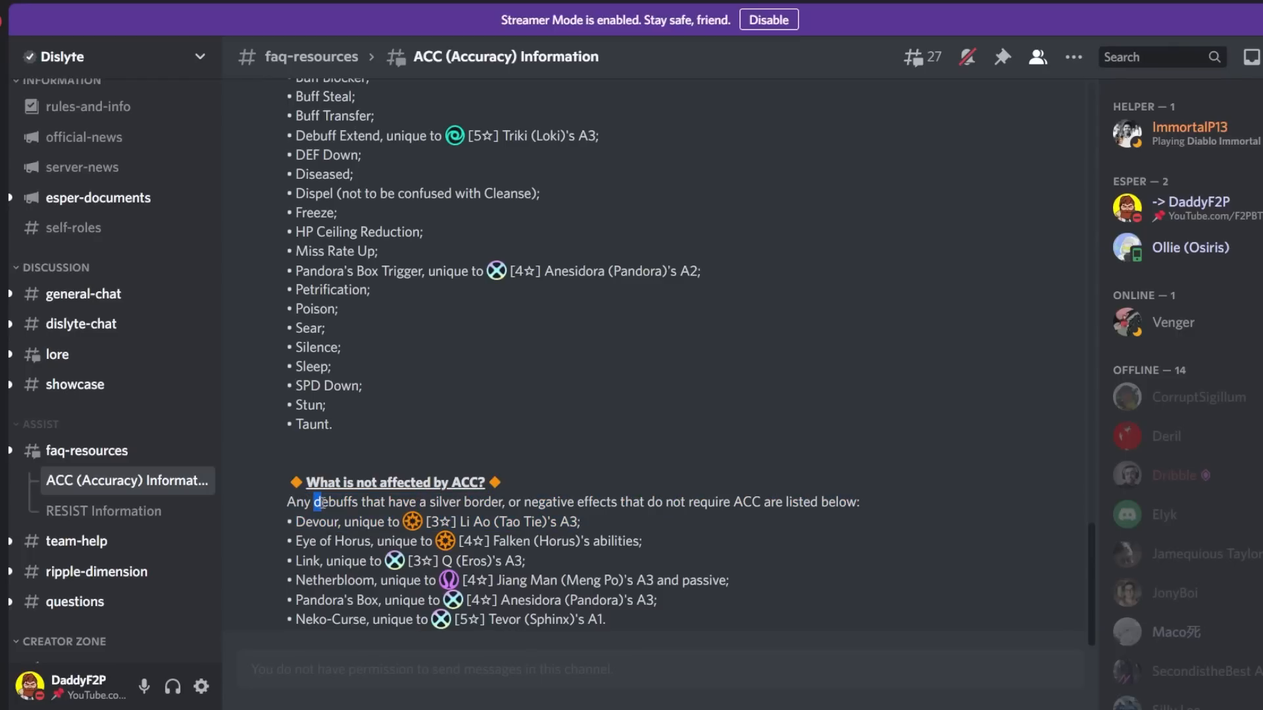
pyautogui.moveTo(314, 501); pyautogui.dragTo(493, 502)
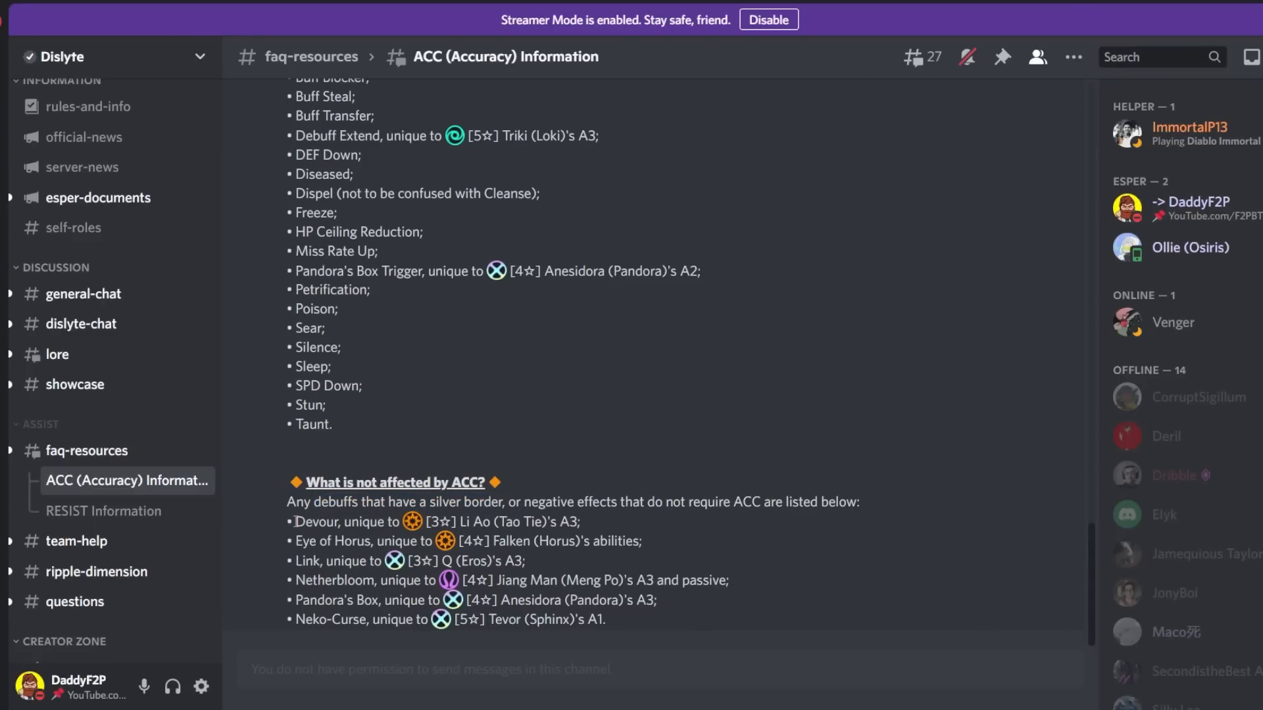
pyautogui.moveTo(296, 521); pyautogui.dragTo(505, 521)
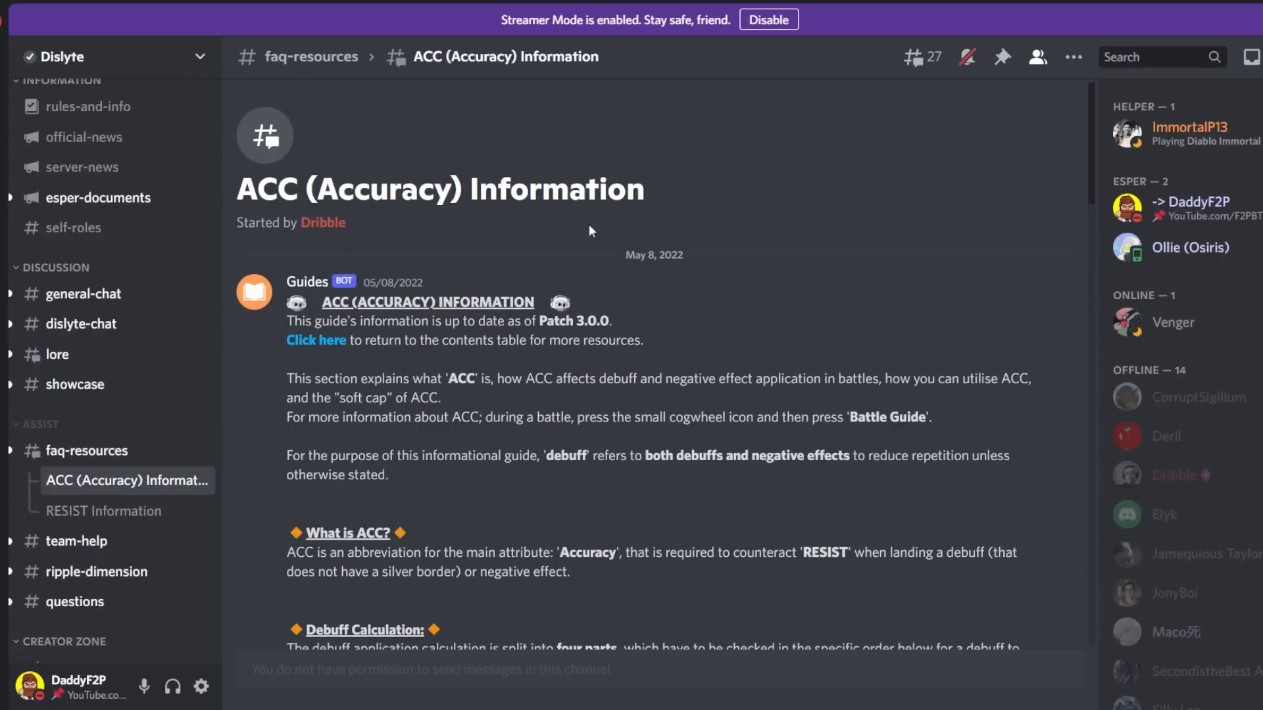
pyautogui.moveTo(672, 378)
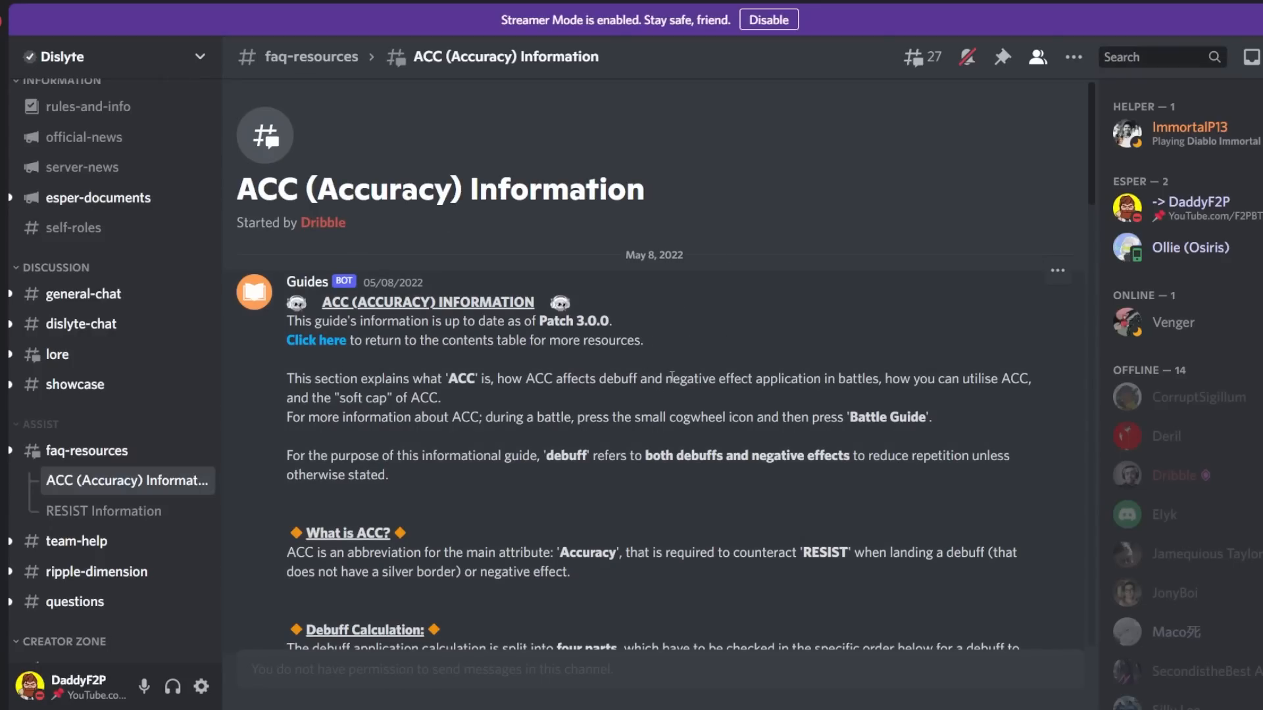
pyautogui.moveTo(697, 284)
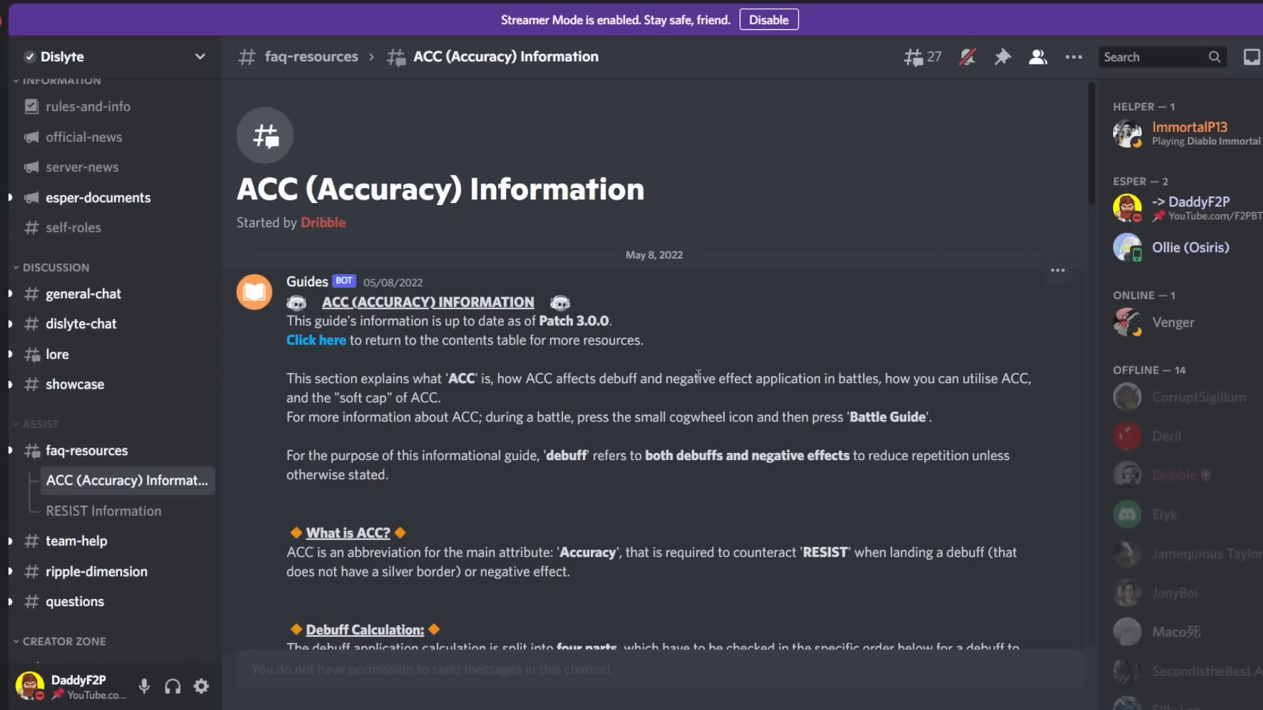
pyautogui.moveTo(741, 375)
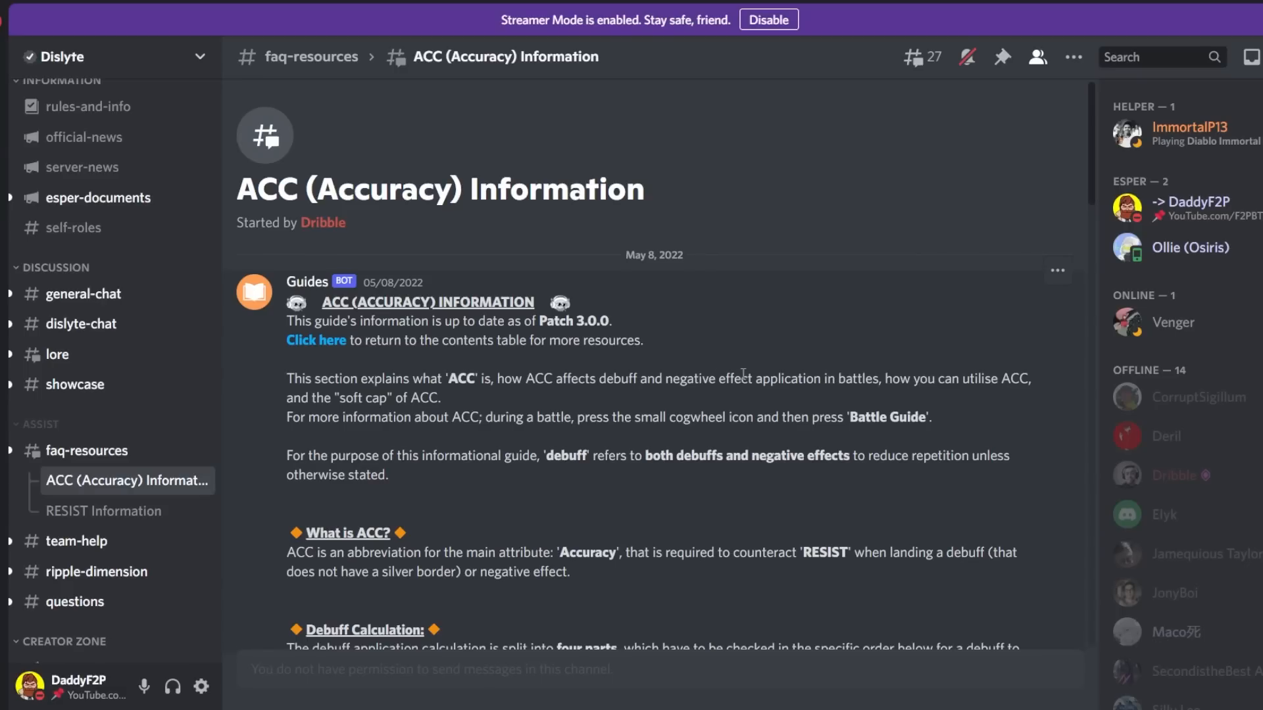